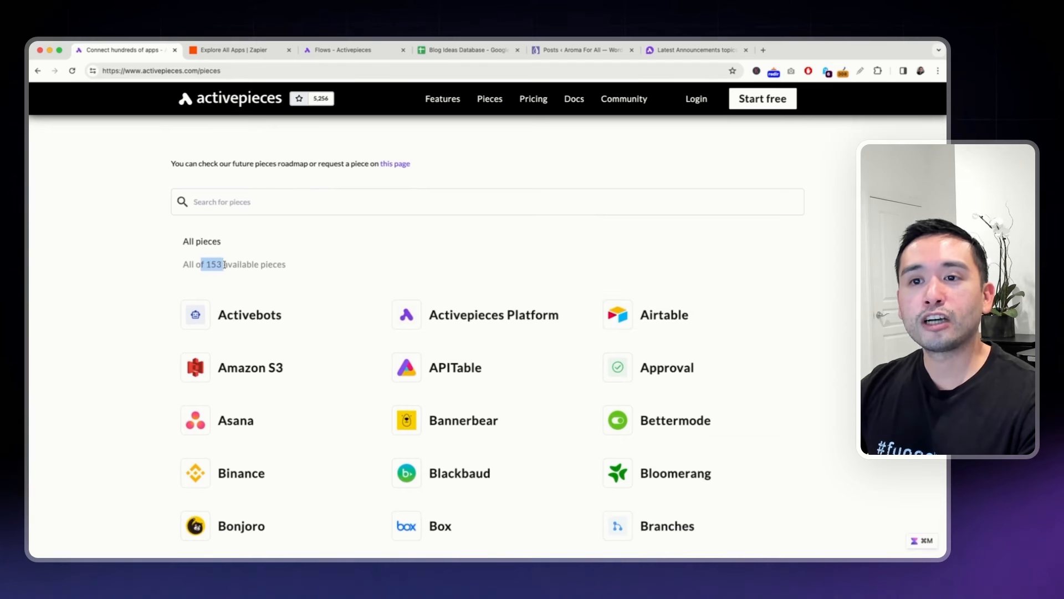
- Scroll through the catalog of available pieces, noting how many there are
left_click_drag(224, 263, 285, 264)
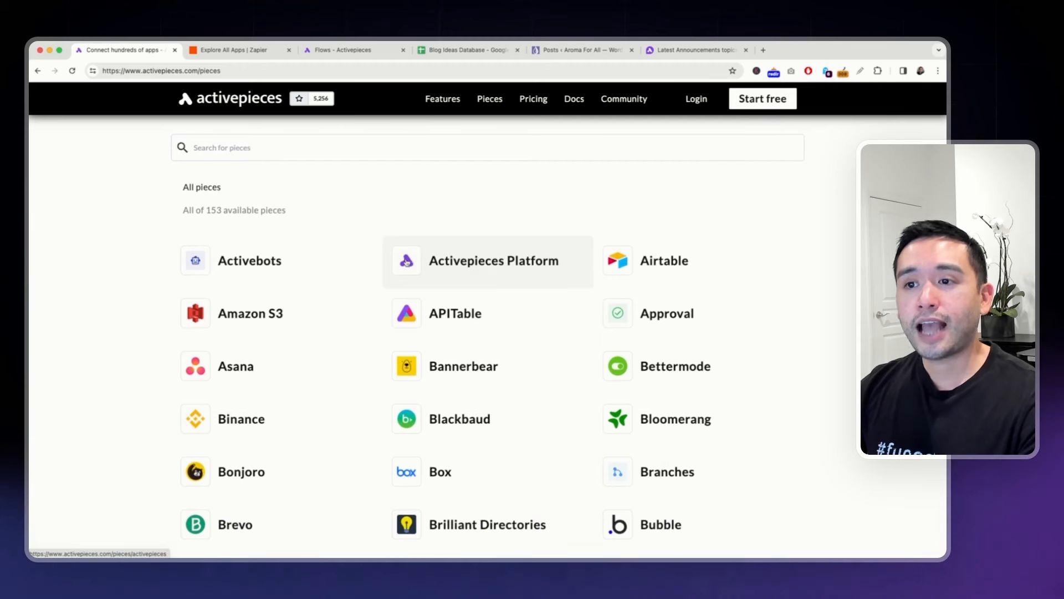
scroll("down", 3)
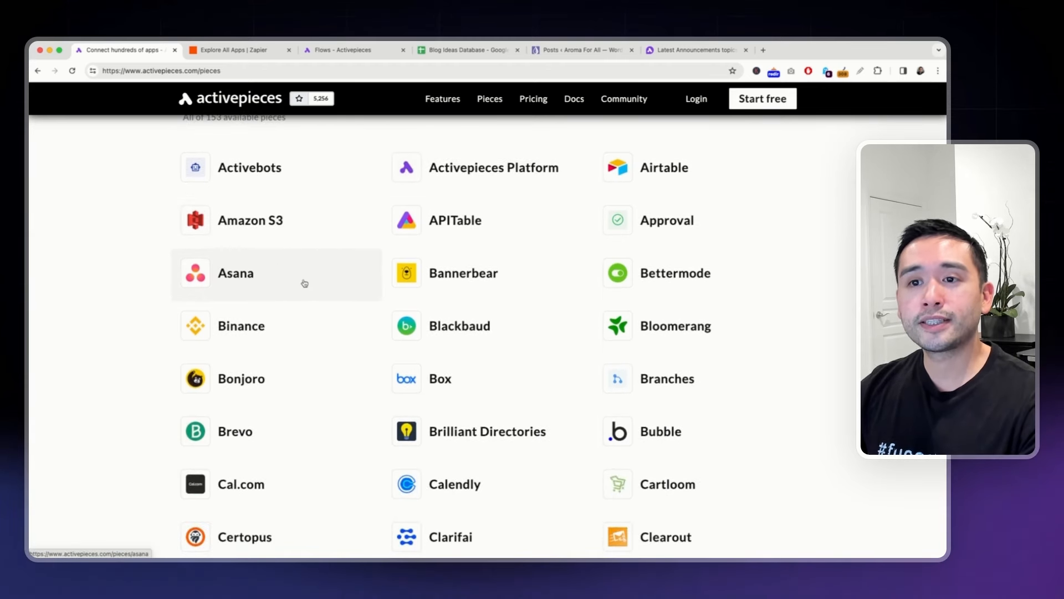
mouse_move(454, 219)
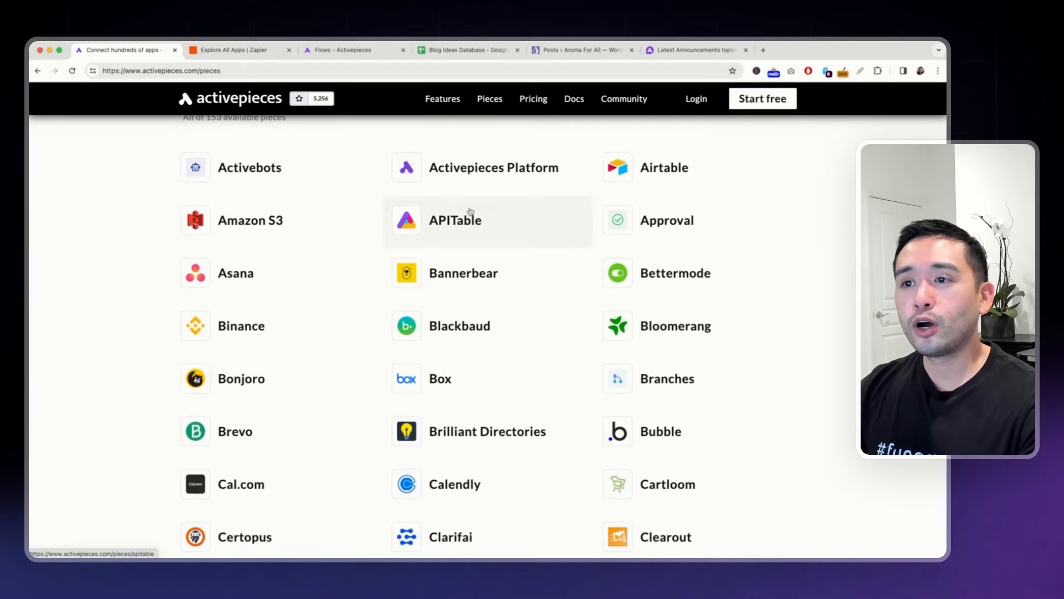
mouse_move(440, 378)
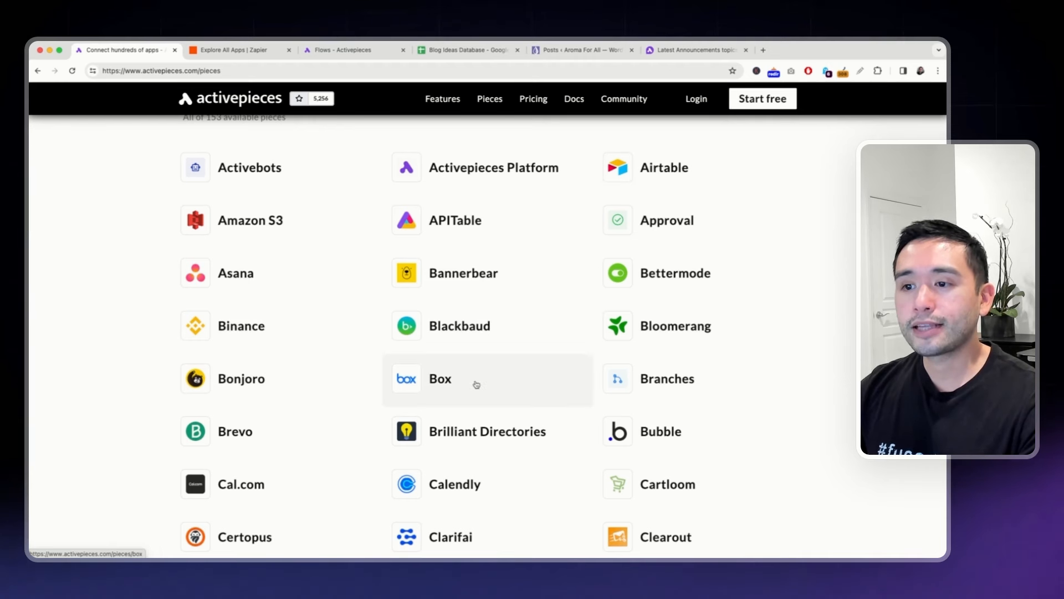
scroll("down", 3)
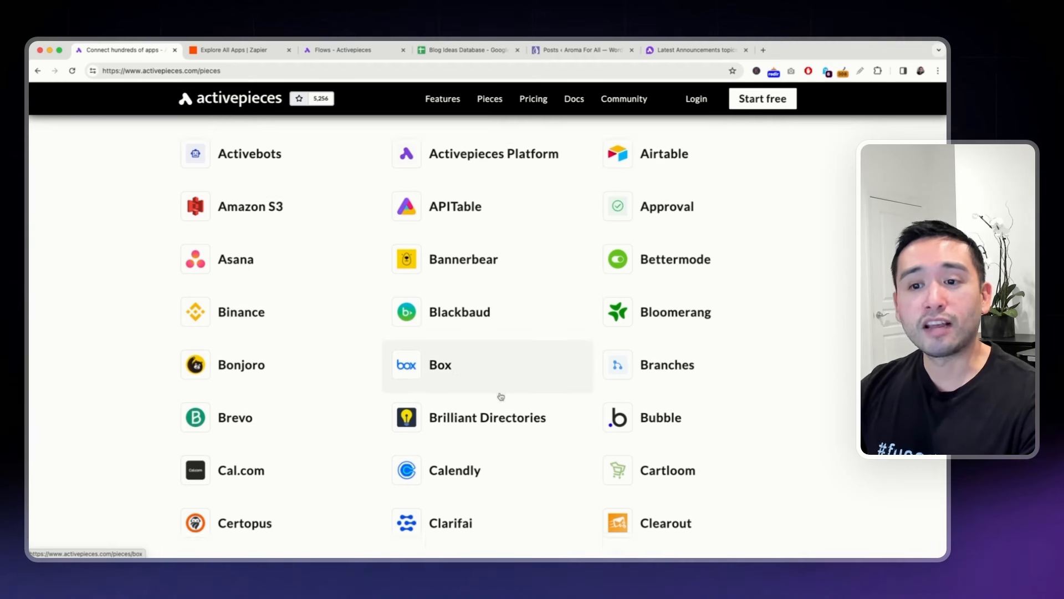
scroll("down", 3)
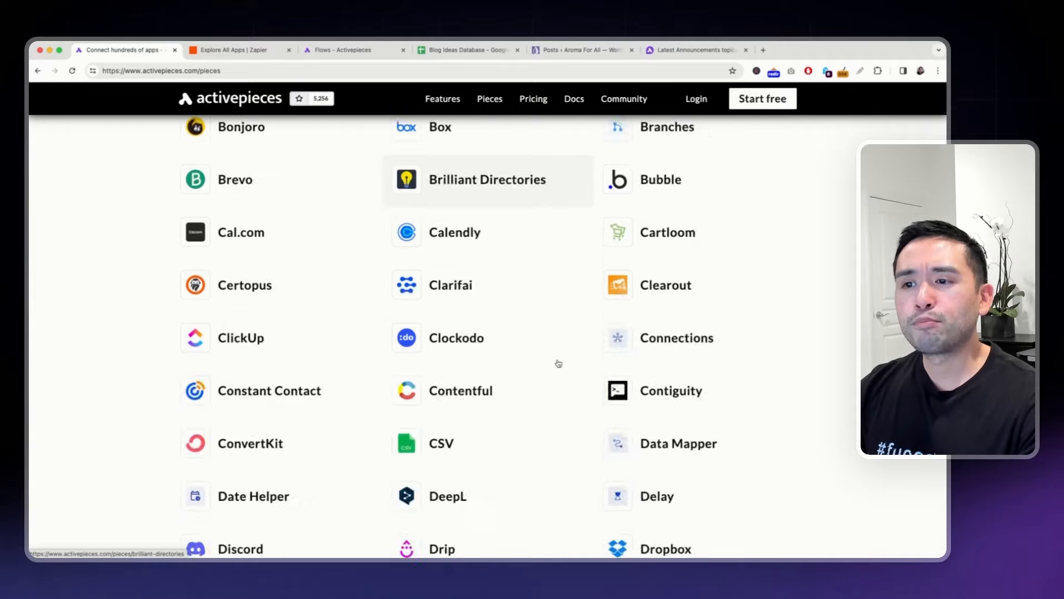
scroll("down", 3)
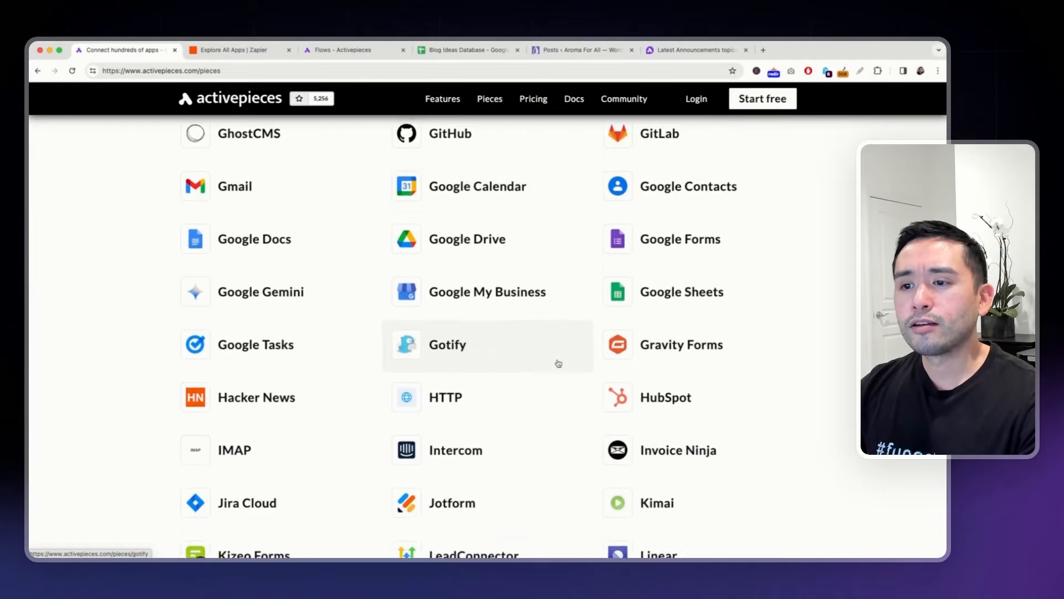
scroll("down", 3)
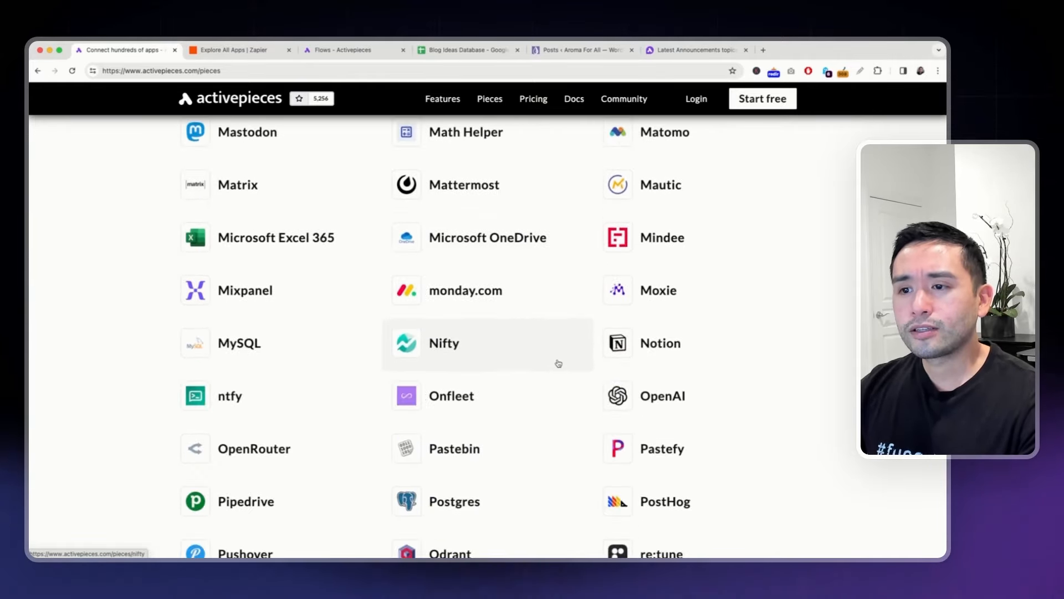
scroll("down", 3)
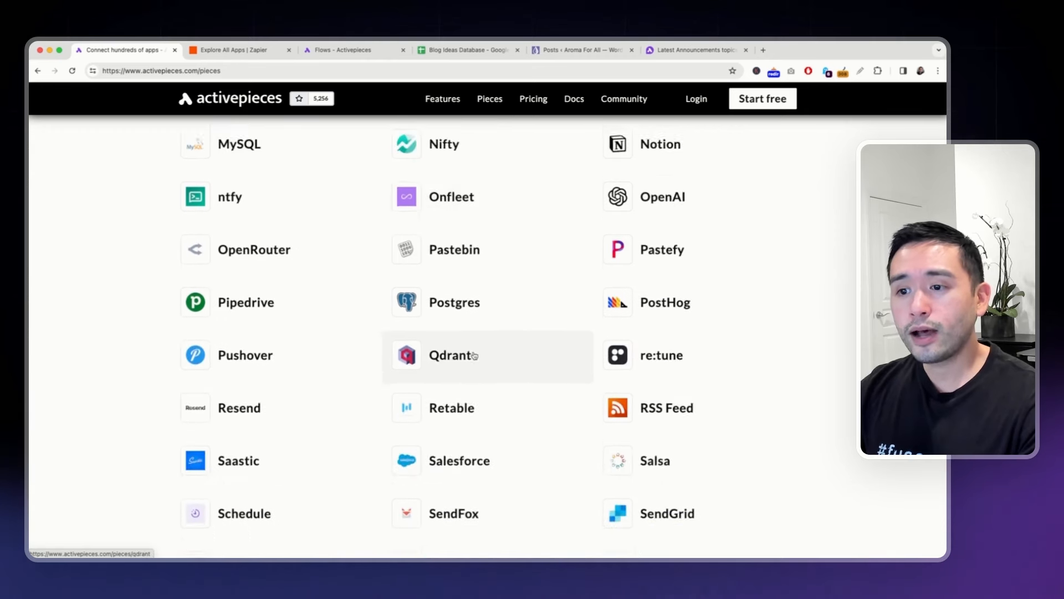
scroll("down", 3)
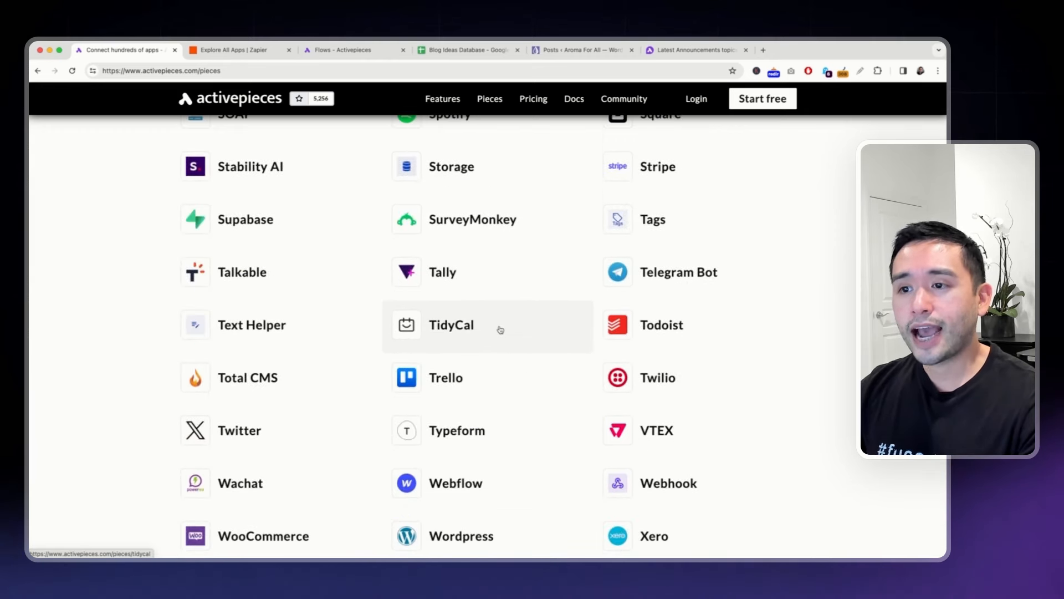
mouse_move(454, 337)
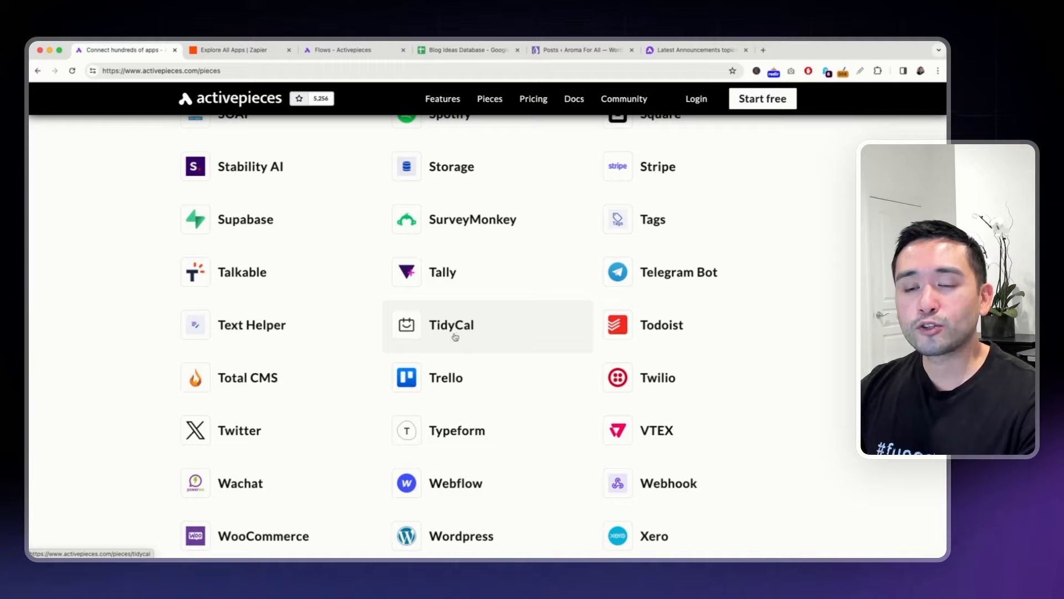
scroll("down", 3)
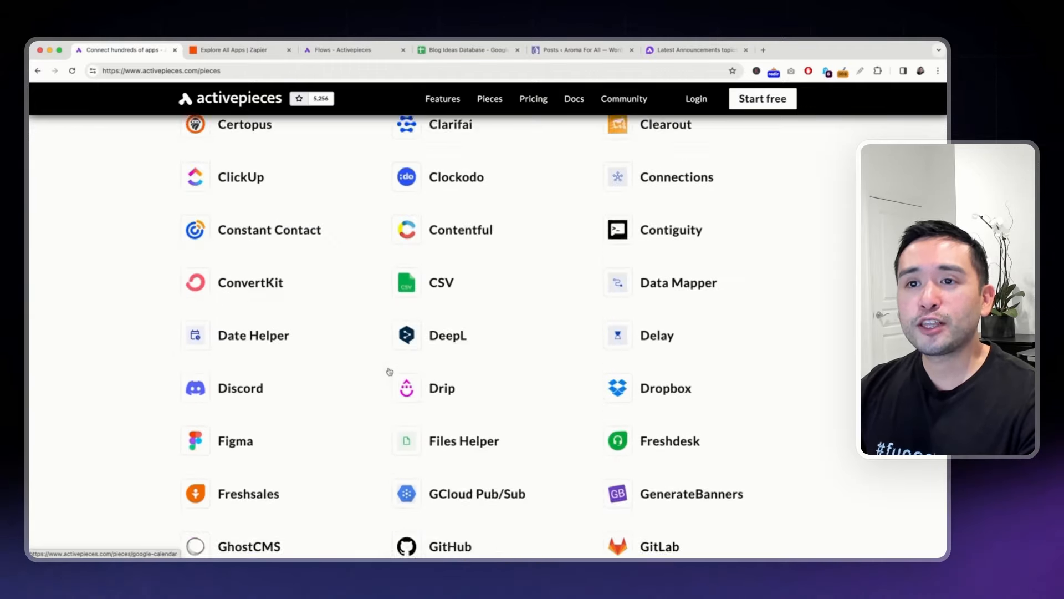
scroll("up", 3)
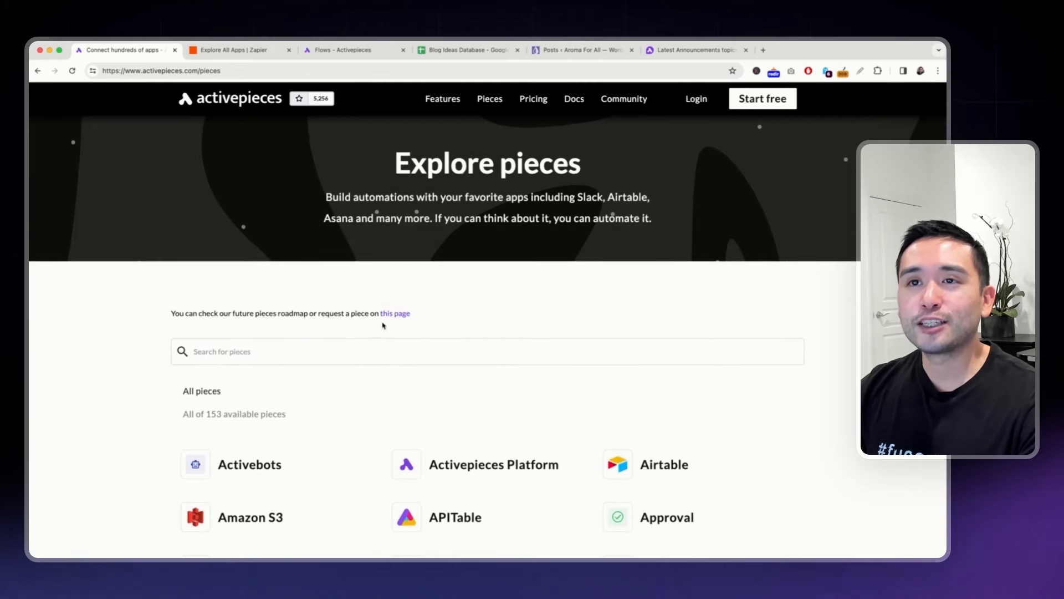
left_click(235, 50)
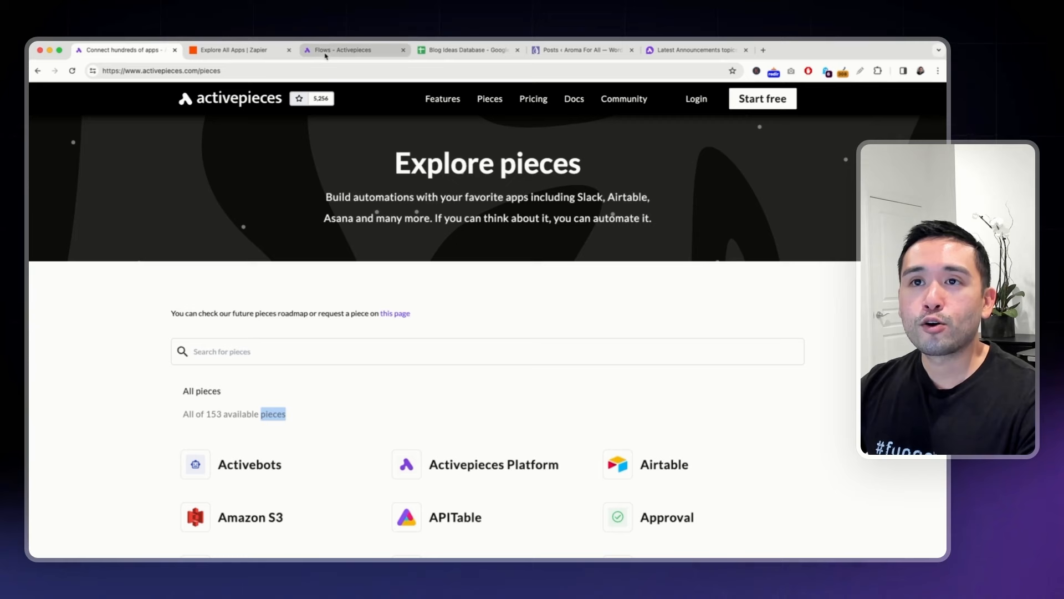
- Start a new untitled flow and review templates such as SEO articles on WordPress
left_click(352, 50)
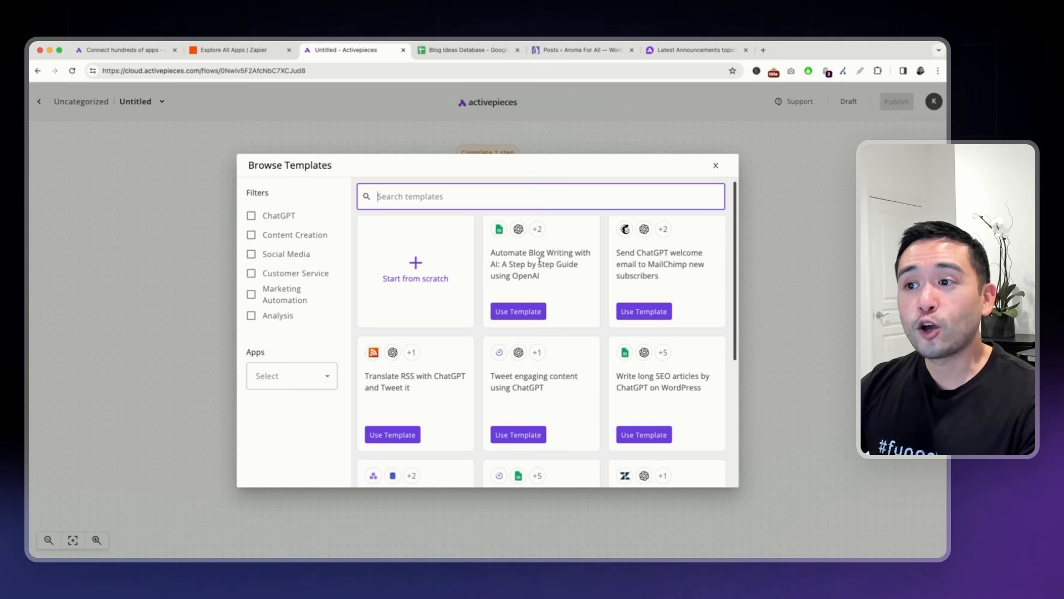
mouse_move(617, 331)
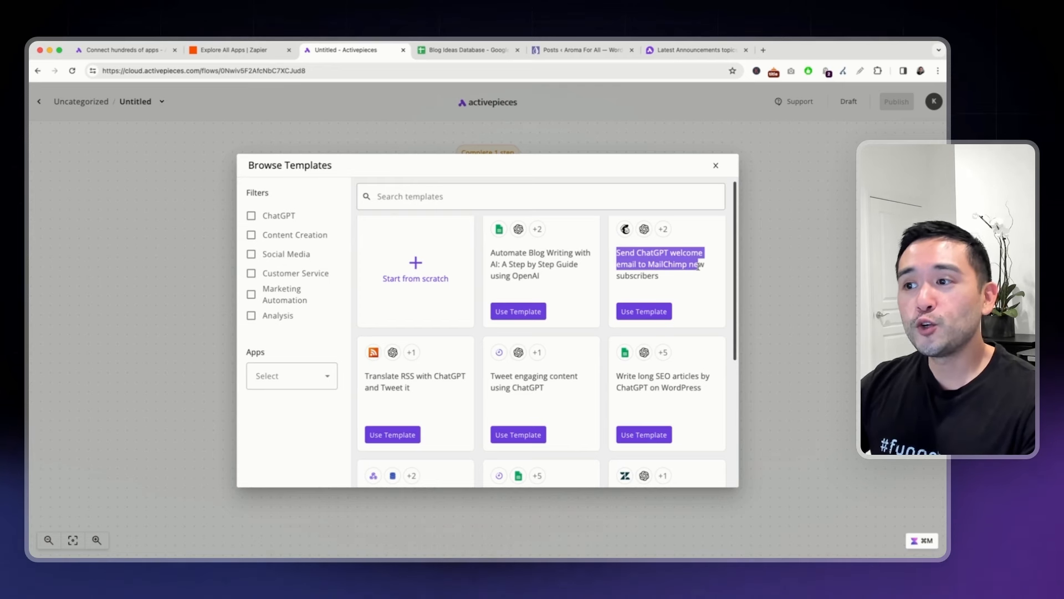
scroll("down", 3)
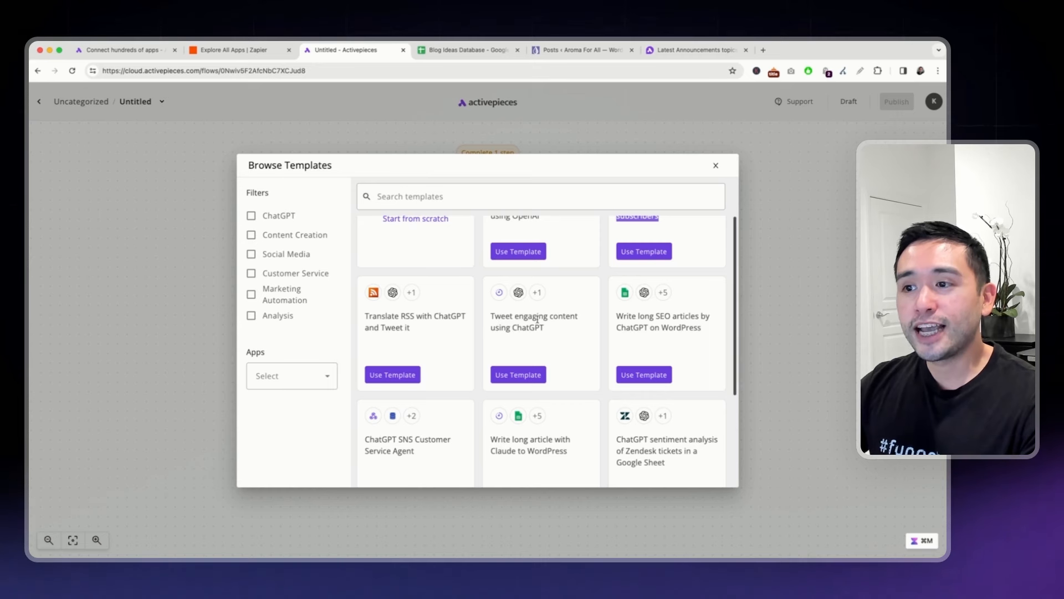
scroll("down", 3)
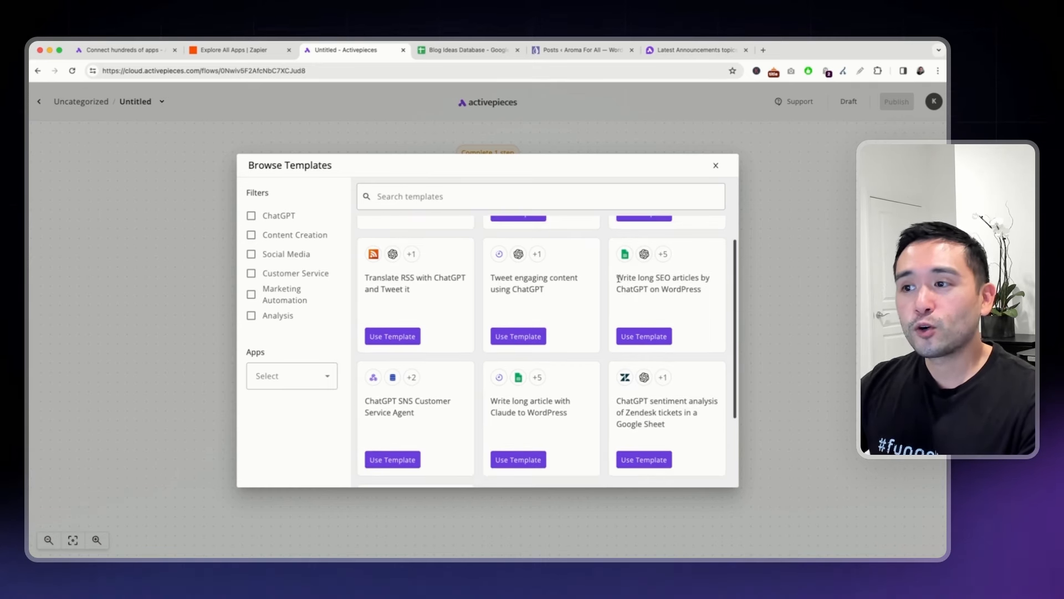
double_click(657, 277)
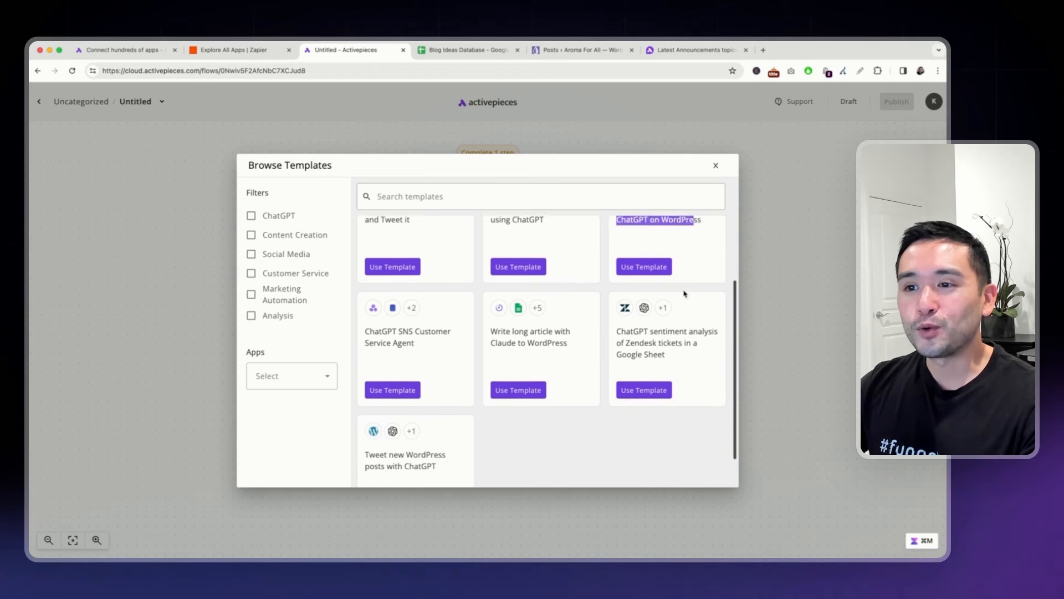
scroll("down", 3)
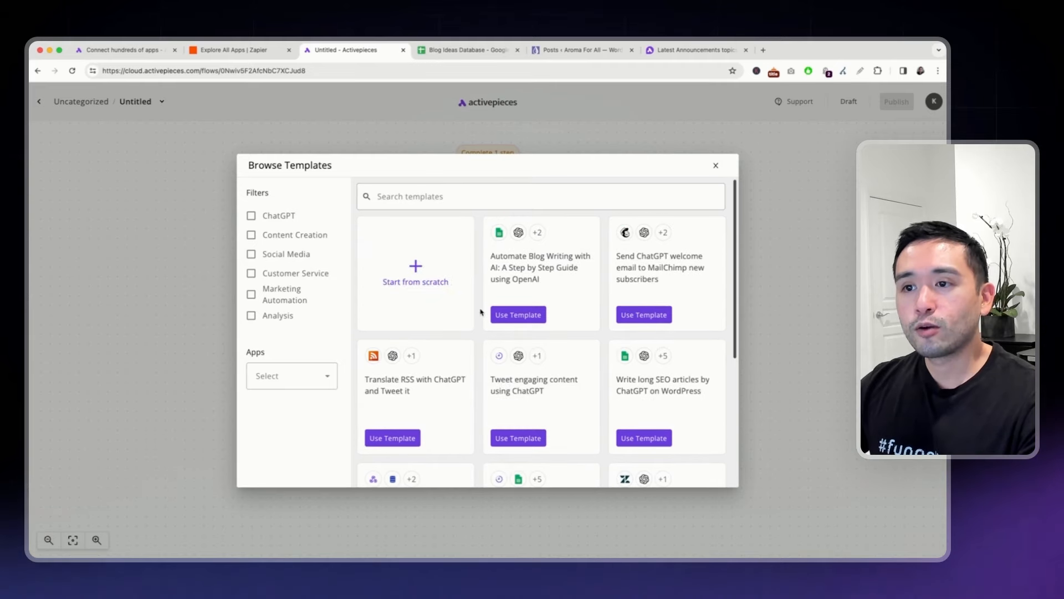
- Build the flow from scratch with Google Sheets as its trigger app
left_click(715, 165)
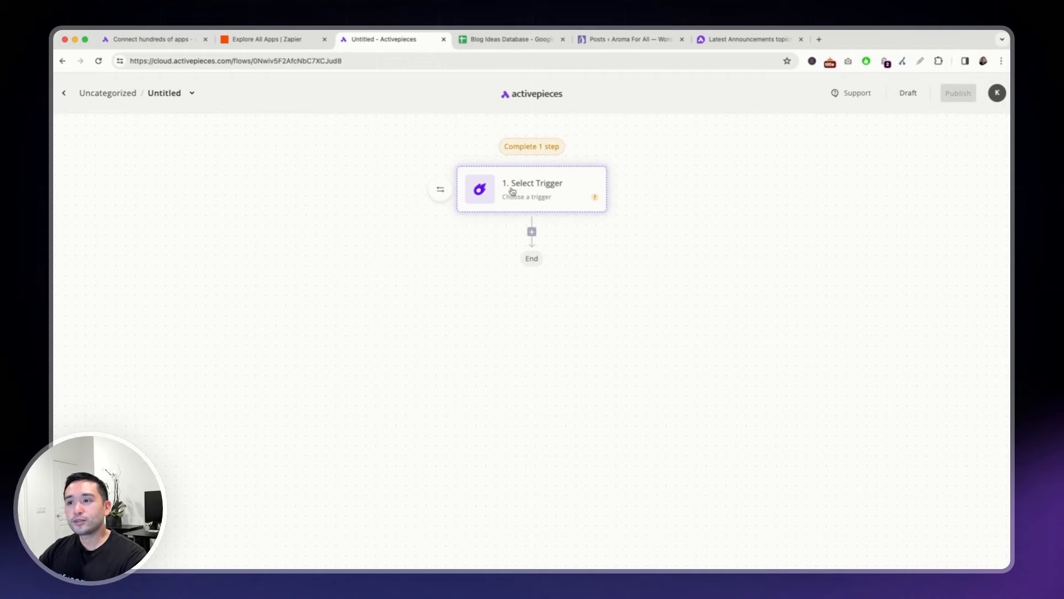
left_click(531, 188)
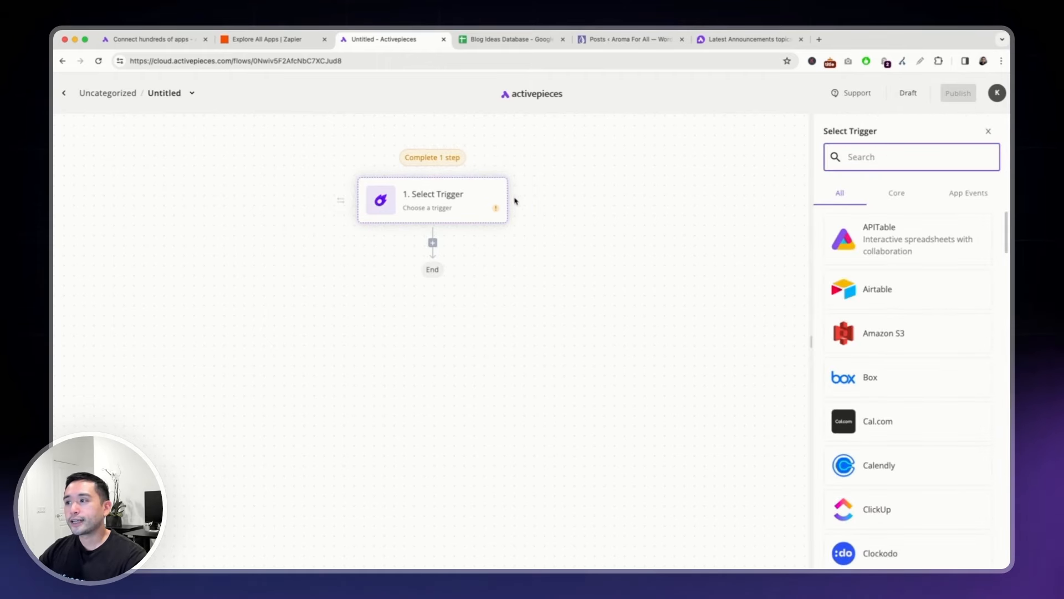
scroll("down", 3)
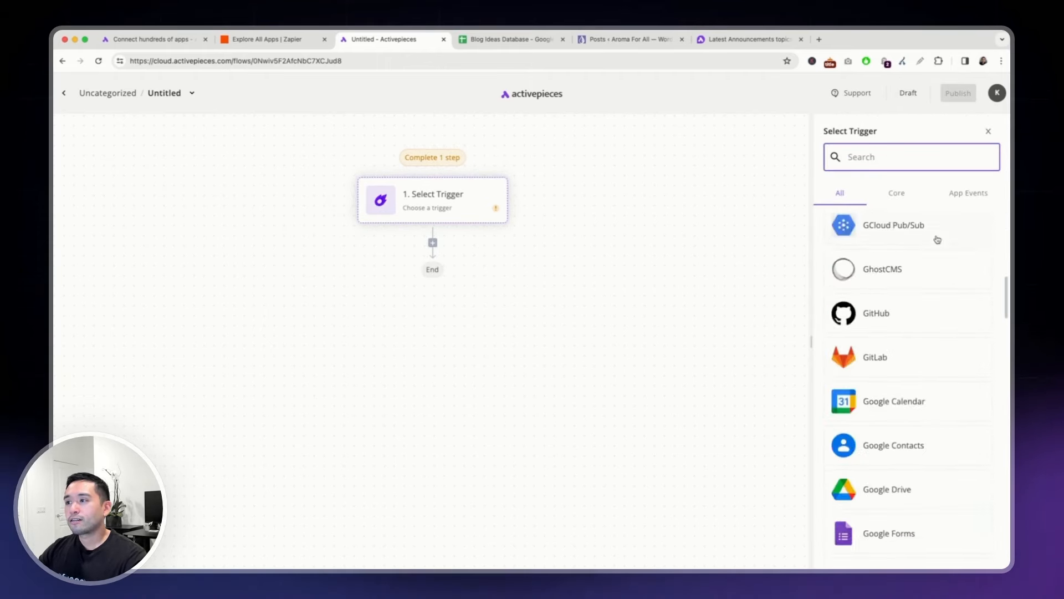
scroll("down", 3)
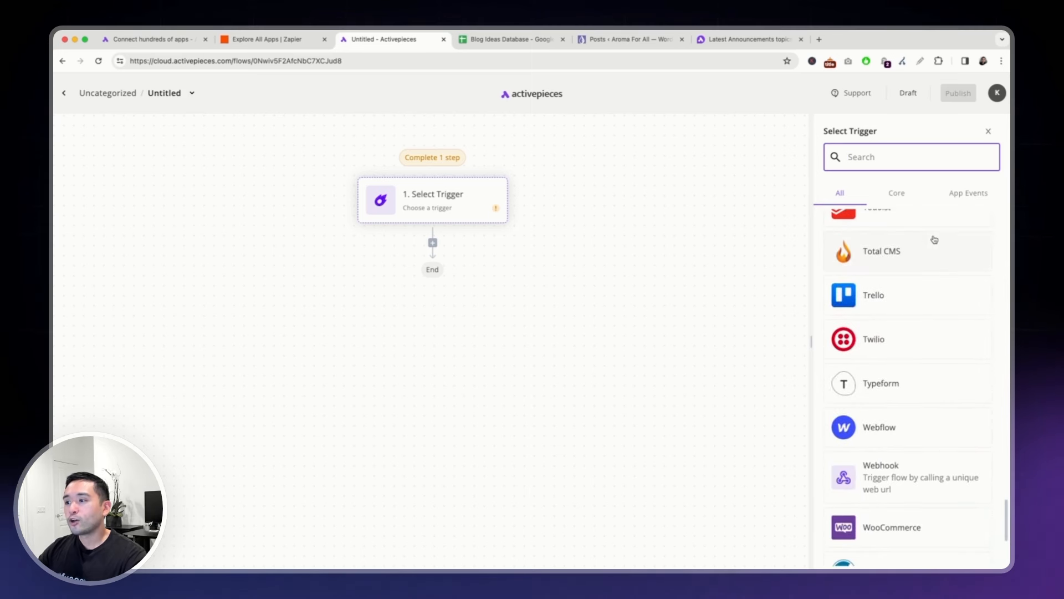
type("google")
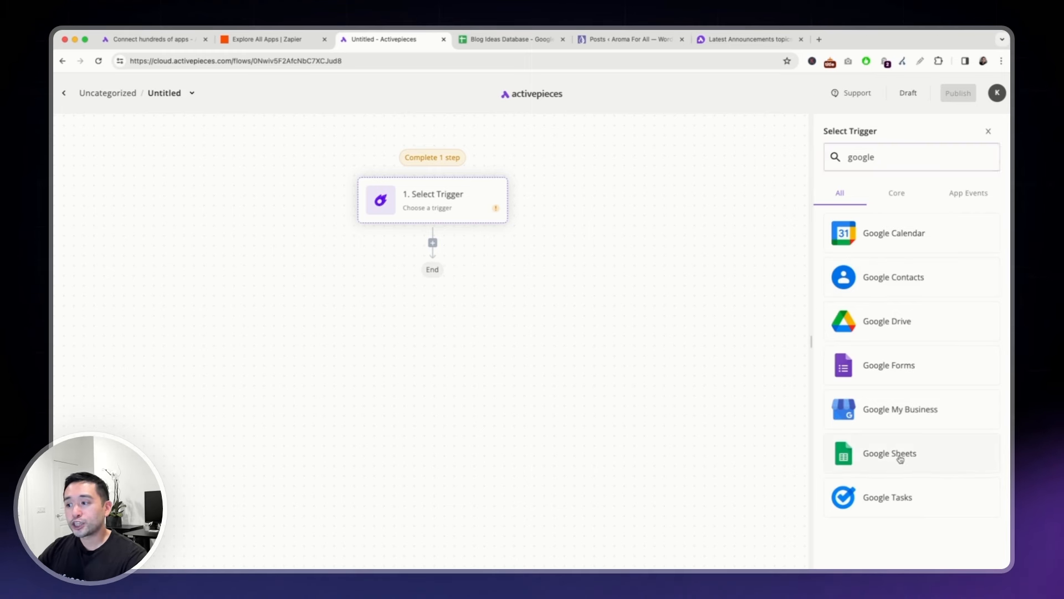
left_click(889, 452)
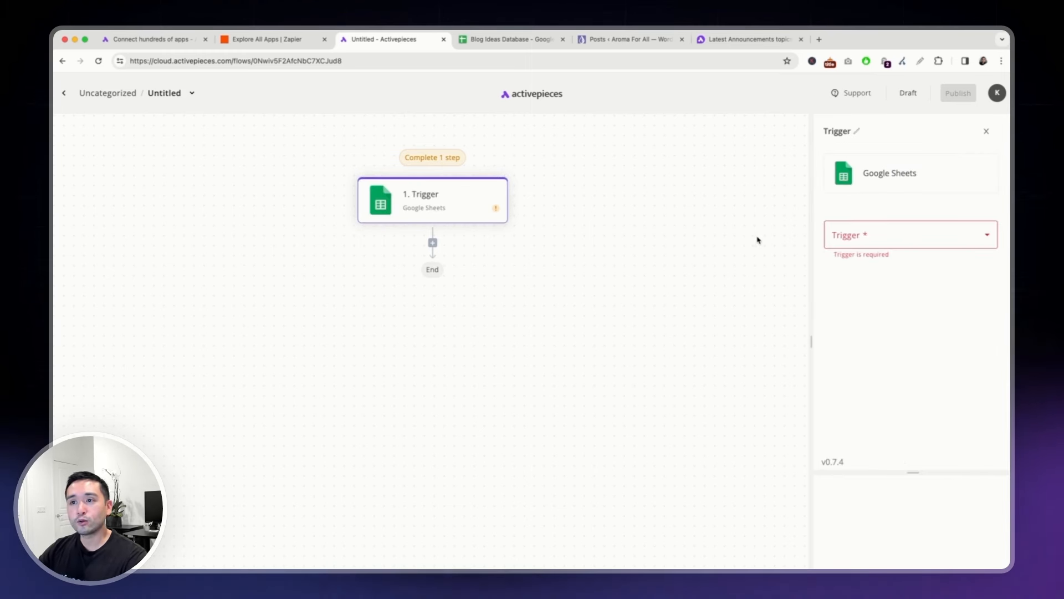
mouse_move(888, 224)
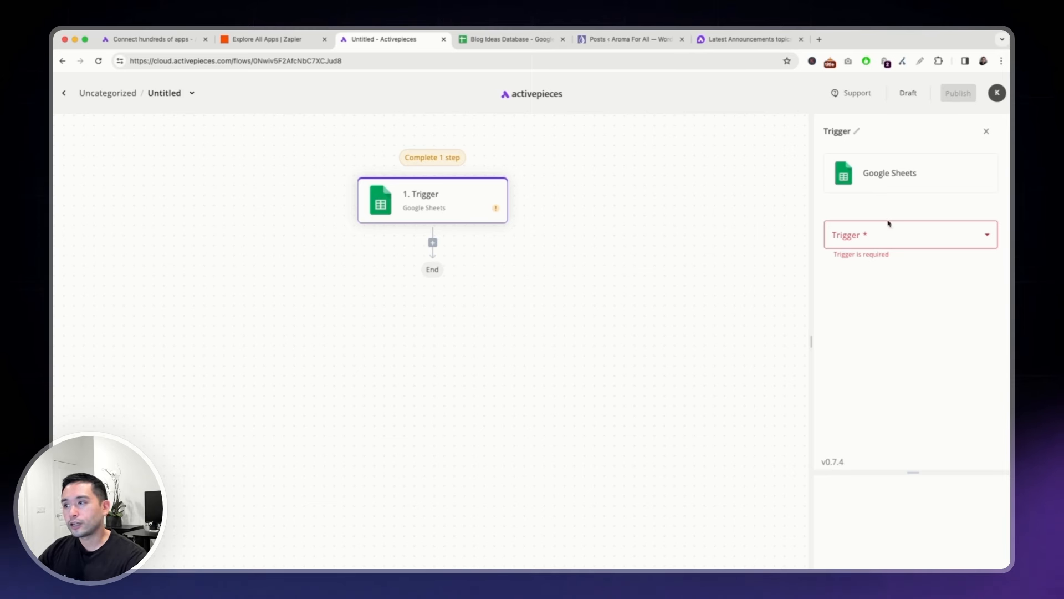
- Use the New Row trigger with the google-sheets connection on the Blog Ideas Database spreadsheet
left_click(909, 234)
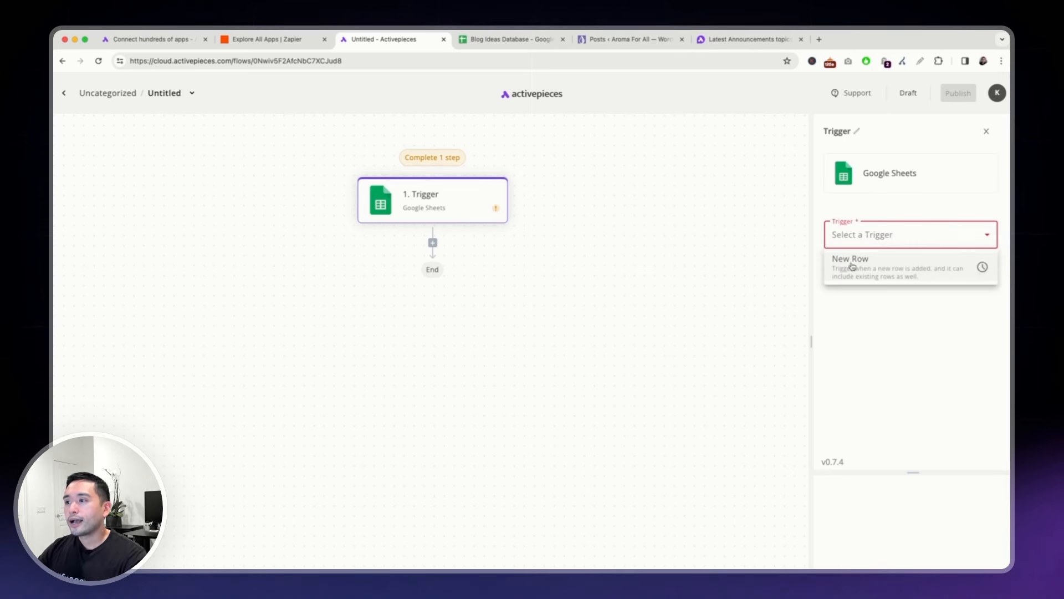
left_click(850, 266)
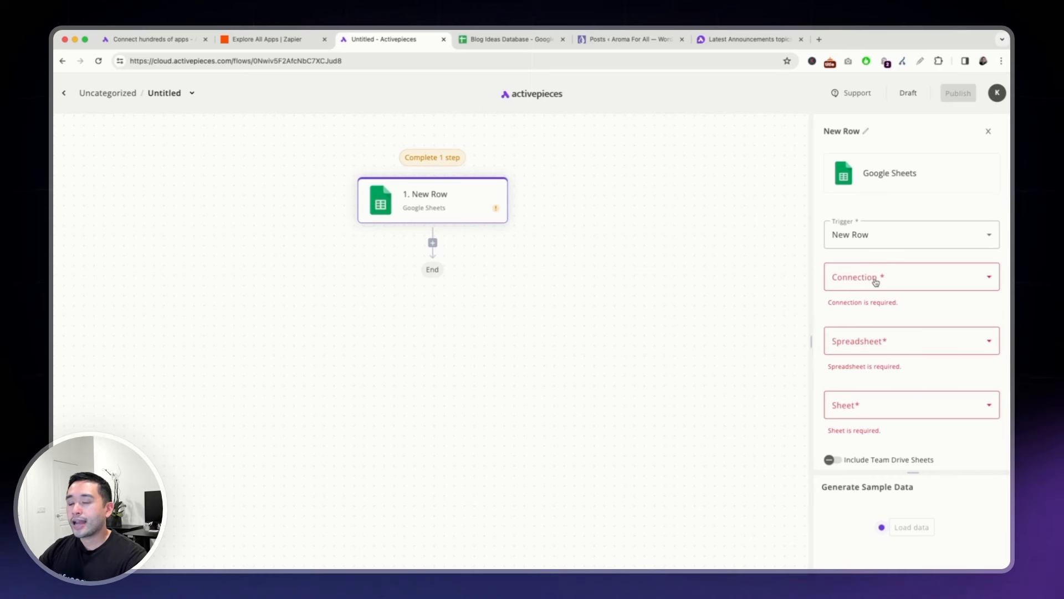
left_click(911, 276)
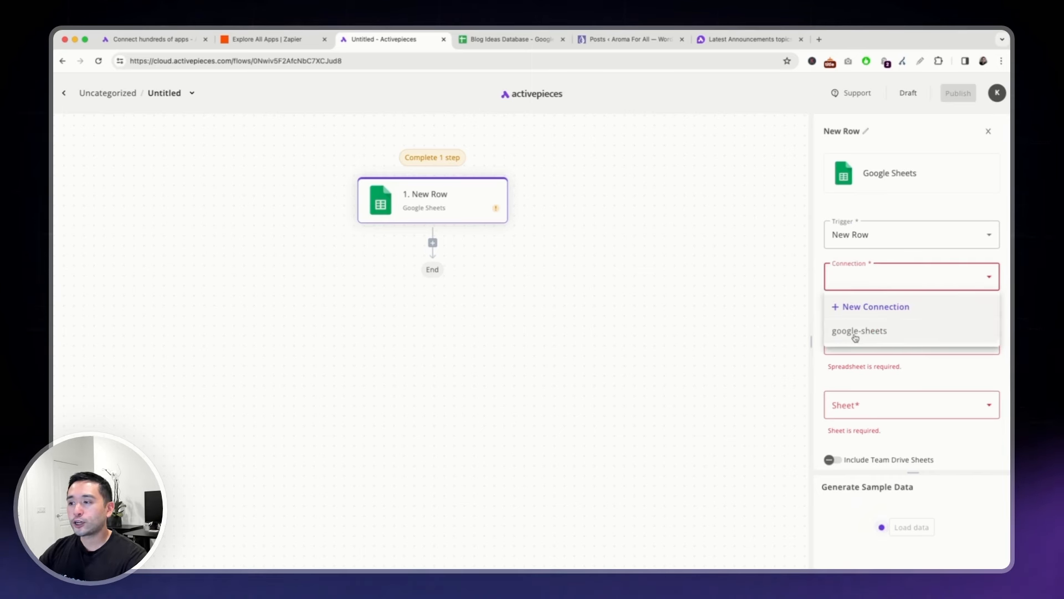
left_click(858, 330)
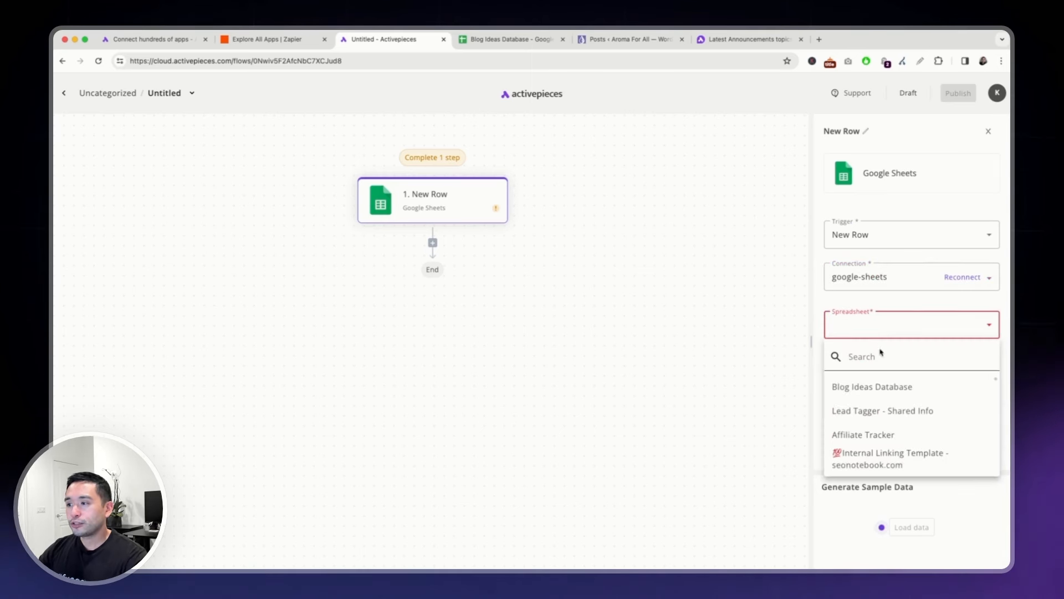
left_click(871, 386)
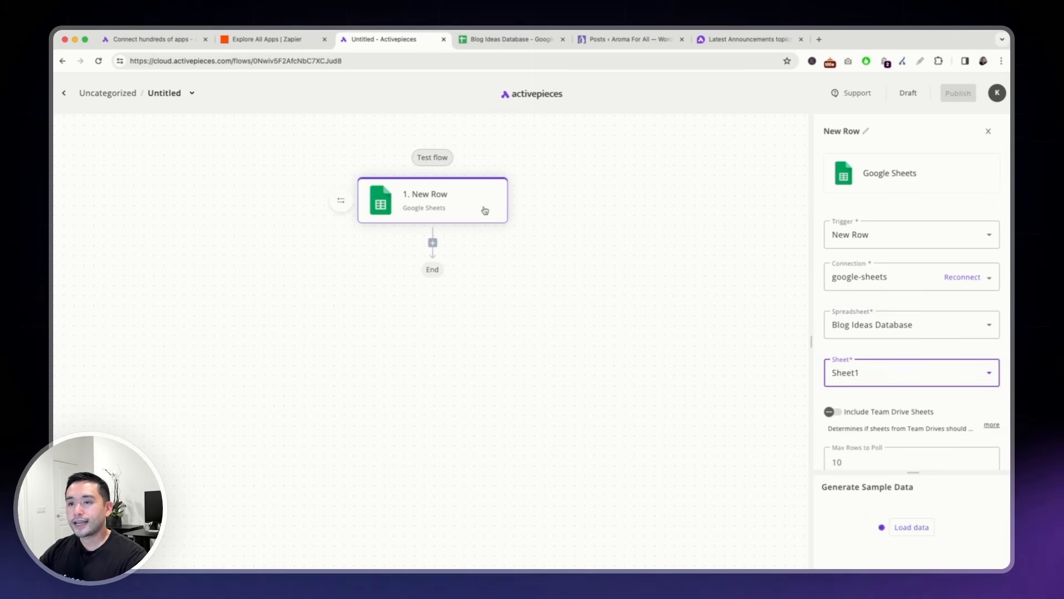
- Add an OpenAI Ask ChatGPT action as the step after the New Row trigger
left_click(432, 243)
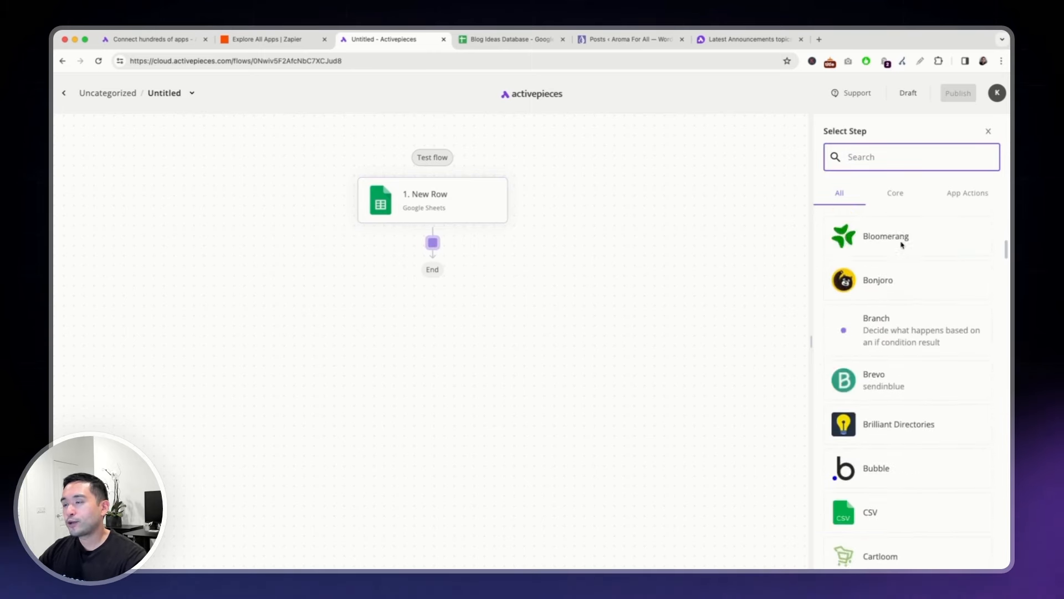
scroll("down", 3)
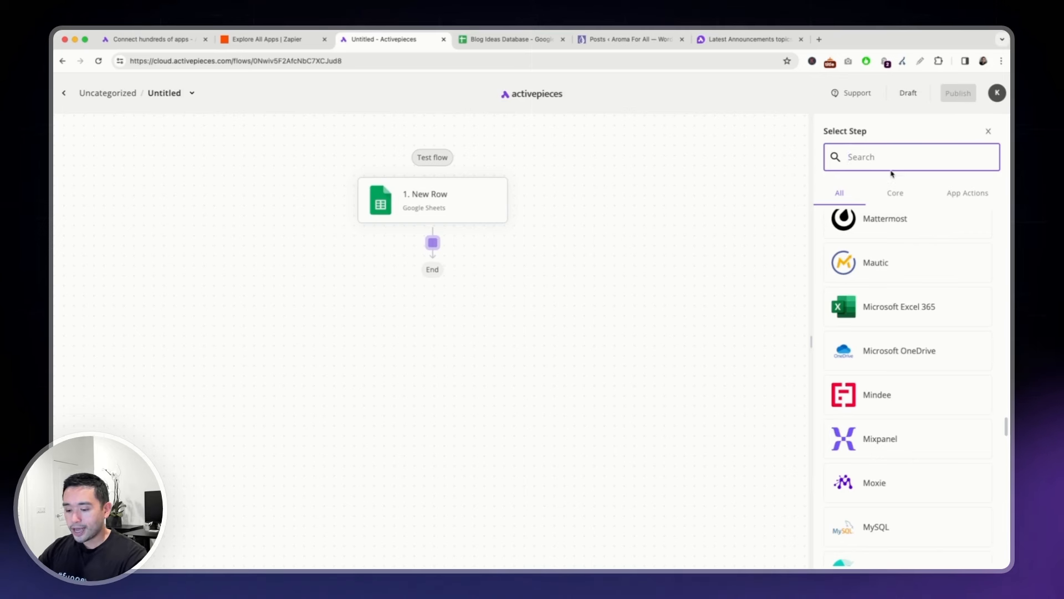
type("chat")
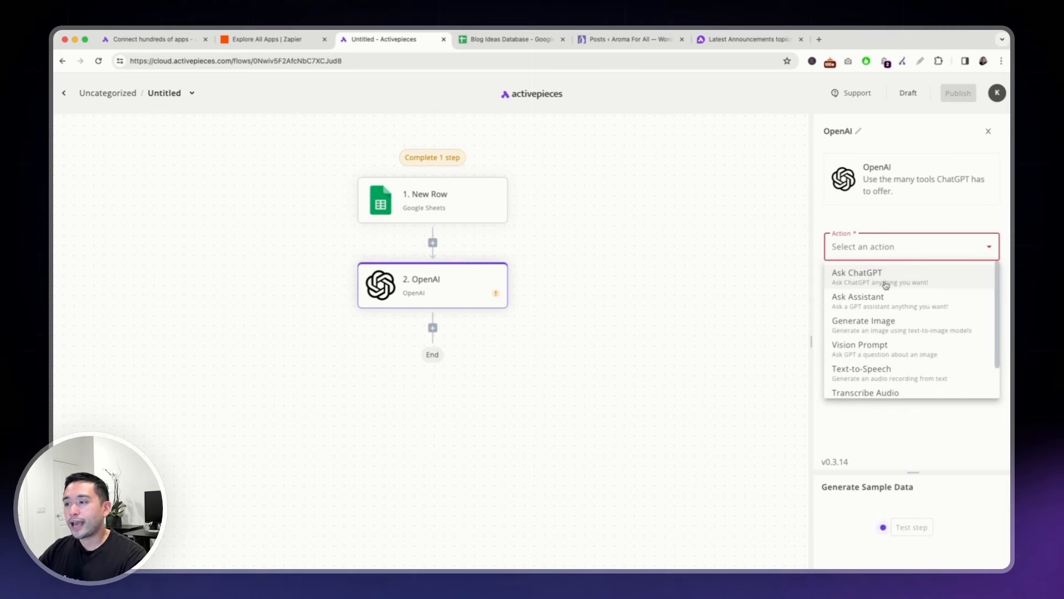
mouse_move(924, 283)
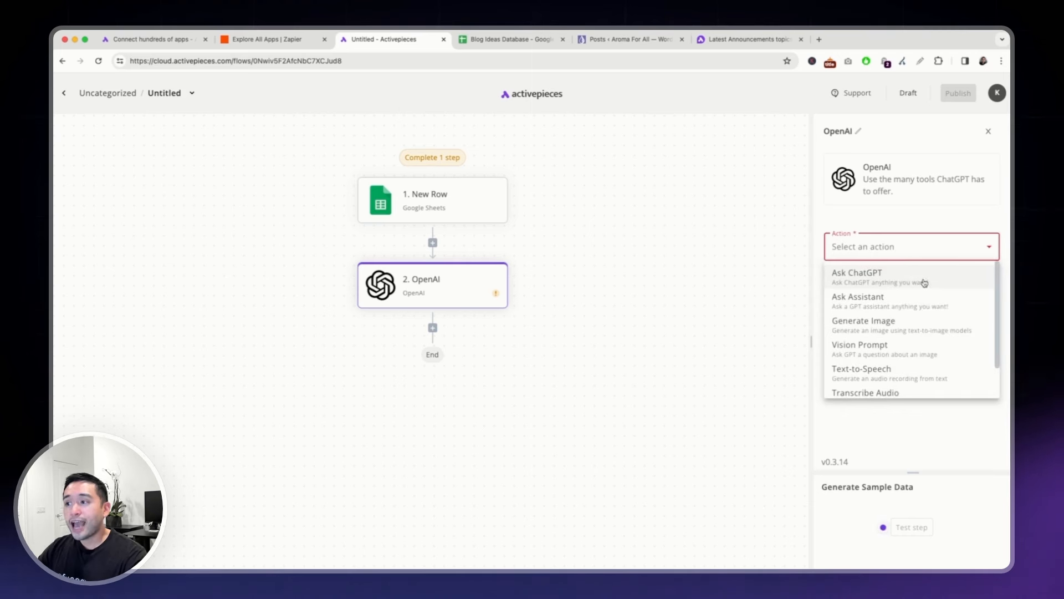
mouse_move(921, 321)
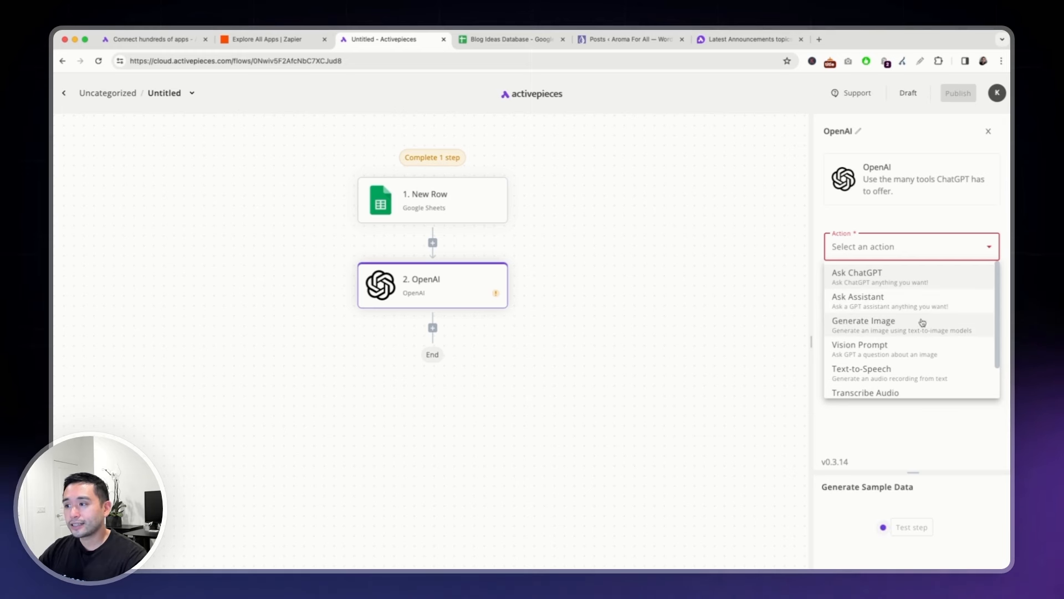
mouse_move(879, 371)
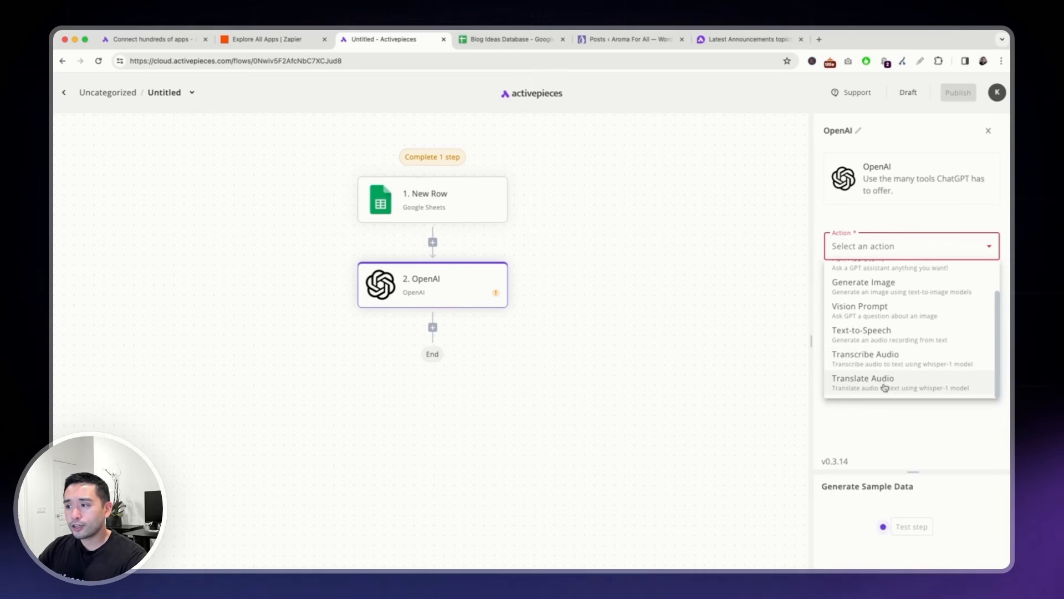
scroll("up", 3)
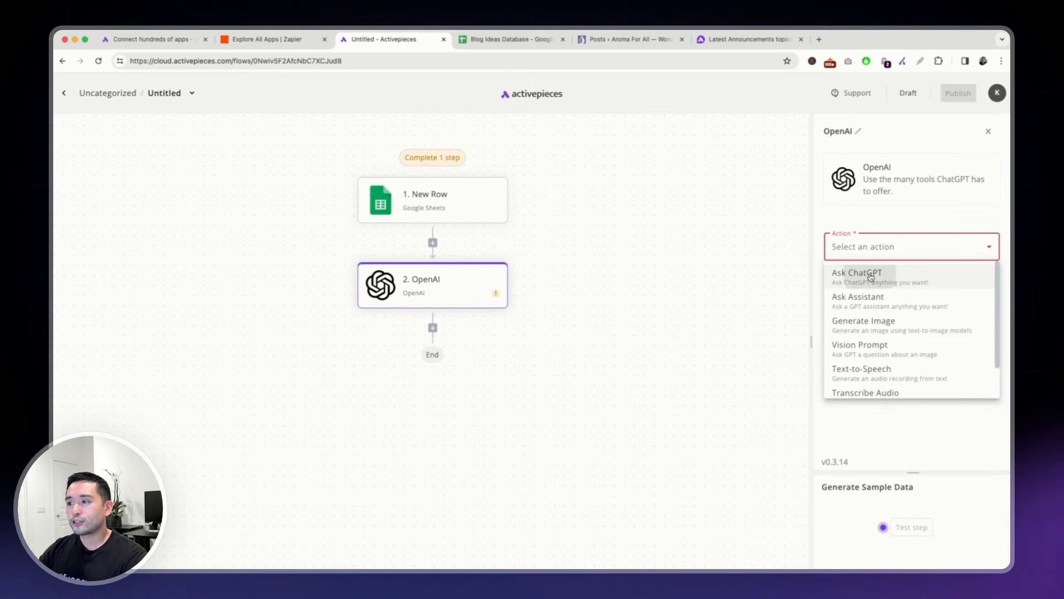
left_click(857, 276)
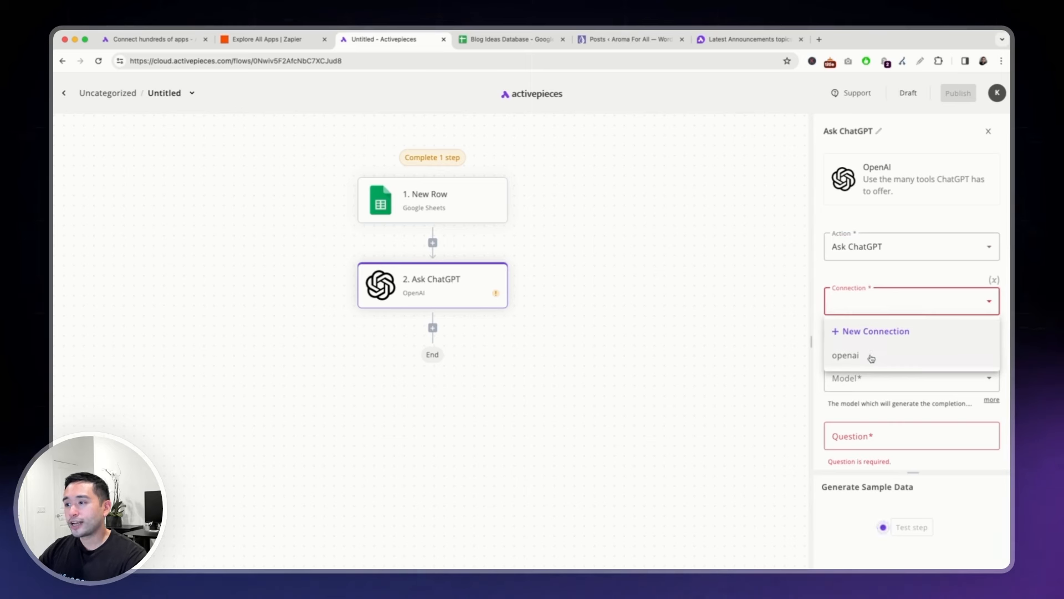
- Link the Ask ChatGPT step to the existing openai connection and look over its settings
left_click(844, 355)
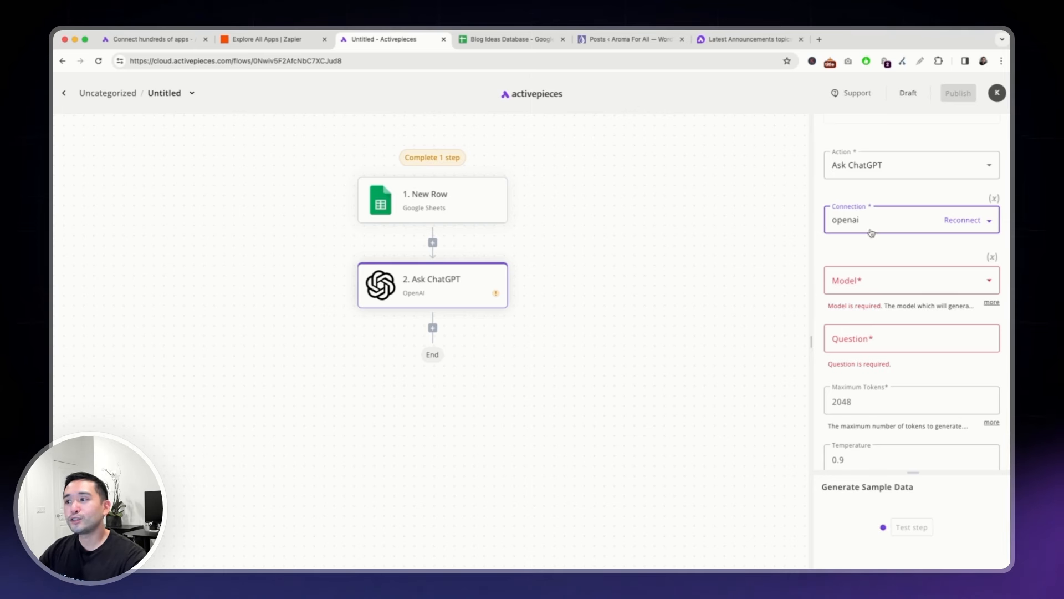
mouse_move(862, 259)
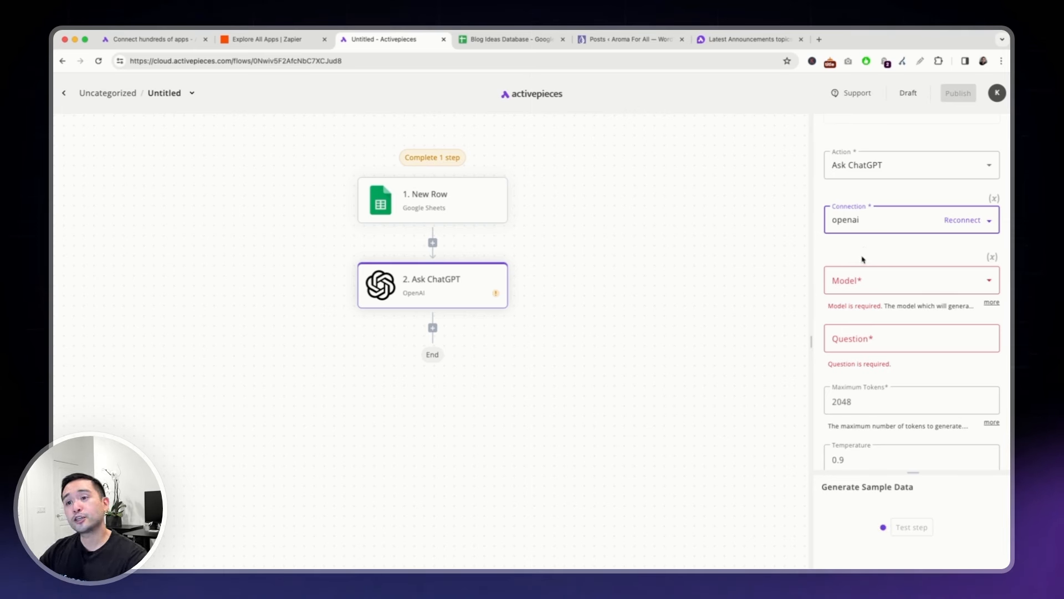
scroll("down", 3)
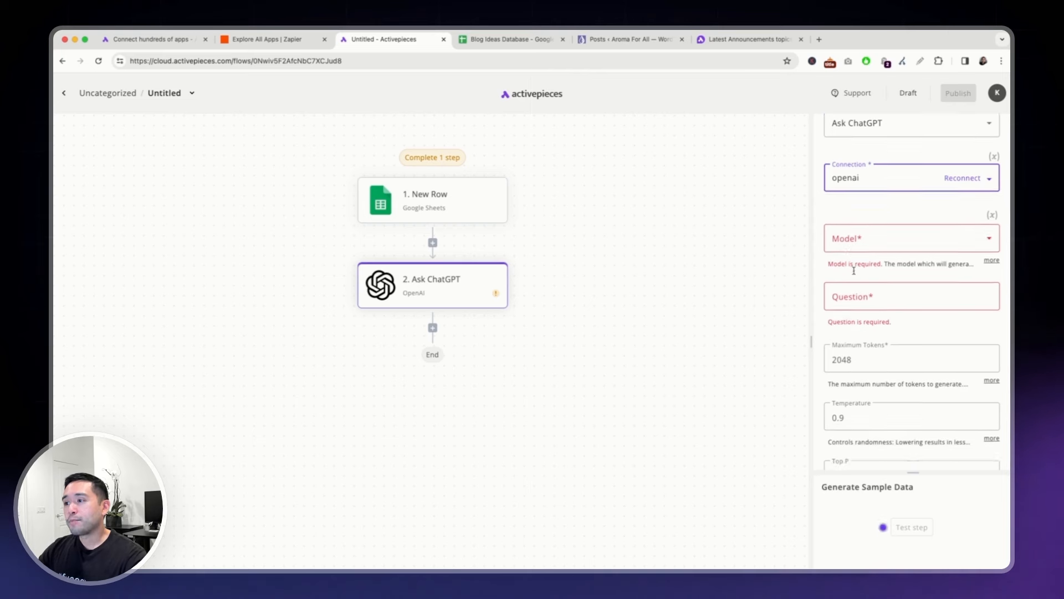
left_click(909, 238)
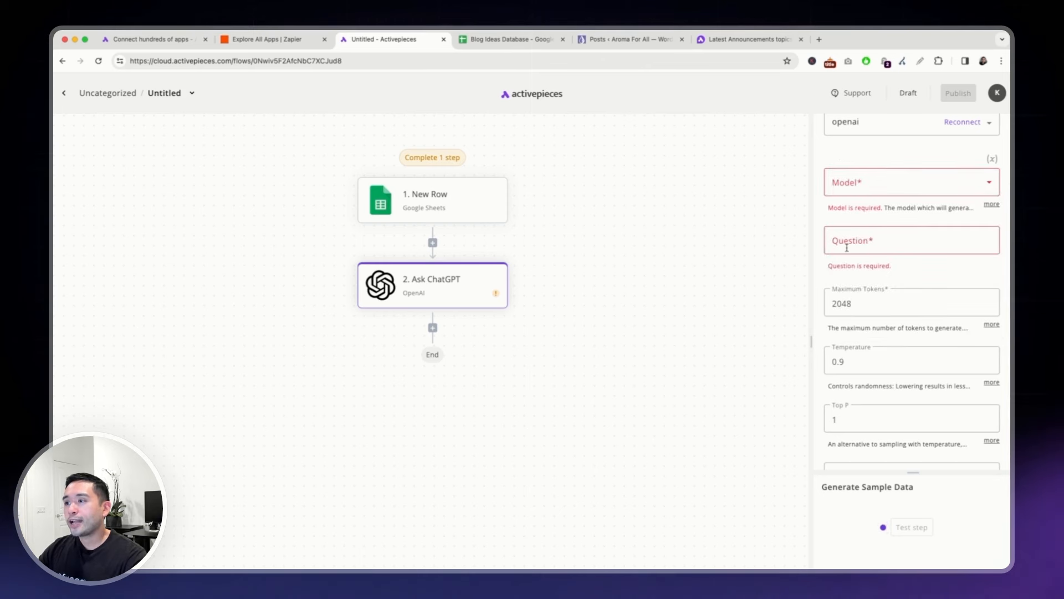
scroll("down", 3)
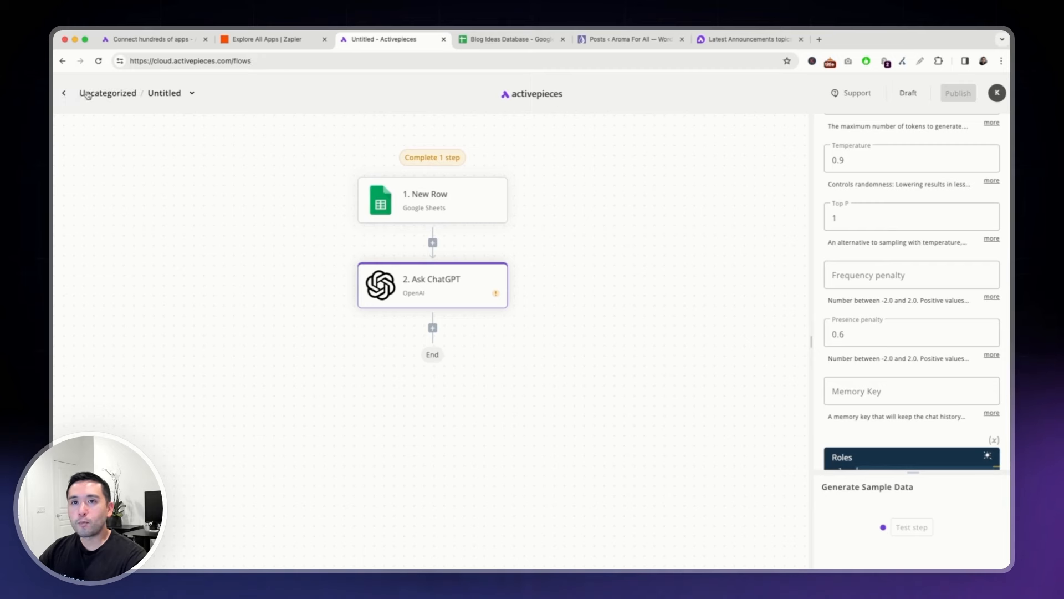
- Open the Google Sheet To ChatGPT To Wordpress flow and note the sheet's empty row 8
left_click(64, 93)
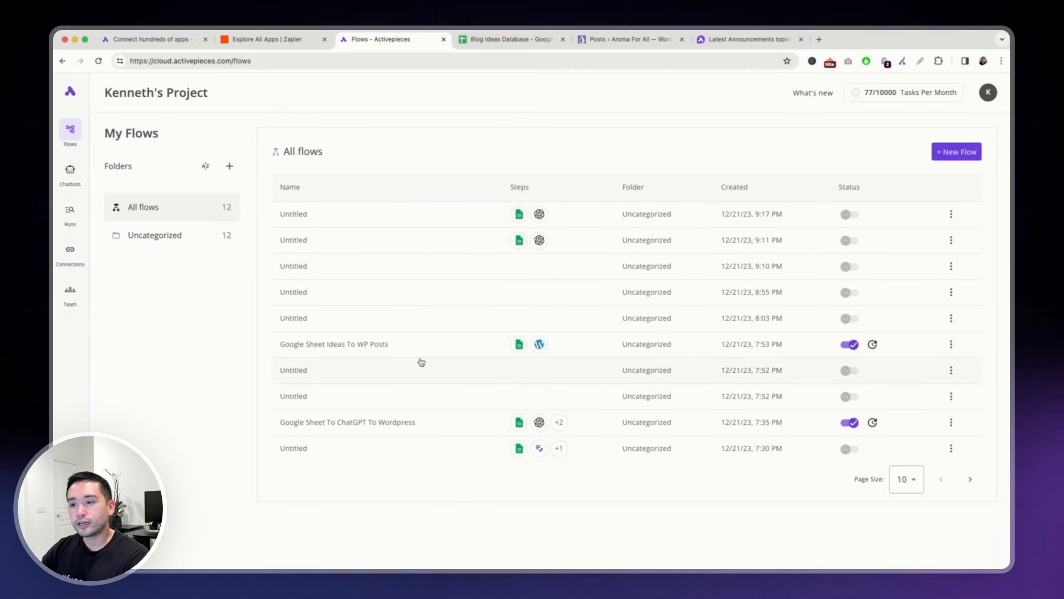
left_click(347, 421)
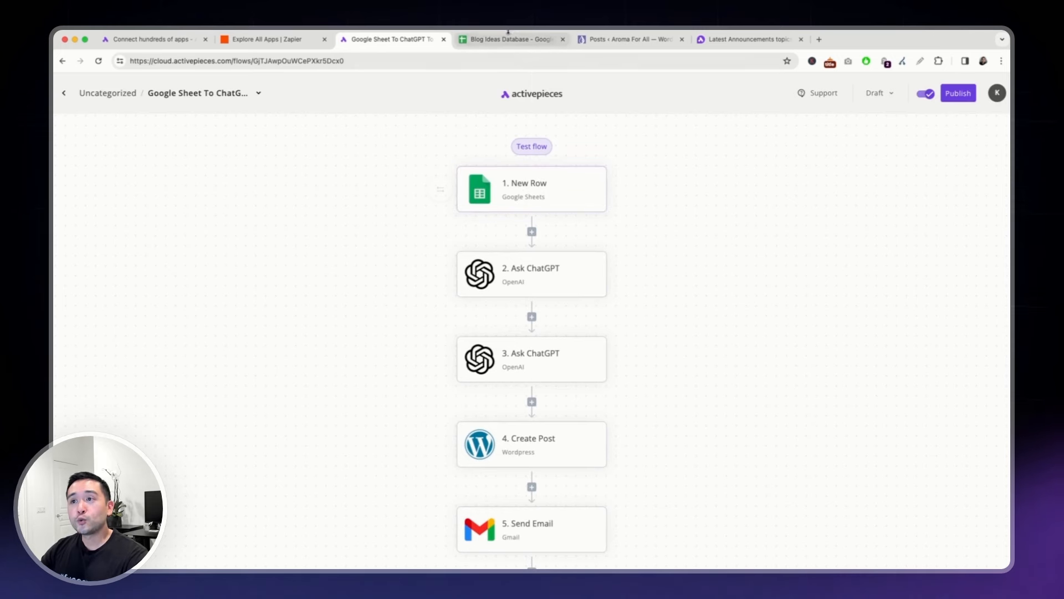
left_click(512, 39)
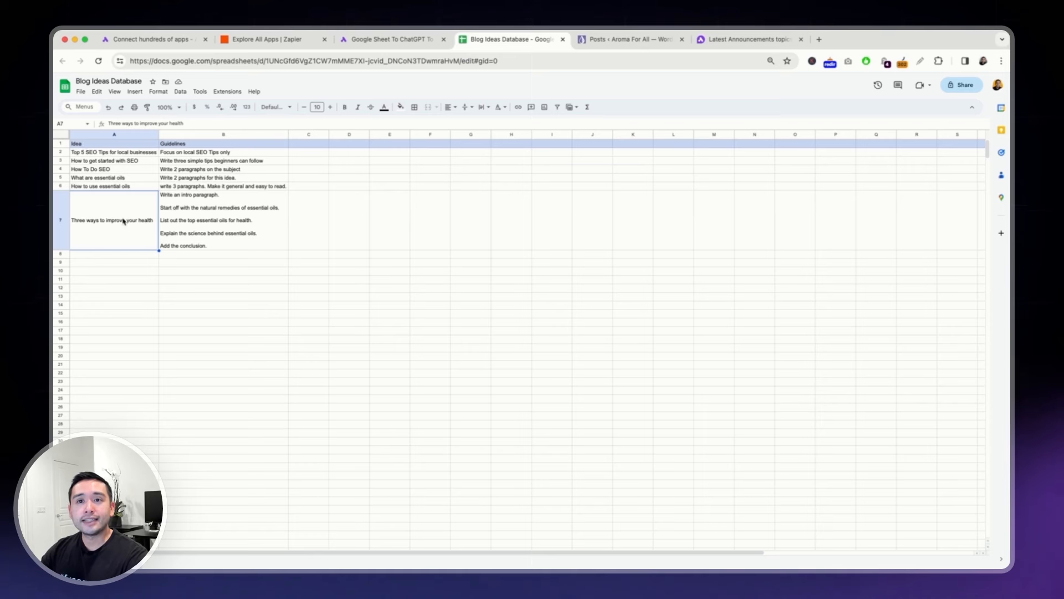
mouse_move(232, 248)
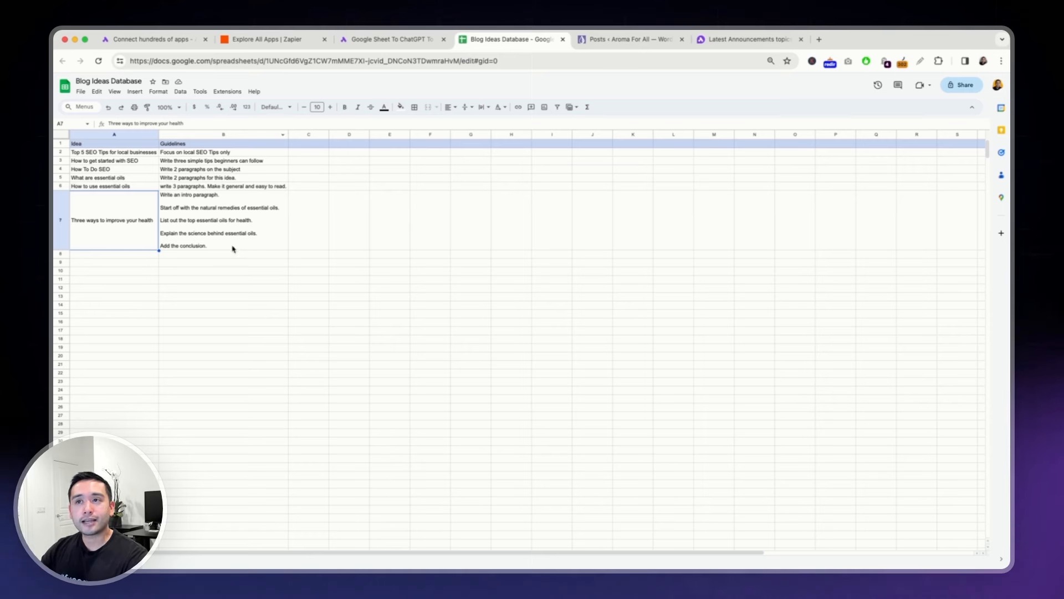
left_click(113, 252)
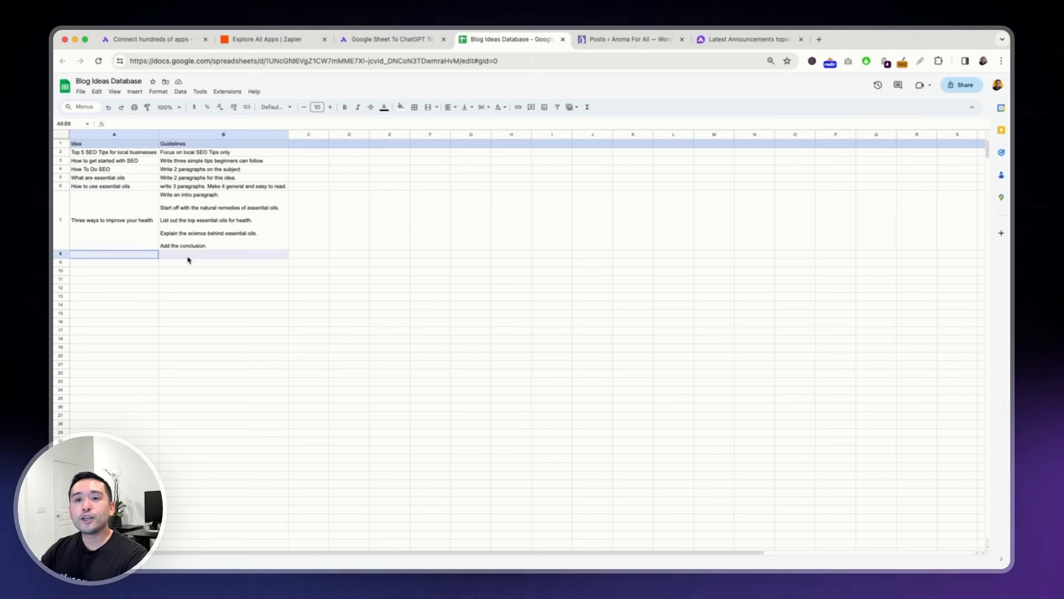
left_click(393, 39)
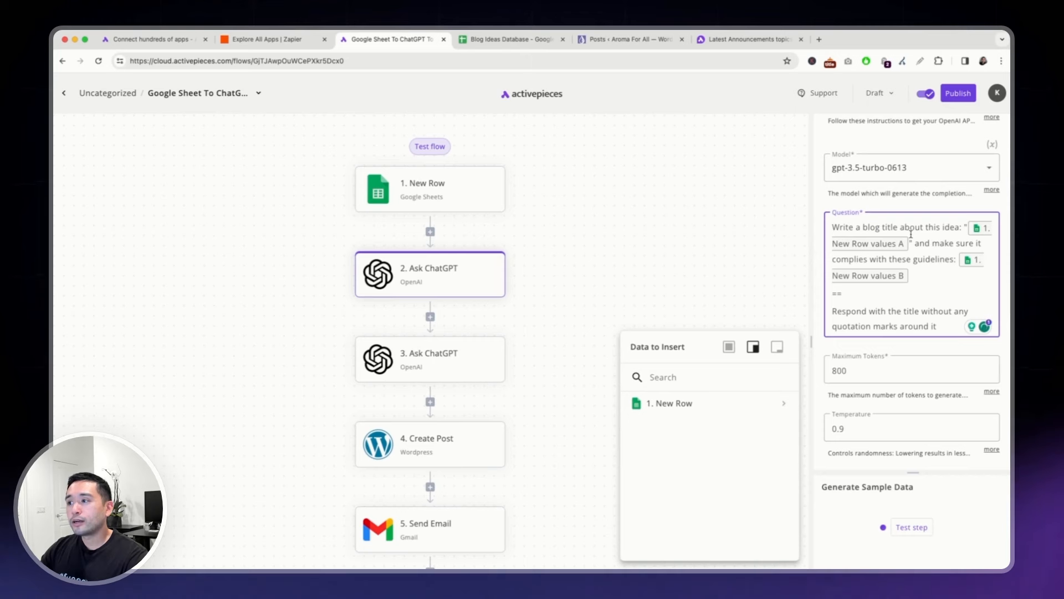
- Compare the health idea in cell A7 with the flow's blog-title ChatGPT prompt
left_click(512, 39)
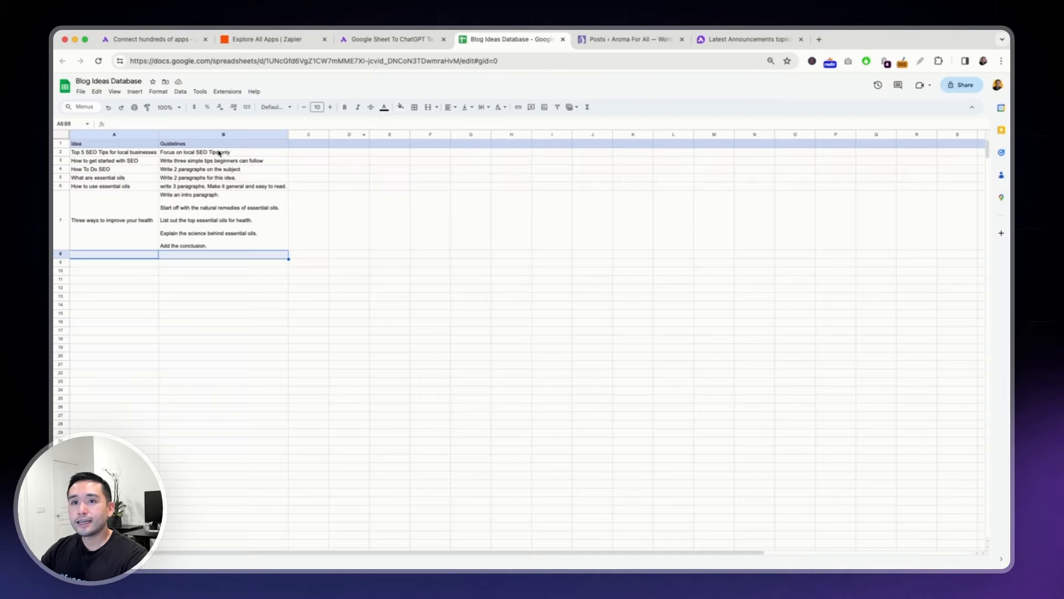
left_click(113, 220)
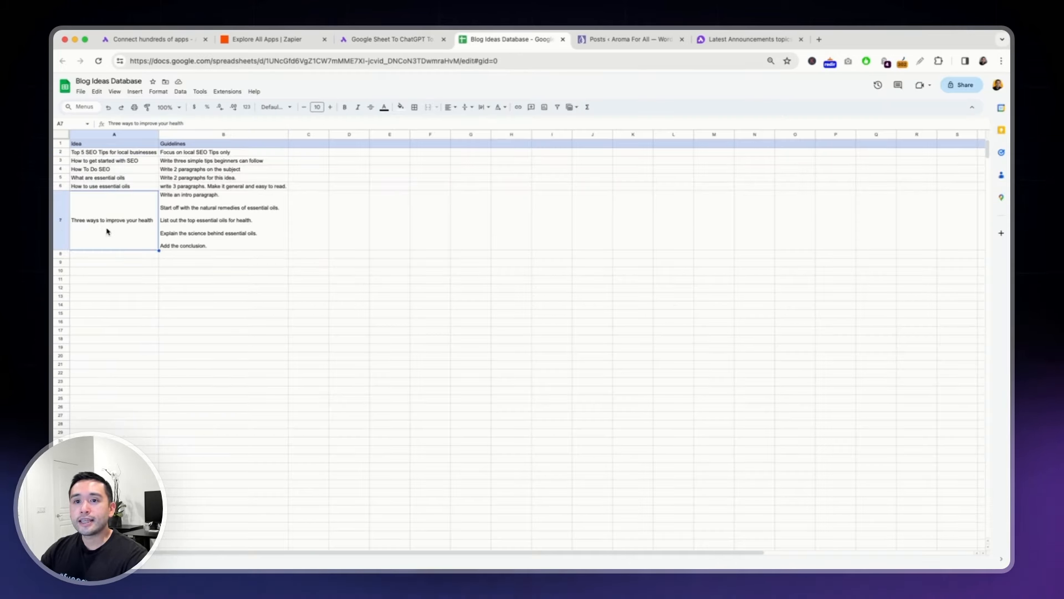
left_click(392, 38)
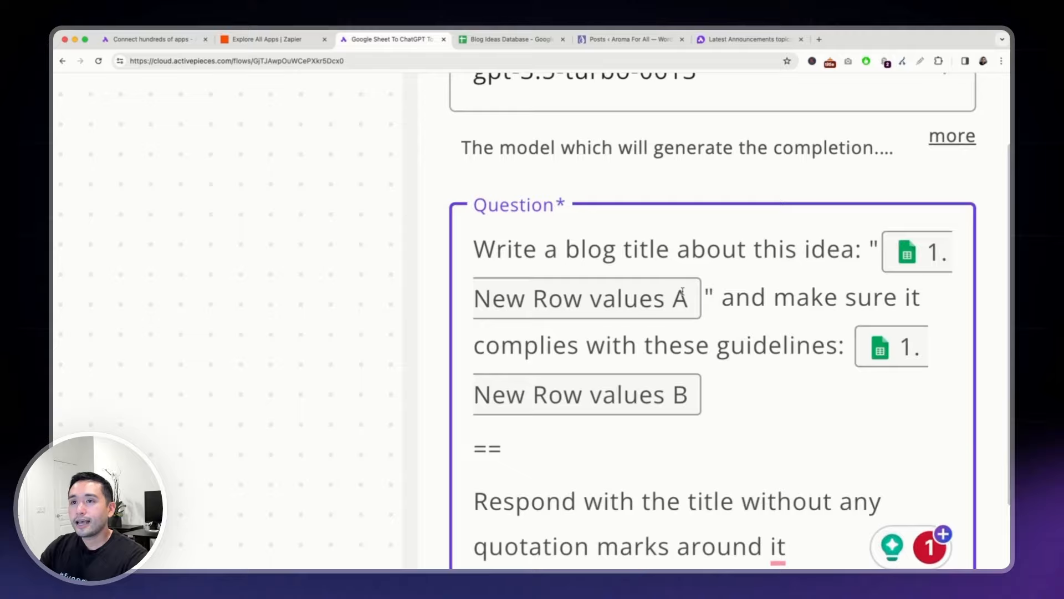
left_click(510, 39)
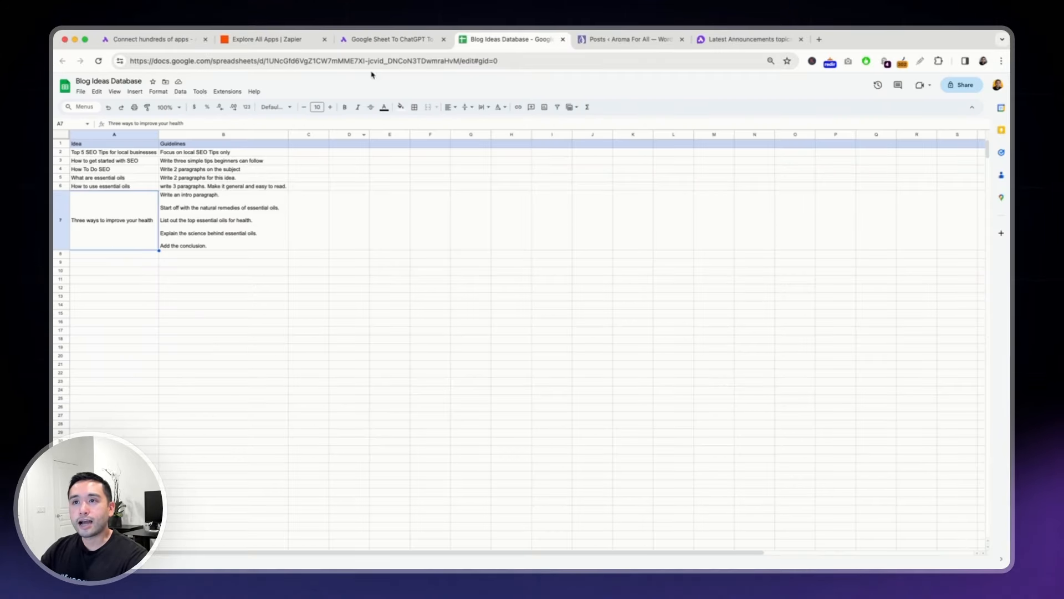
left_click(393, 39)
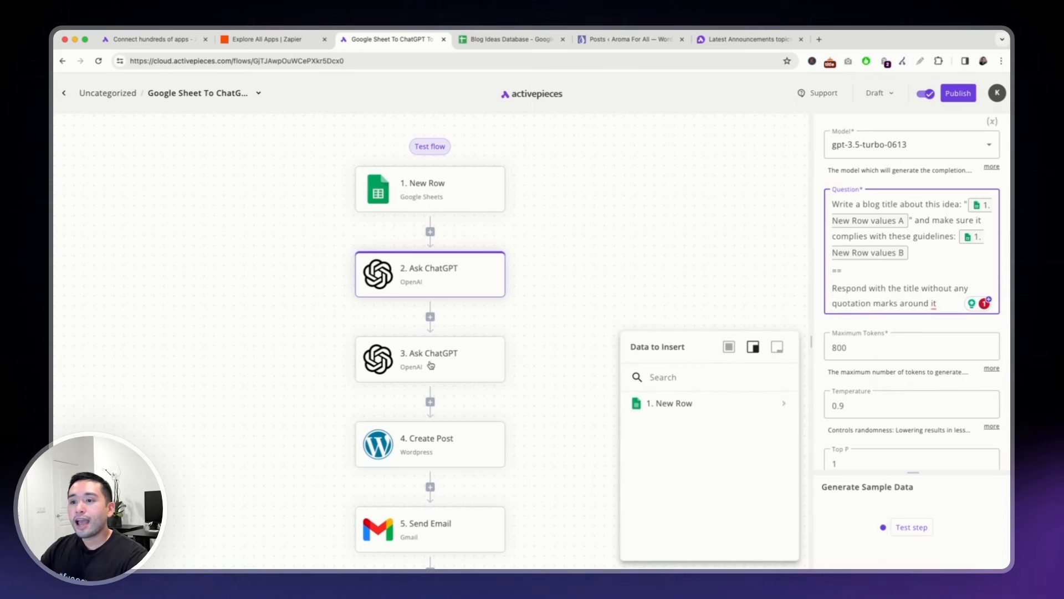
- Review the second Ask ChatGPT step's blog-post prompt and the WordPress Create Post step
left_click(430, 358)
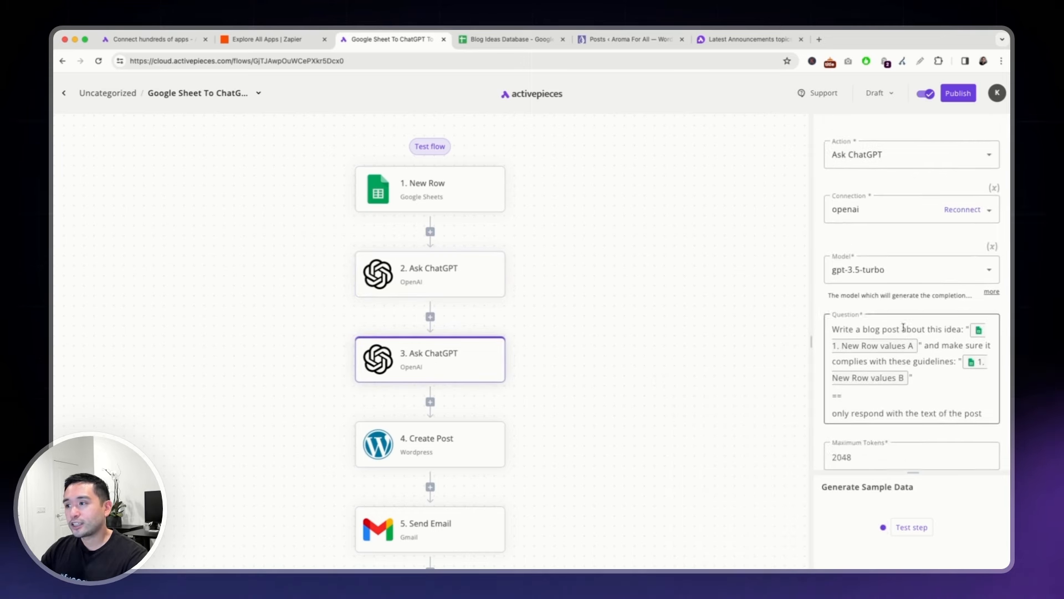
scroll("down", 3)
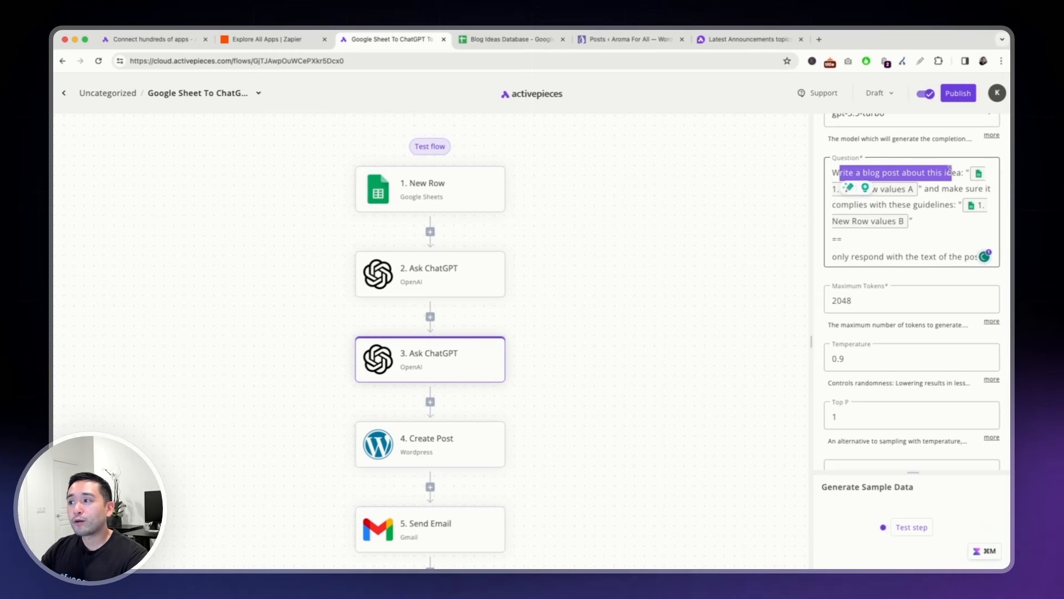
left_click(909, 189)
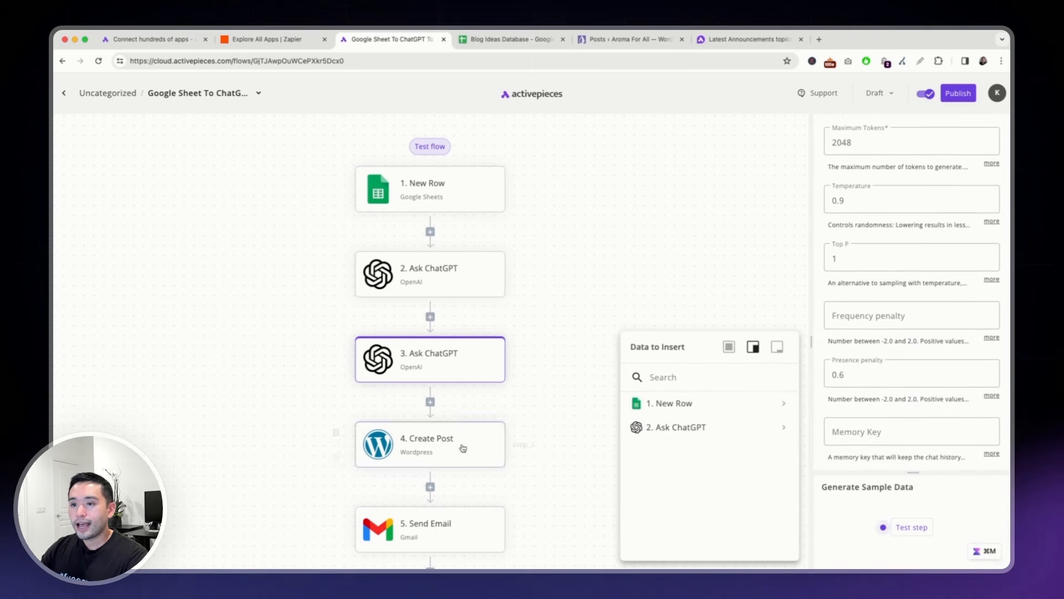
left_click(429, 443)
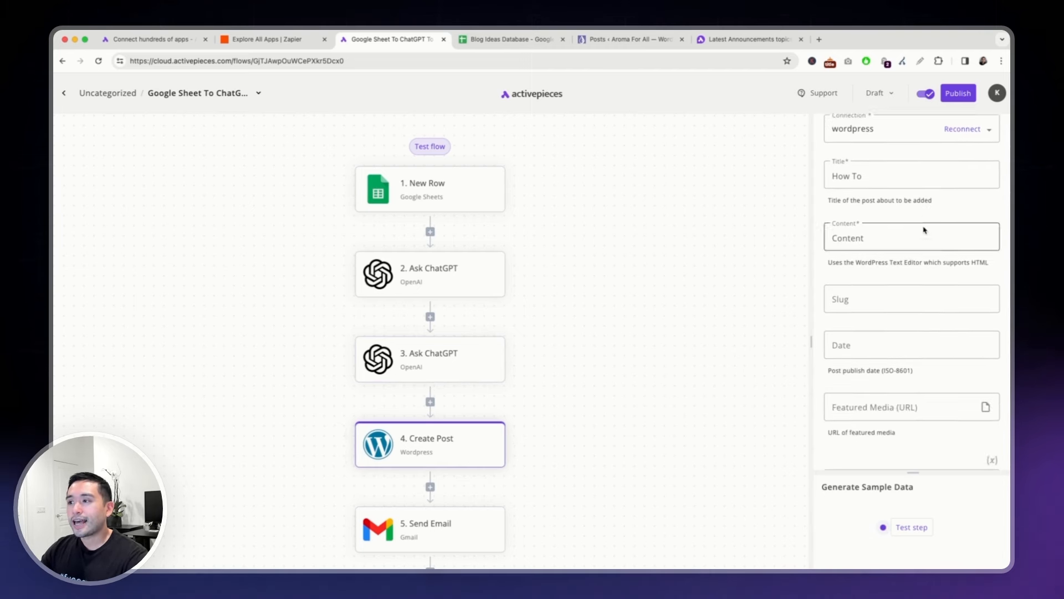
scroll("down", 3)
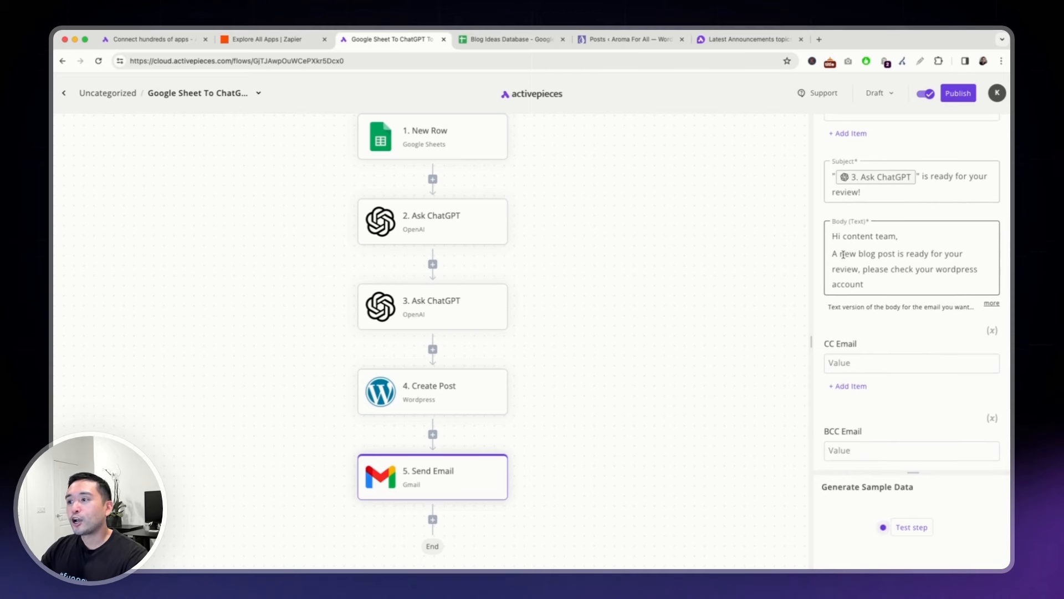
left_click_drag(838, 252, 864, 283)
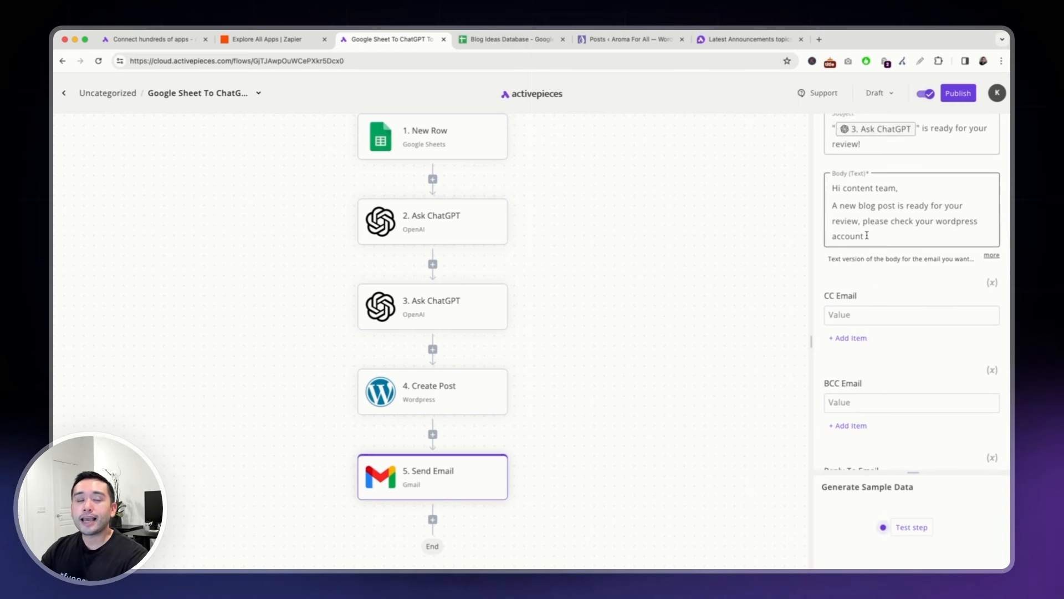
mouse_move(823, 249)
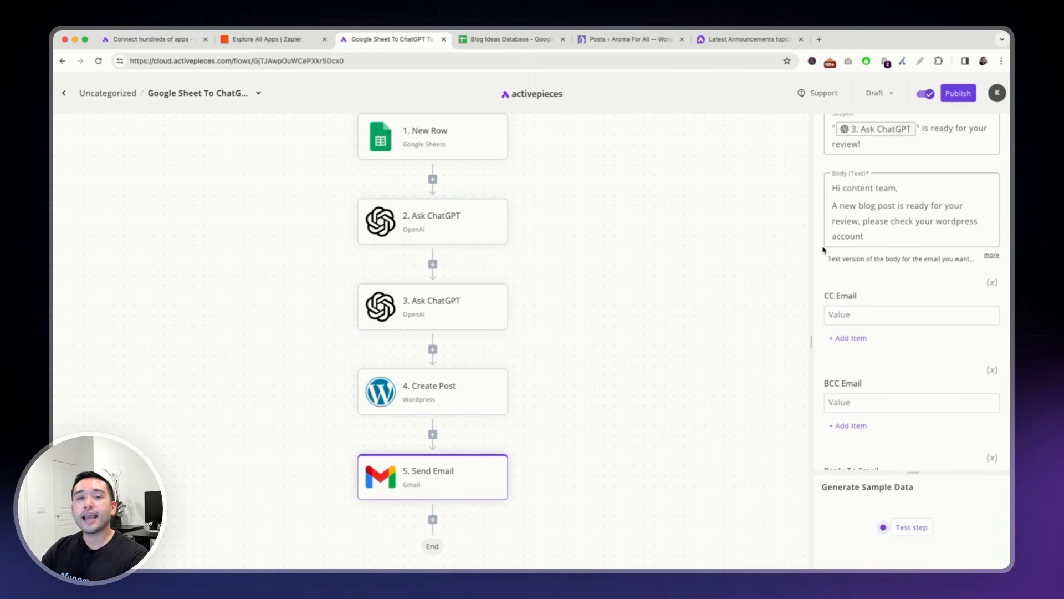
left_click(511, 38)
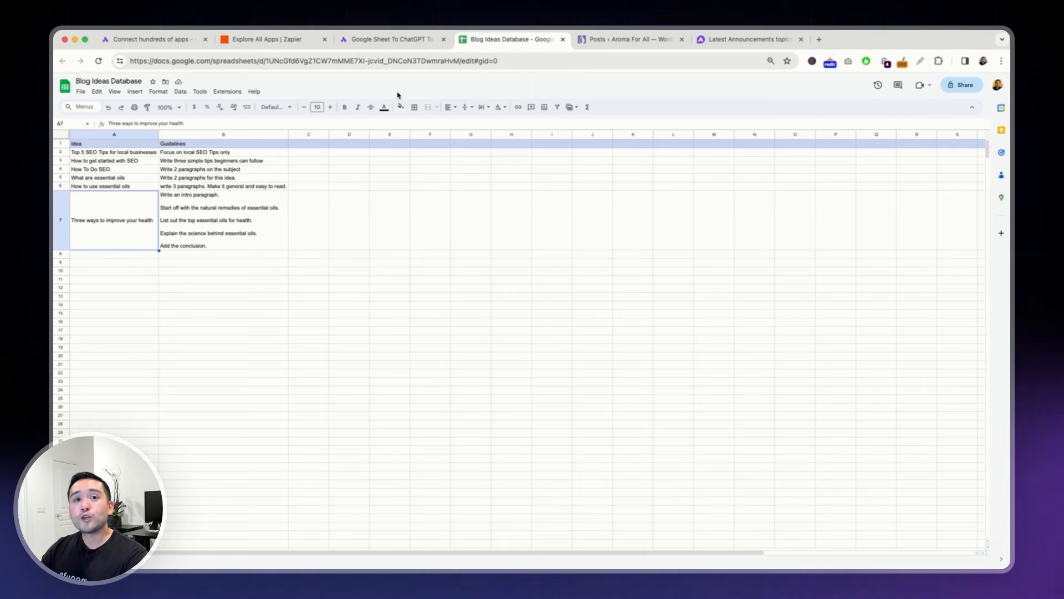
left_click(391, 39)
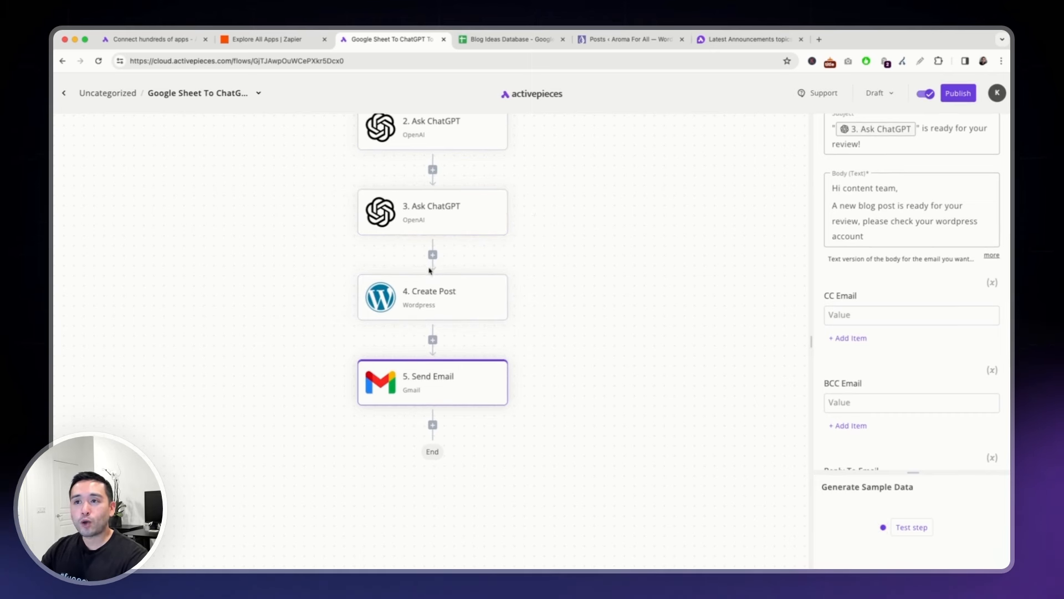
left_click(511, 39)
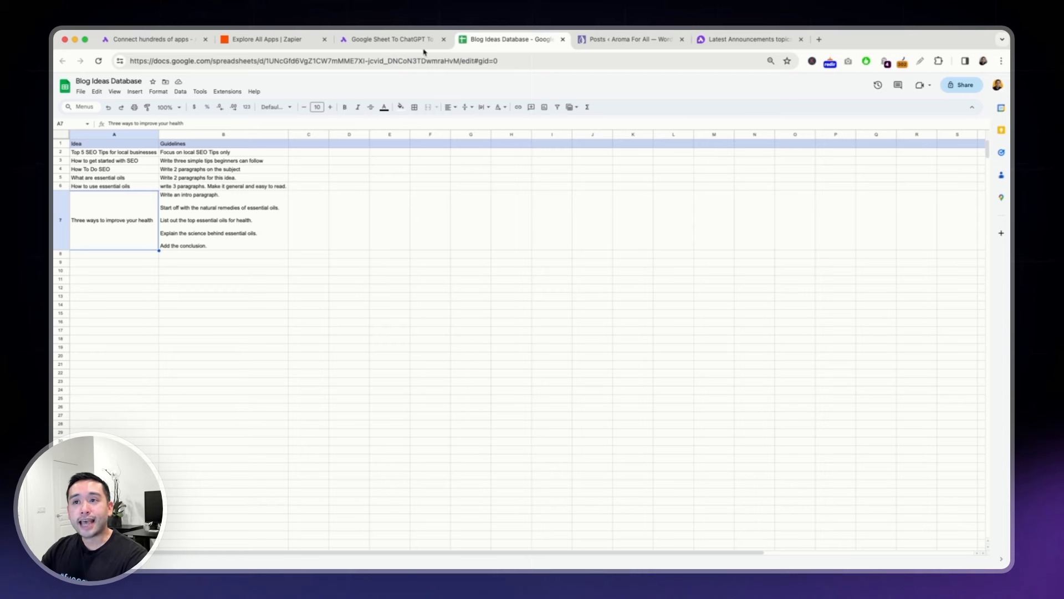
left_click(390, 39)
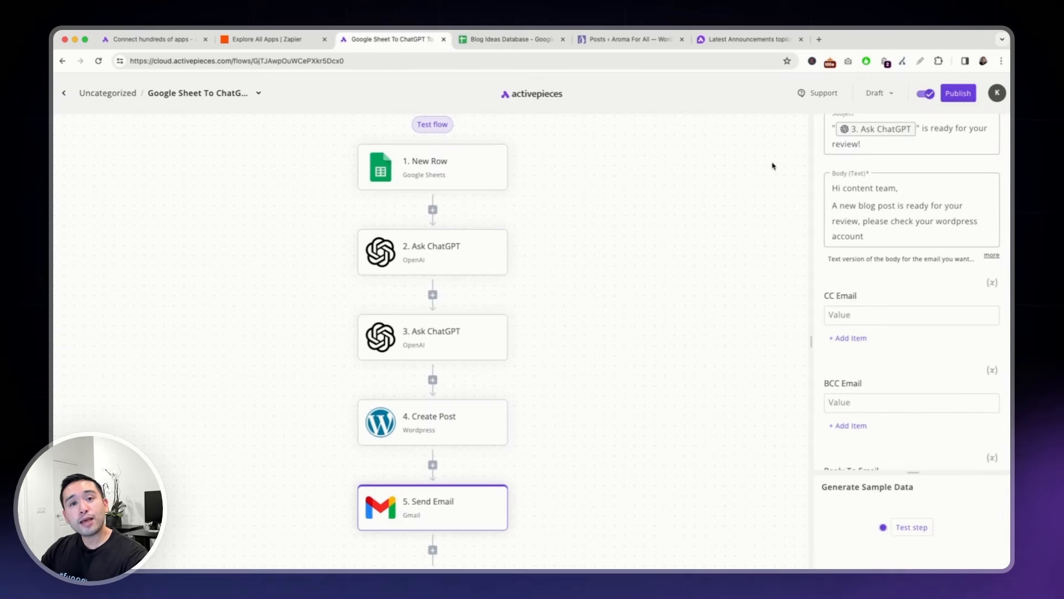
mouse_move(642, 83)
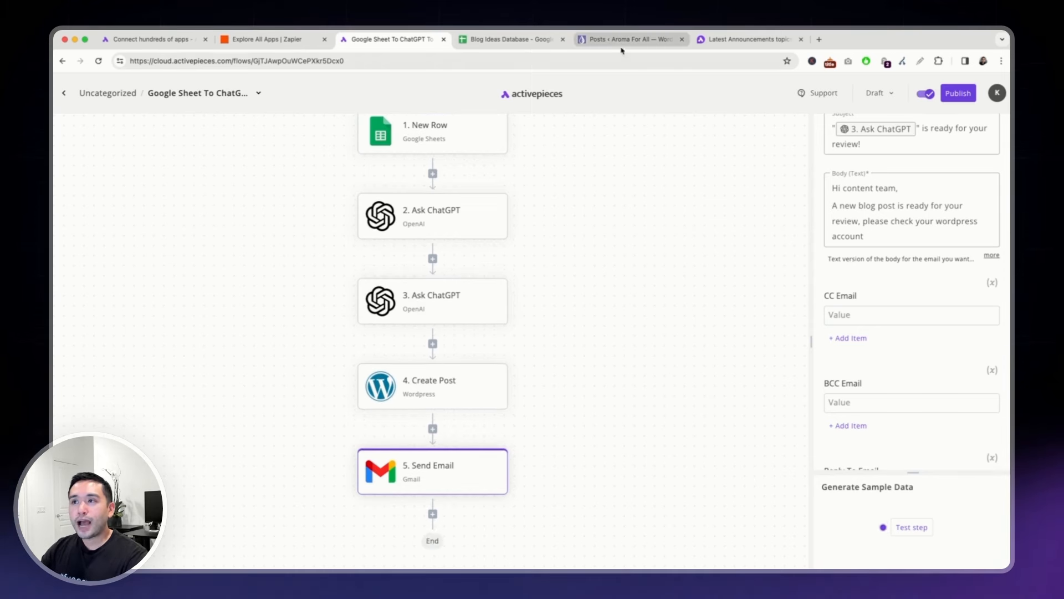
- Check the sheet's guidelines for How to use essential oils against the WordPress posts list
left_click(630, 39)
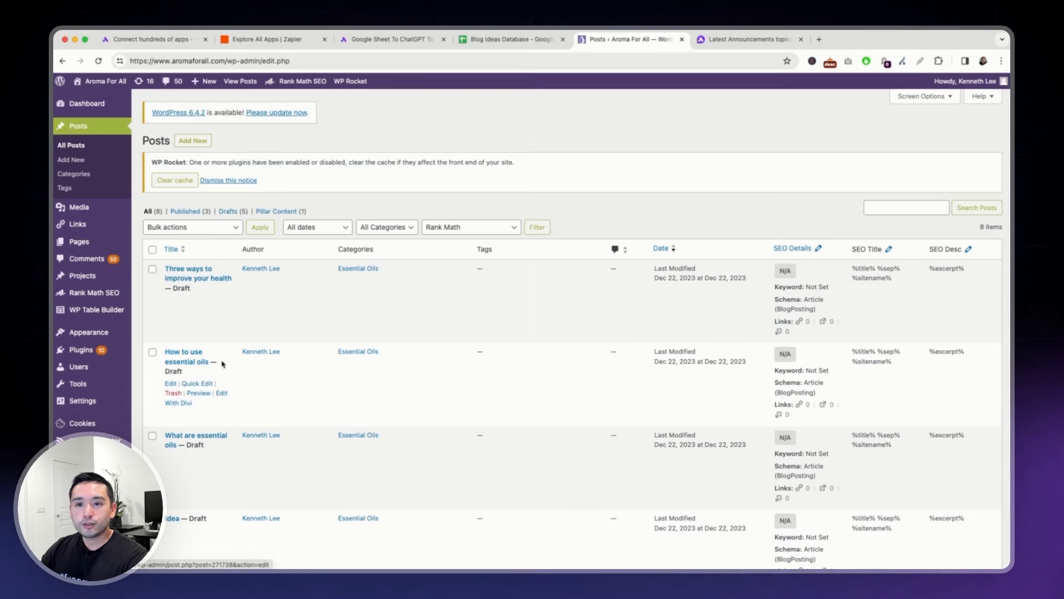
left_click(512, 39)
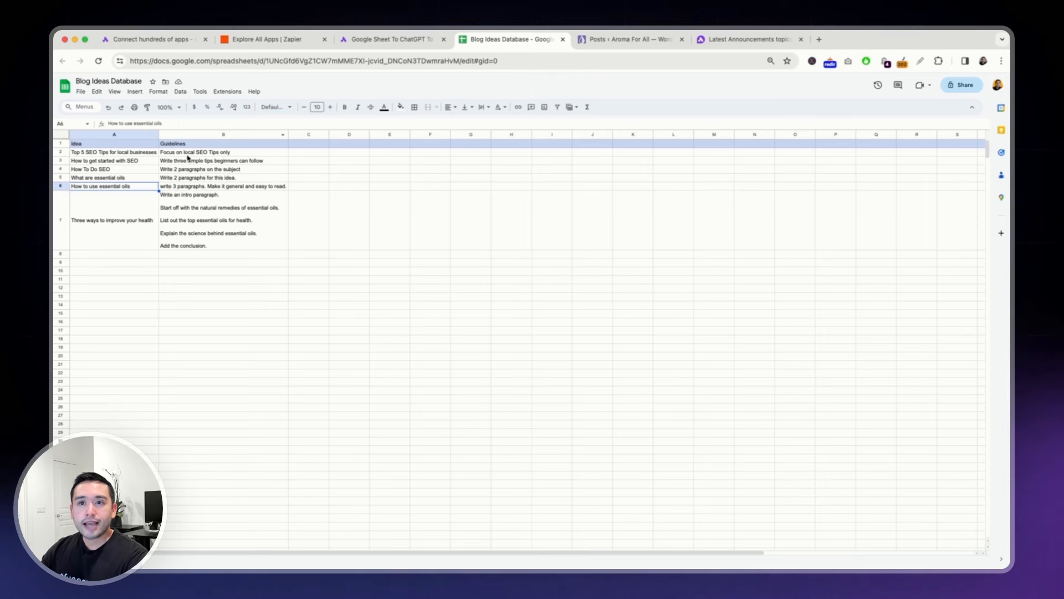
left_click(222, 186)
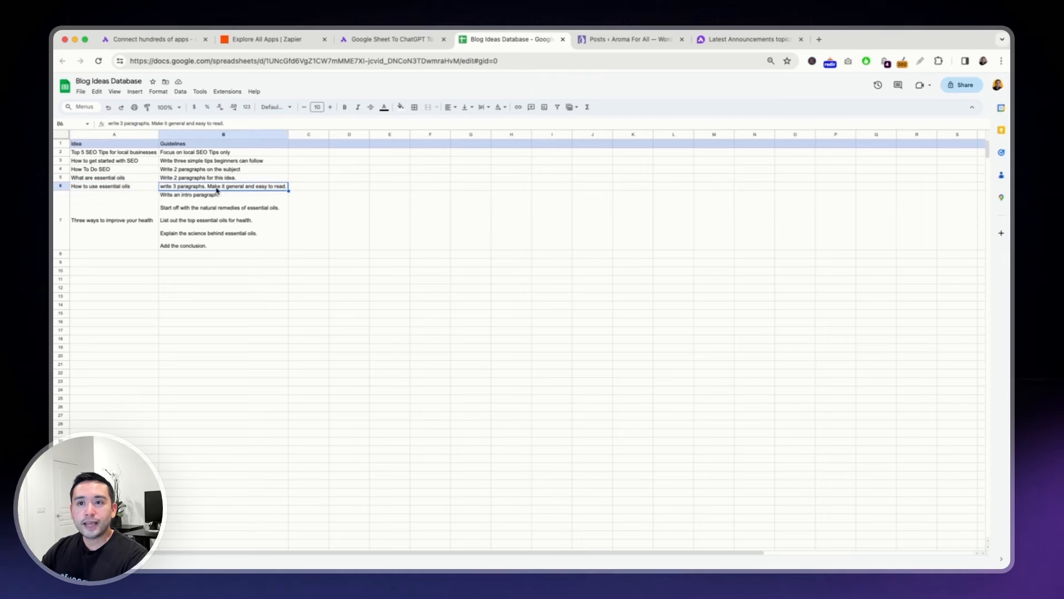
left_click(628, 39)
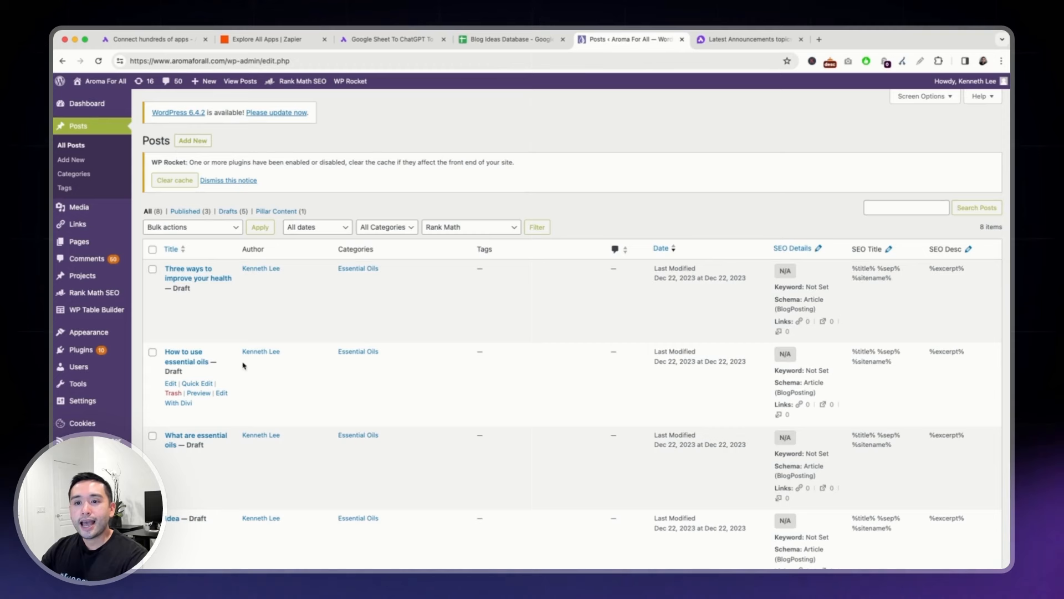
mouse_move(185, 367)
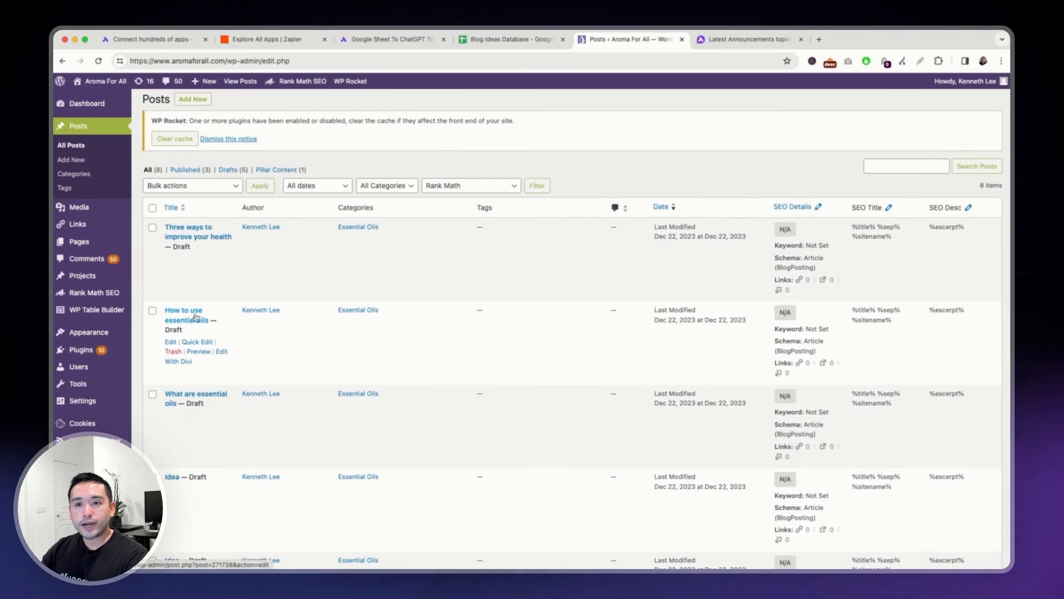
- Open the How to use essential oils draft, compare it with the sheet row, and return to flows
left_click(183, 315)
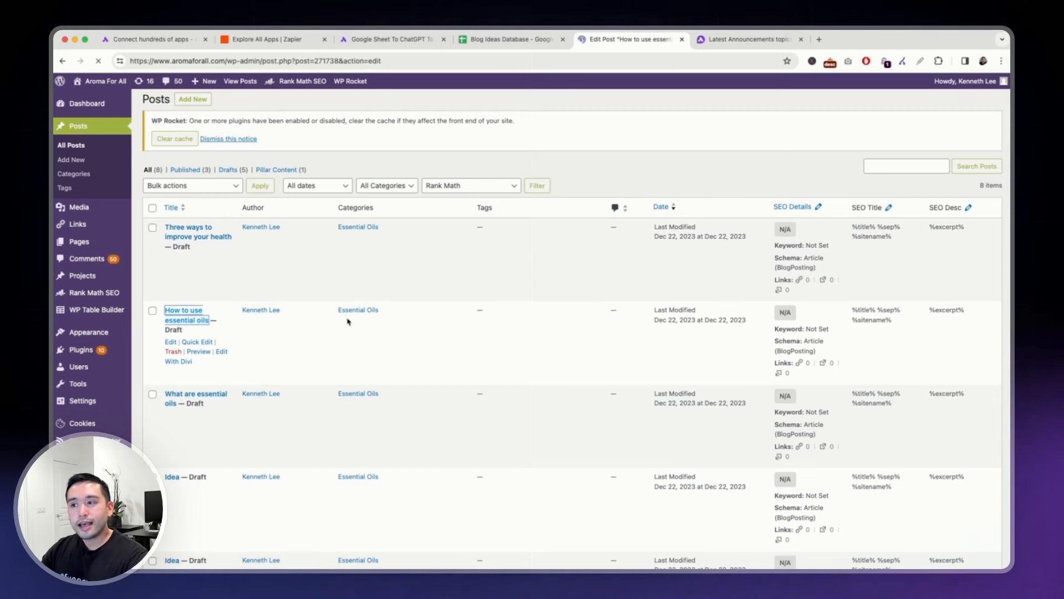
left_click(183, 314)
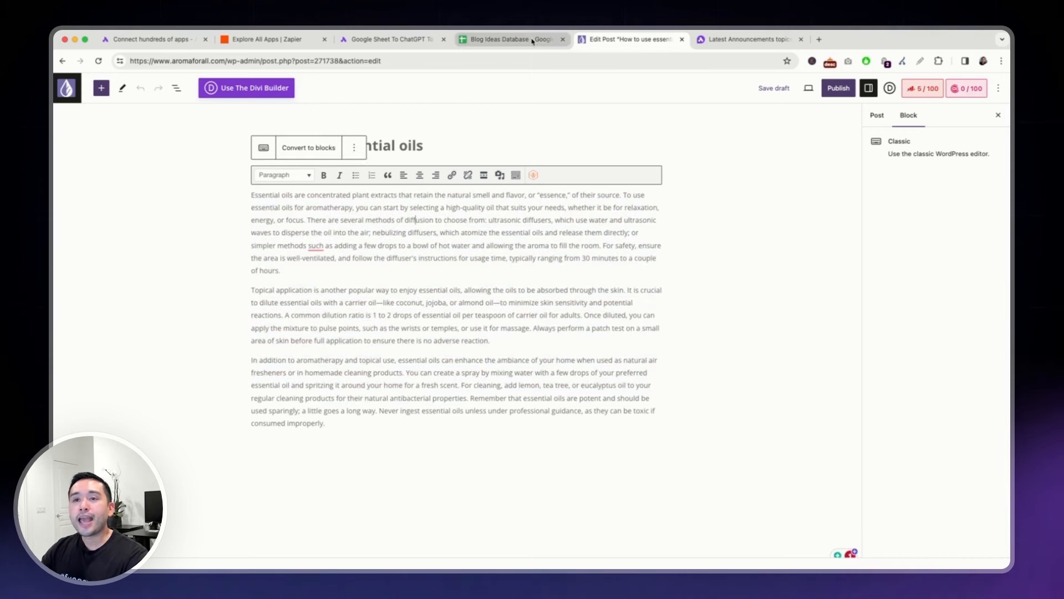
left_click(510, 39)
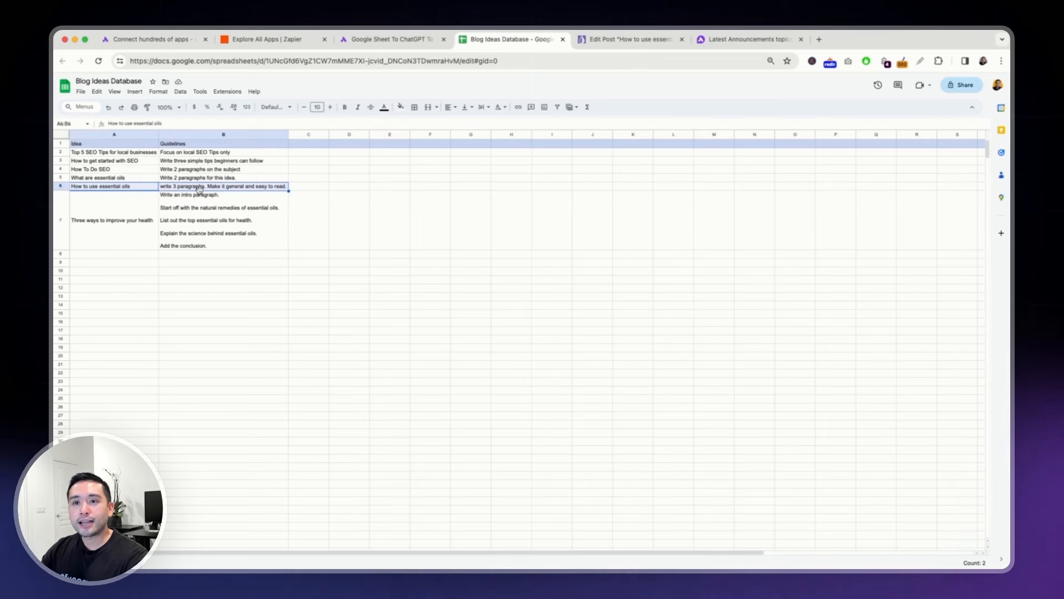
left_click(387, 39)
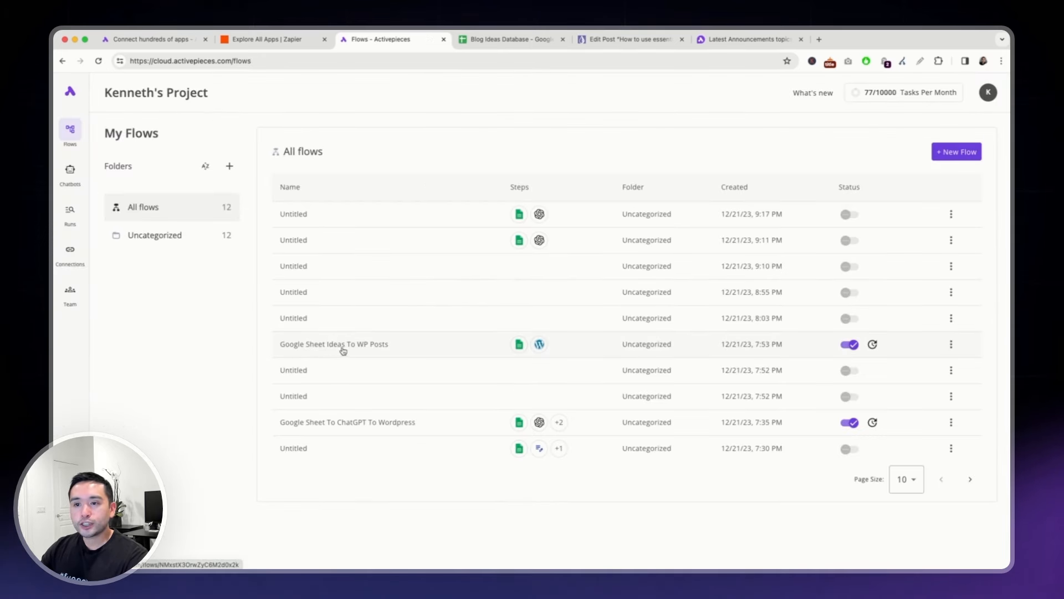
- Open the Google Sheet Ideas To WP Posts flow and inspect its New Row and Create Post steps
left_click(334, 344)
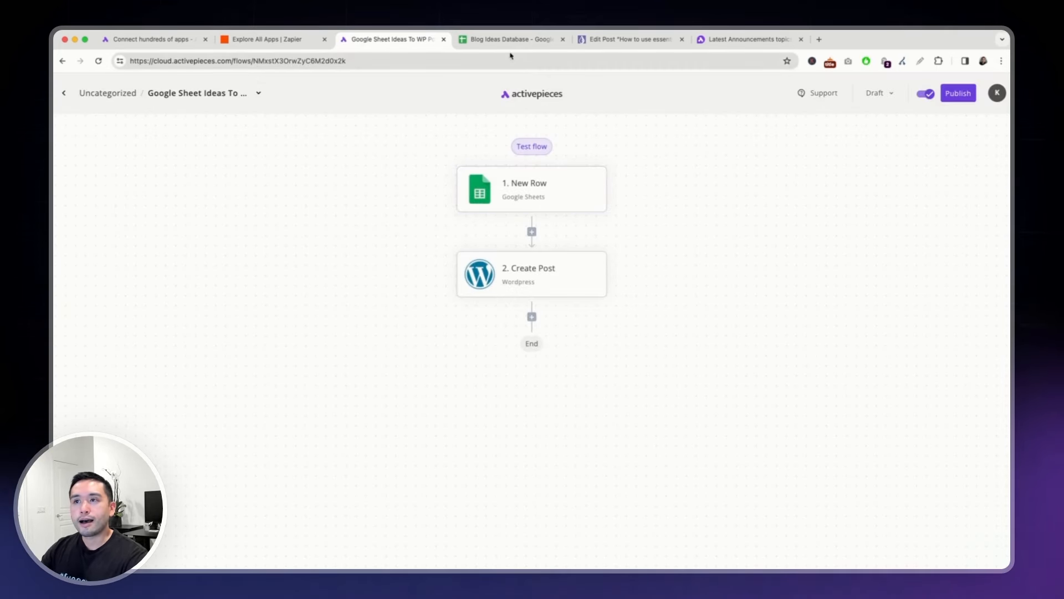
left_click(531, 189)
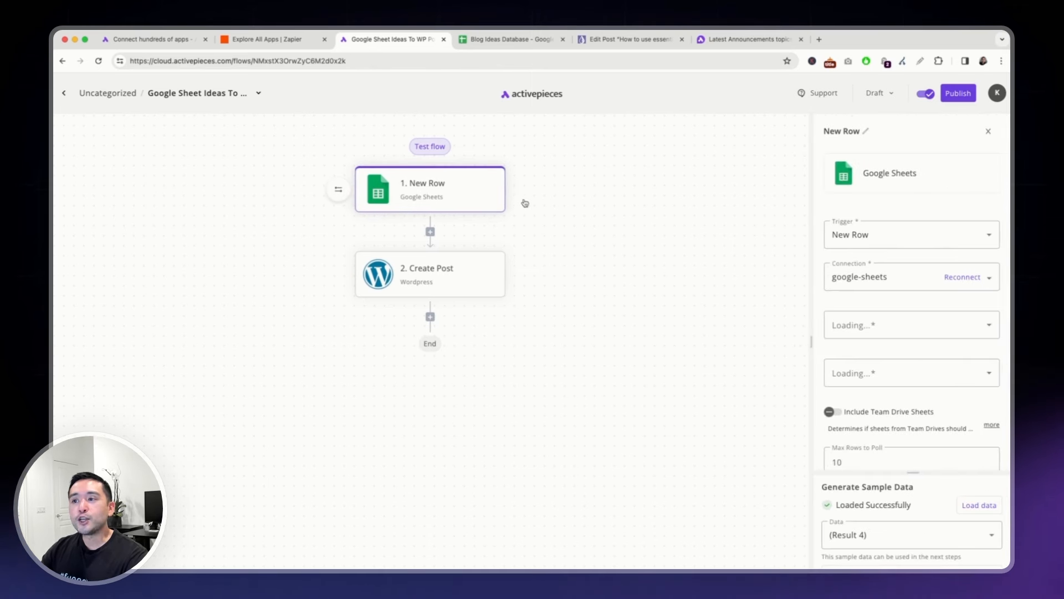
left_click(430, 274)
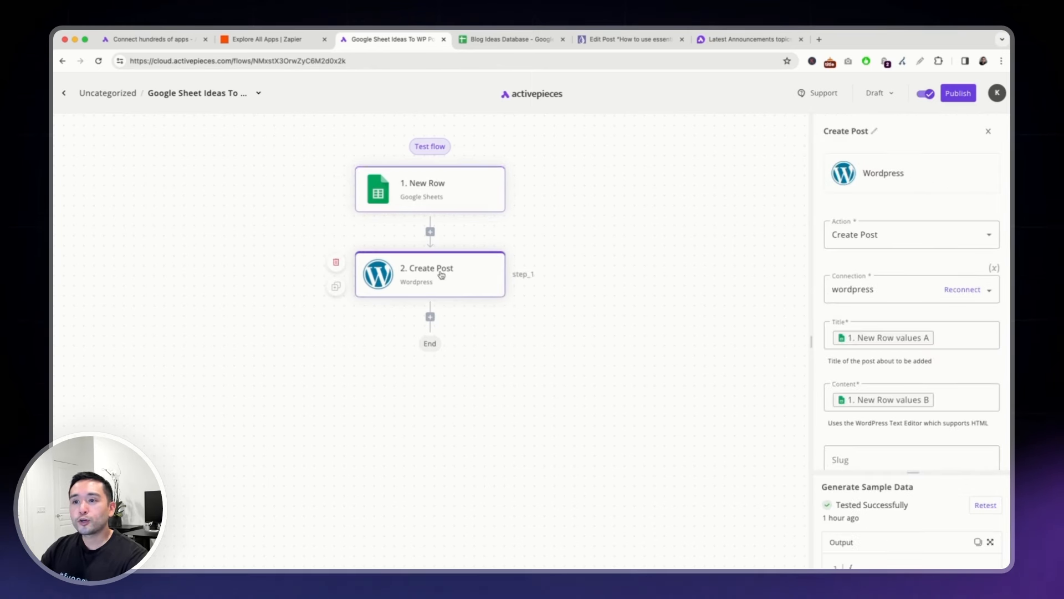
mouse_move(489, 185)
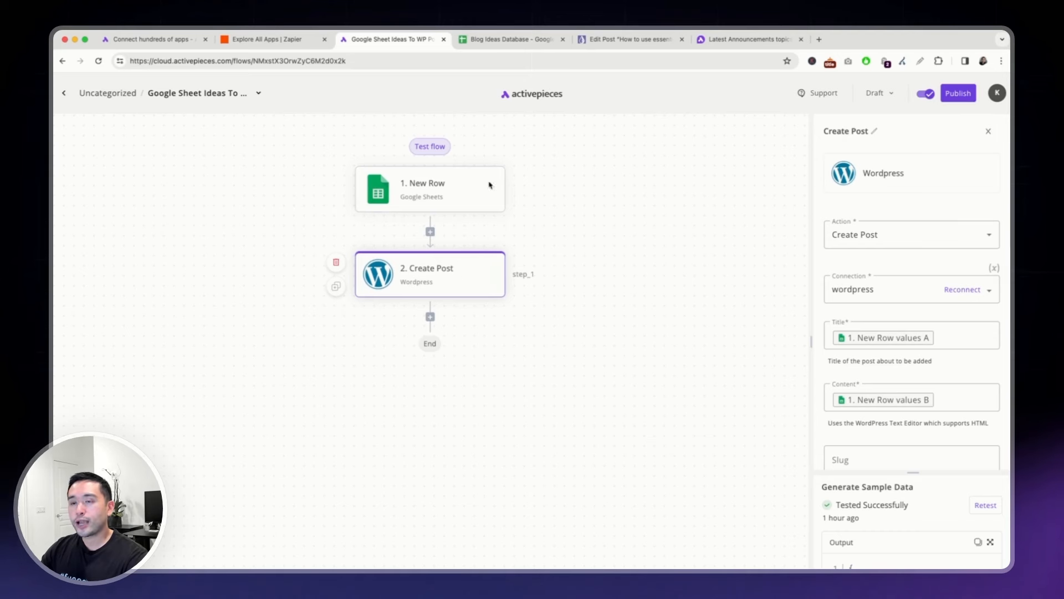
mouse_move(389, 219)
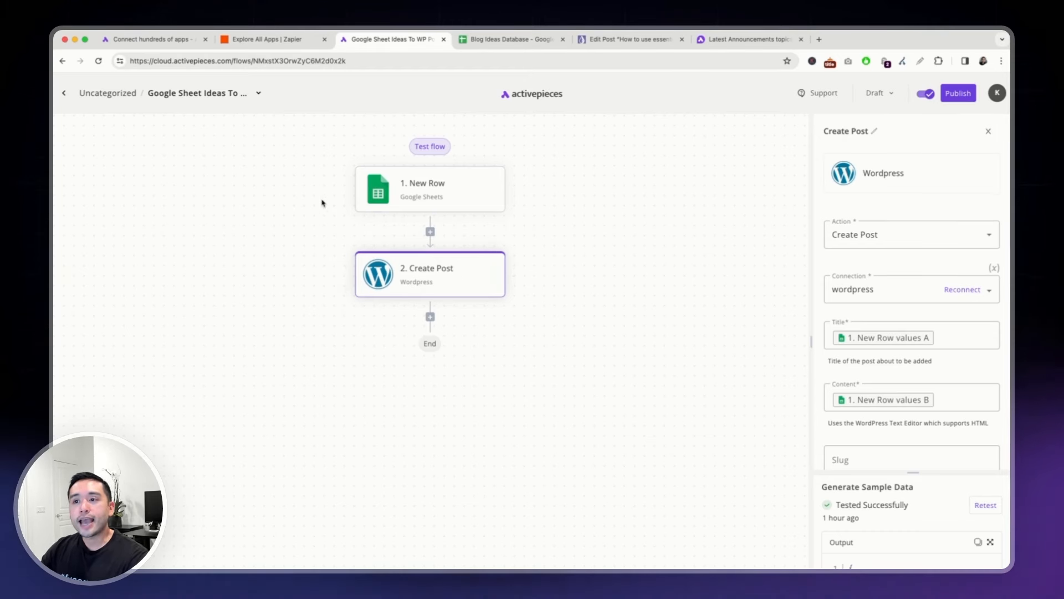
- Trace the Three ways to improve your health row through the flow to the WordPress posts list
left_click(510, 39)
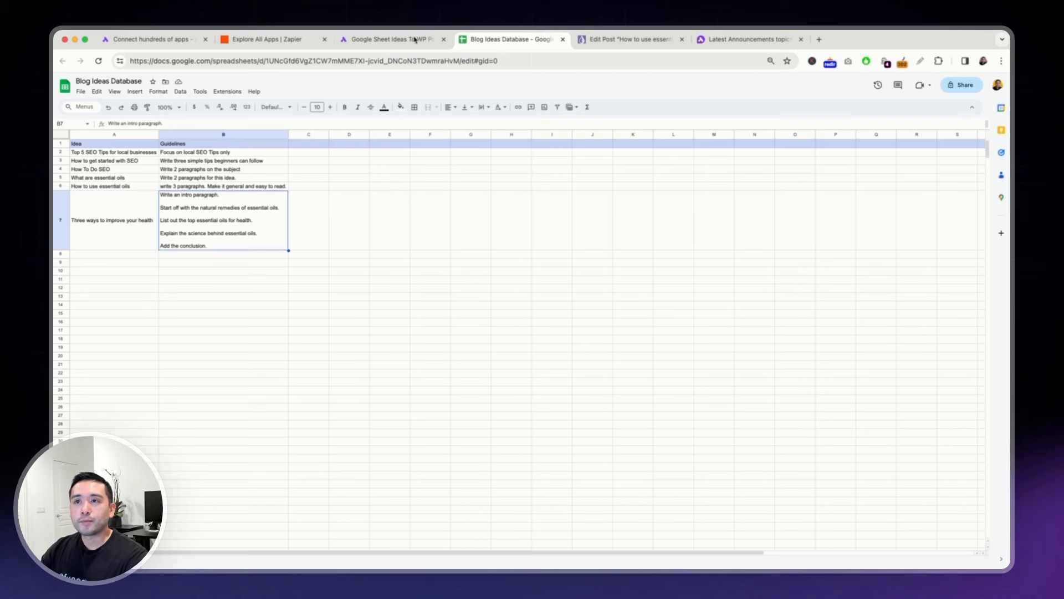
left_click(113, 219)
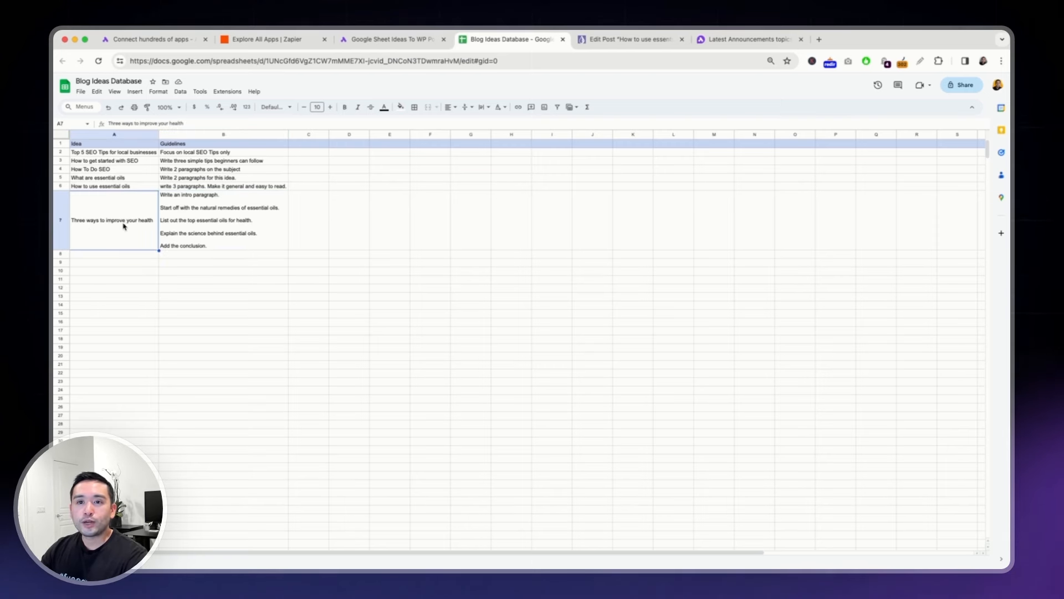
left_click(392, 39)
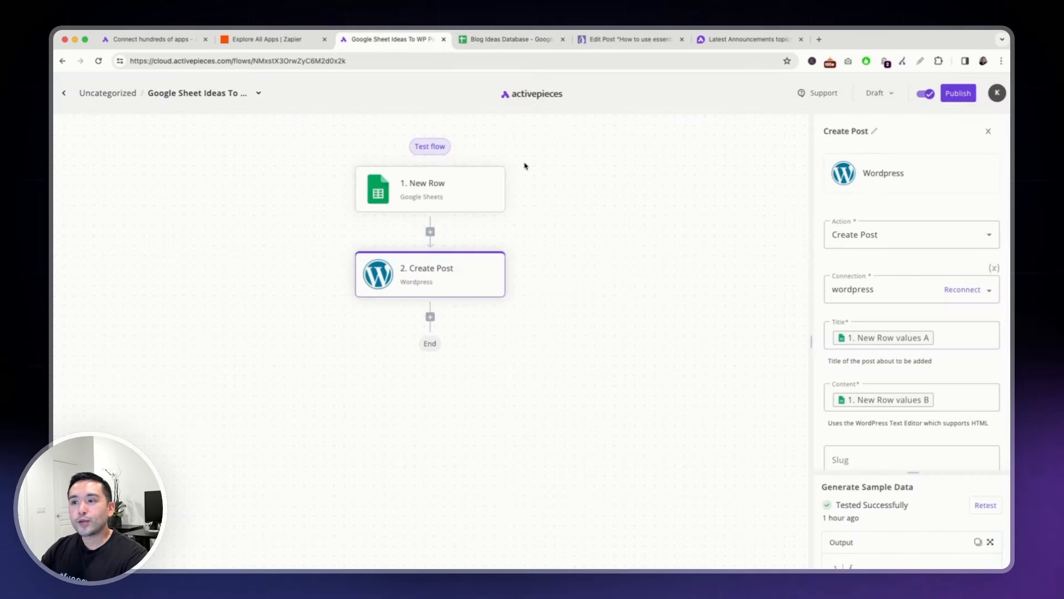
left_click(431, 189)
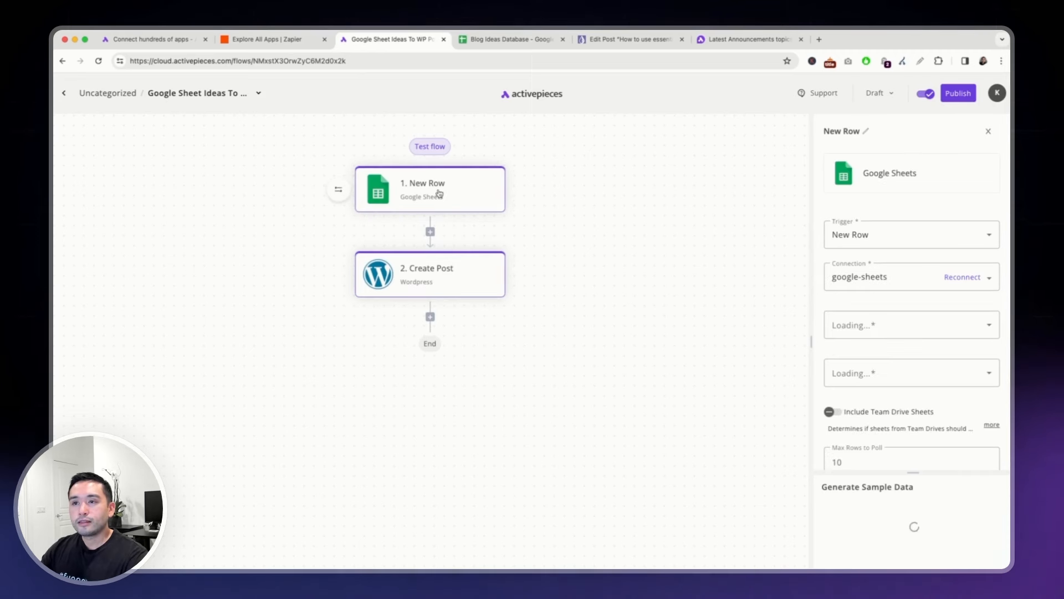
left_click(430, 274)
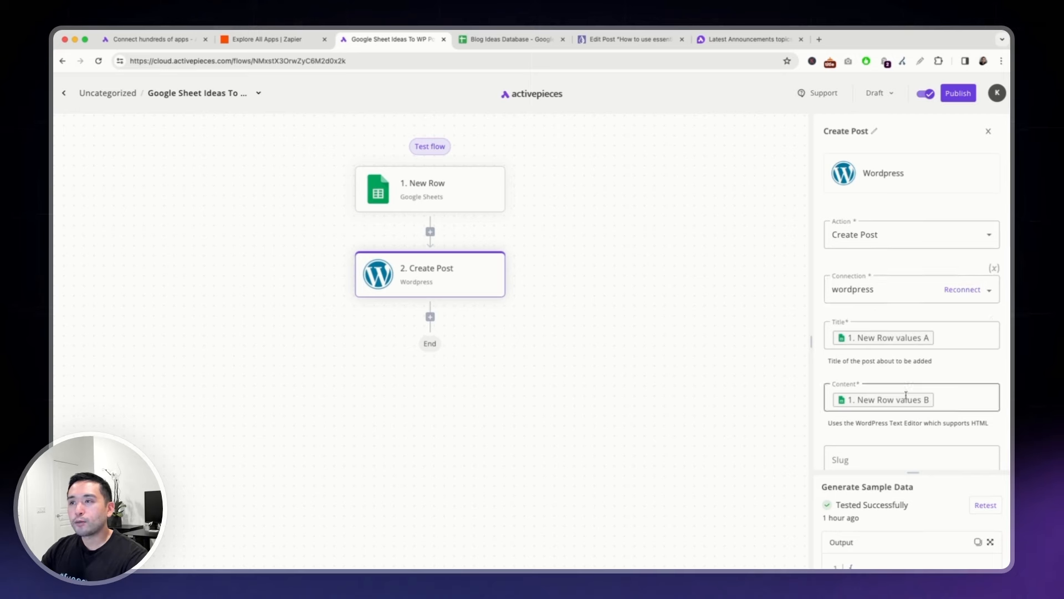
left_click(628, 39)
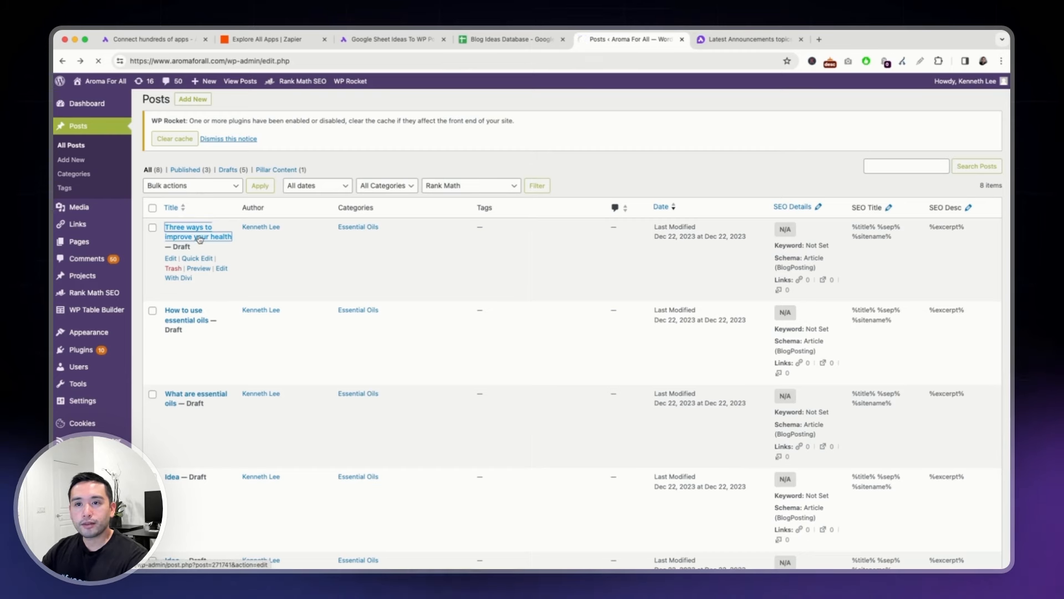
- Confirm the Three ways to improve your health draft matches the sheet, then return to flows
left_click(511, 39)
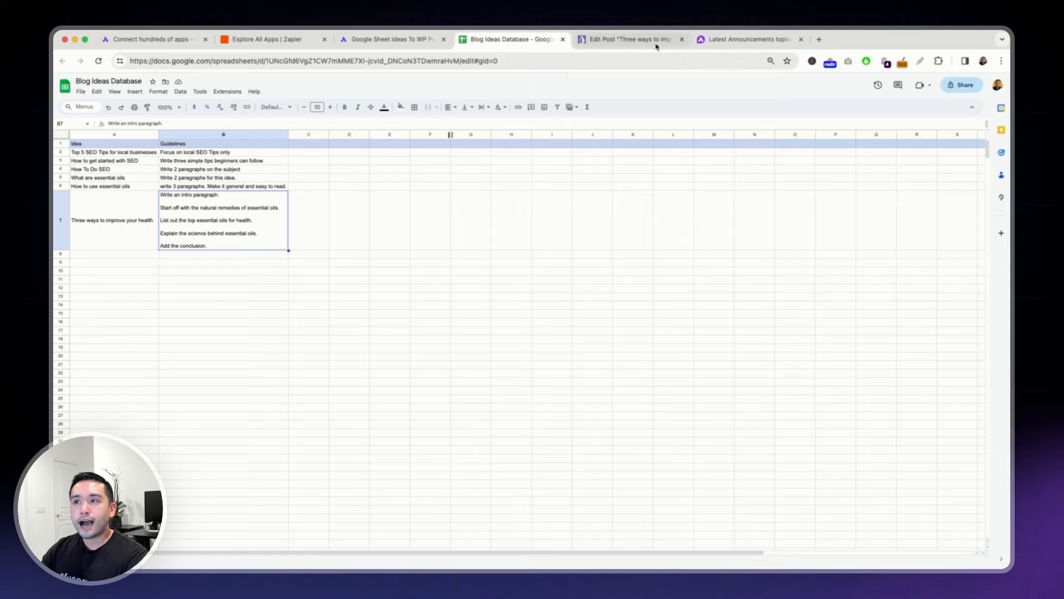
left_click(630, 39)
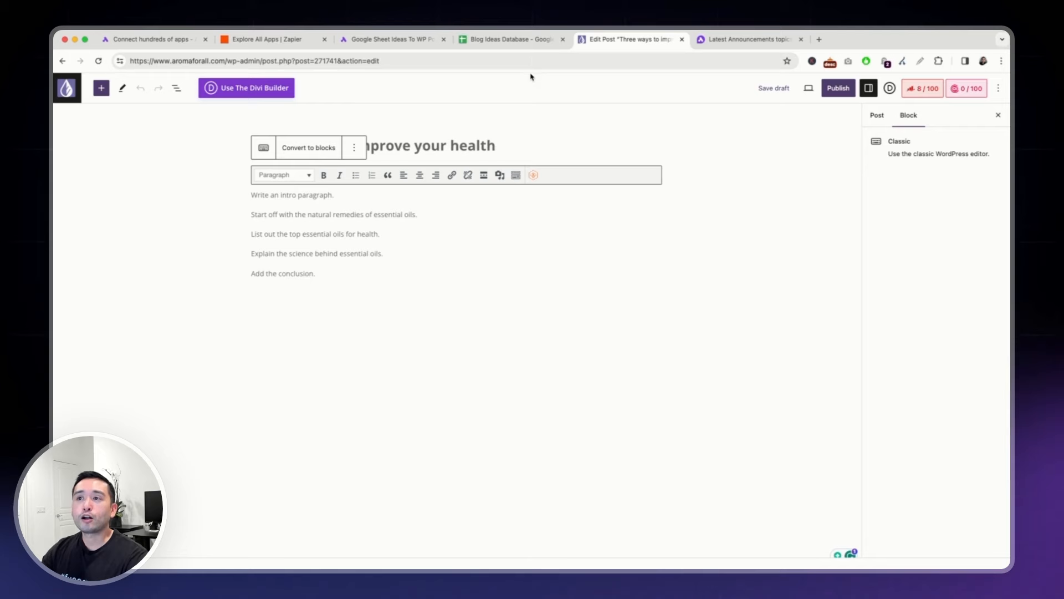
left_click(390, 39)
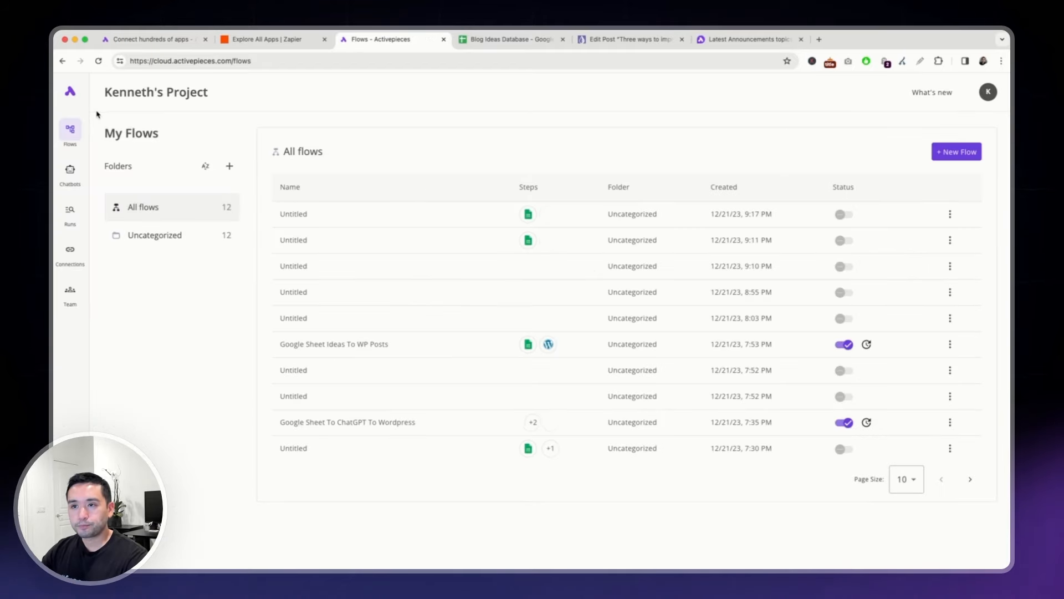
- Review the flow run history, then view the project's app connections
left_click(68, 173)
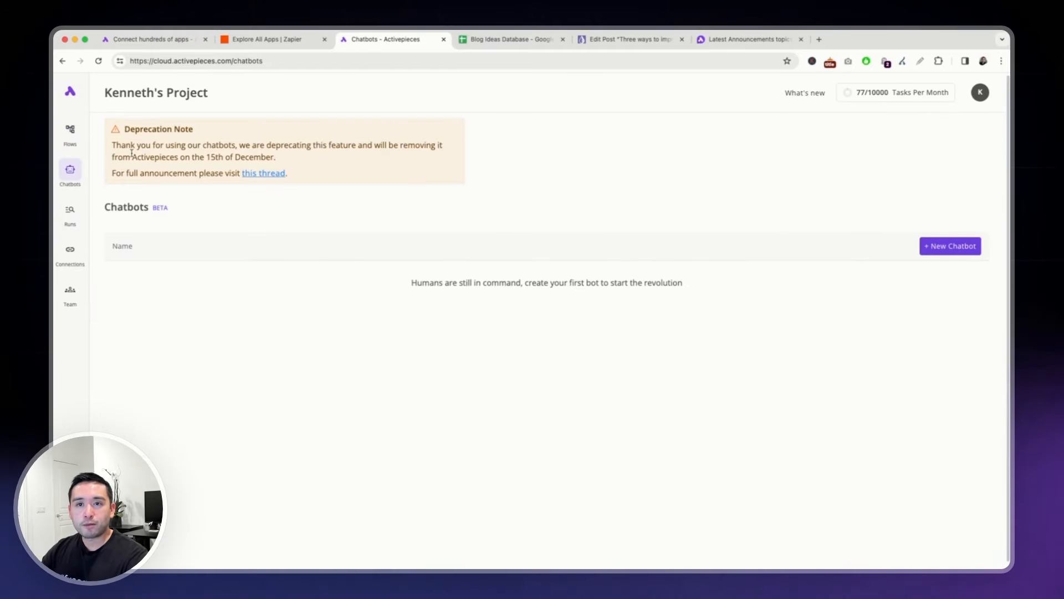
left_click(69, 212)
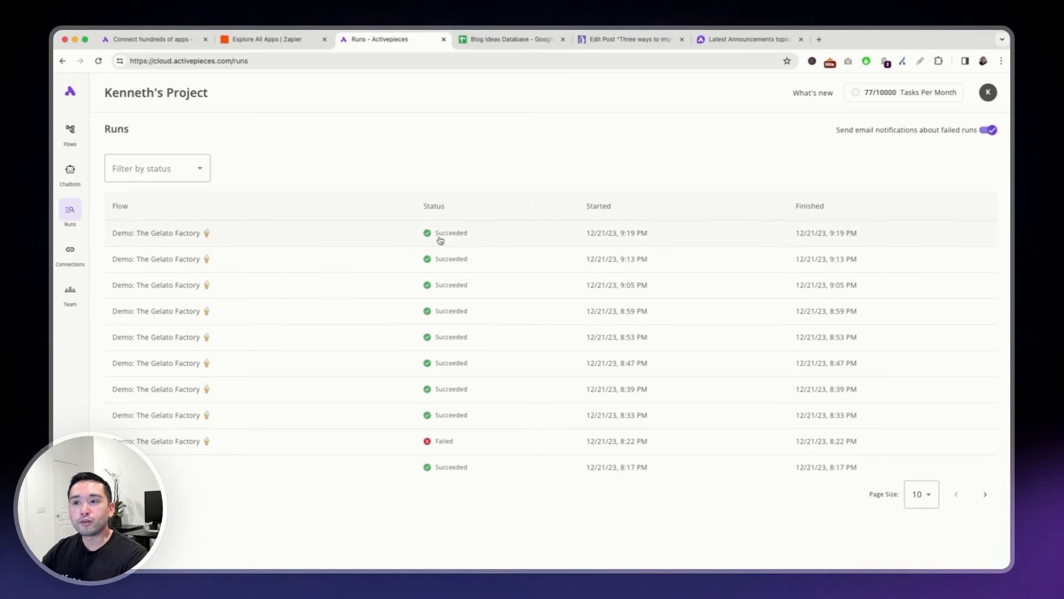
mouse_move(454, 249)
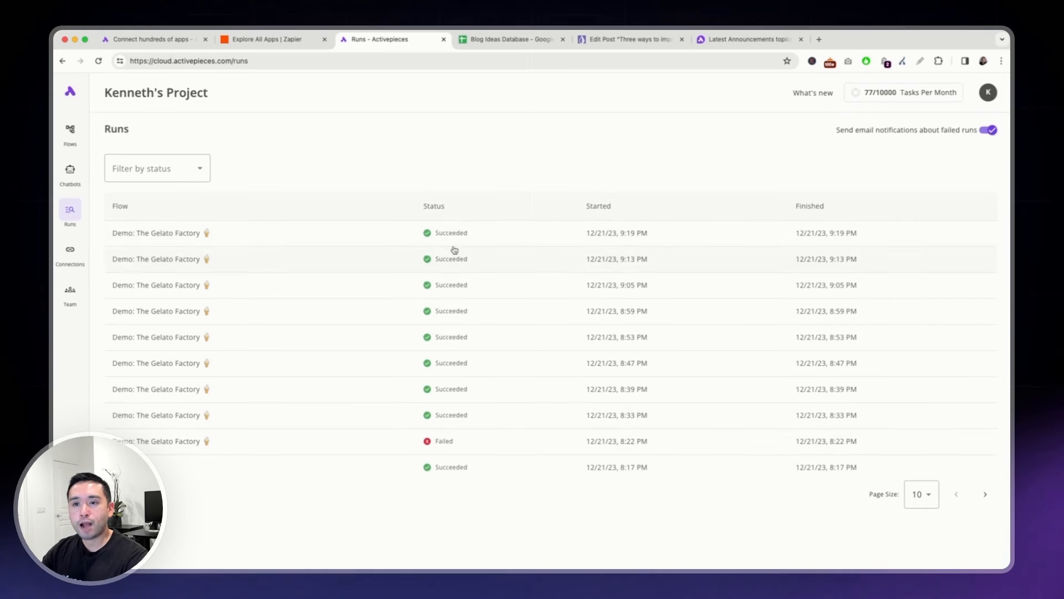
mouse_move(441, 442)
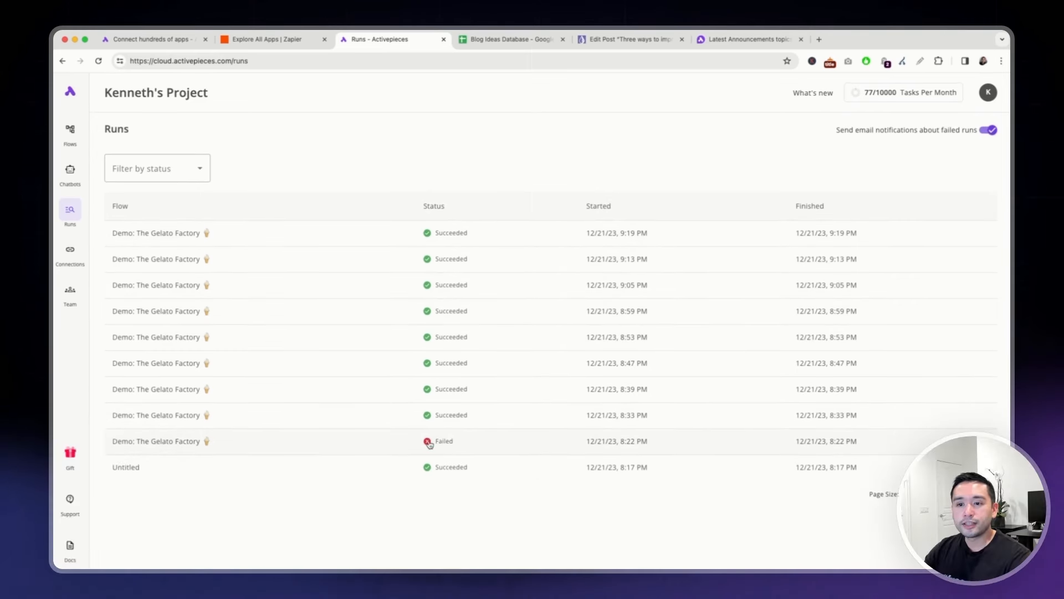
mouse_move(722, 452)
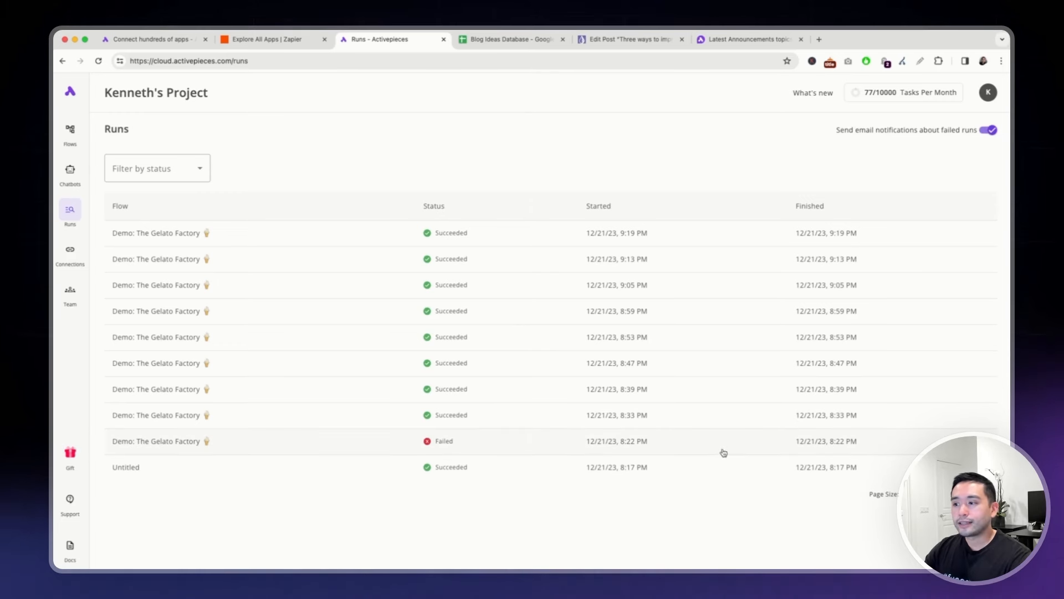
mouse_move(885, 129)
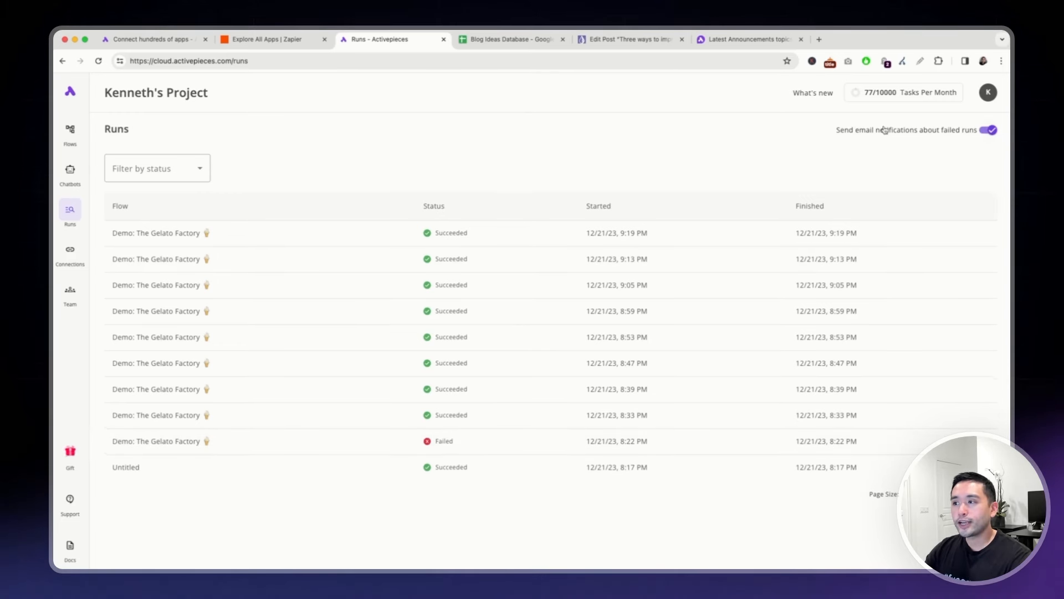
mouse_move(70, 252)
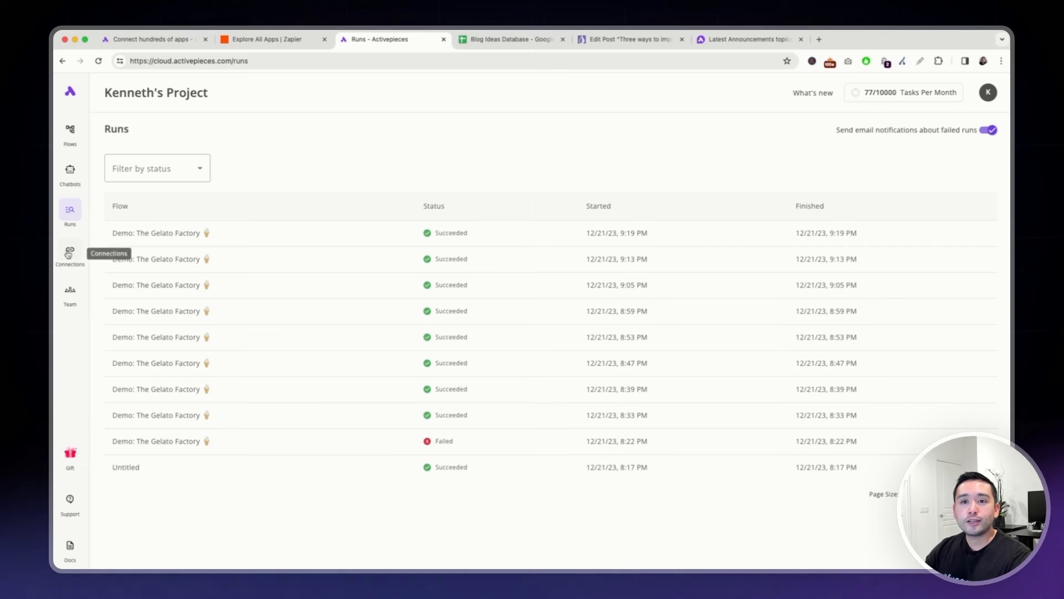
left_click(70, 255)
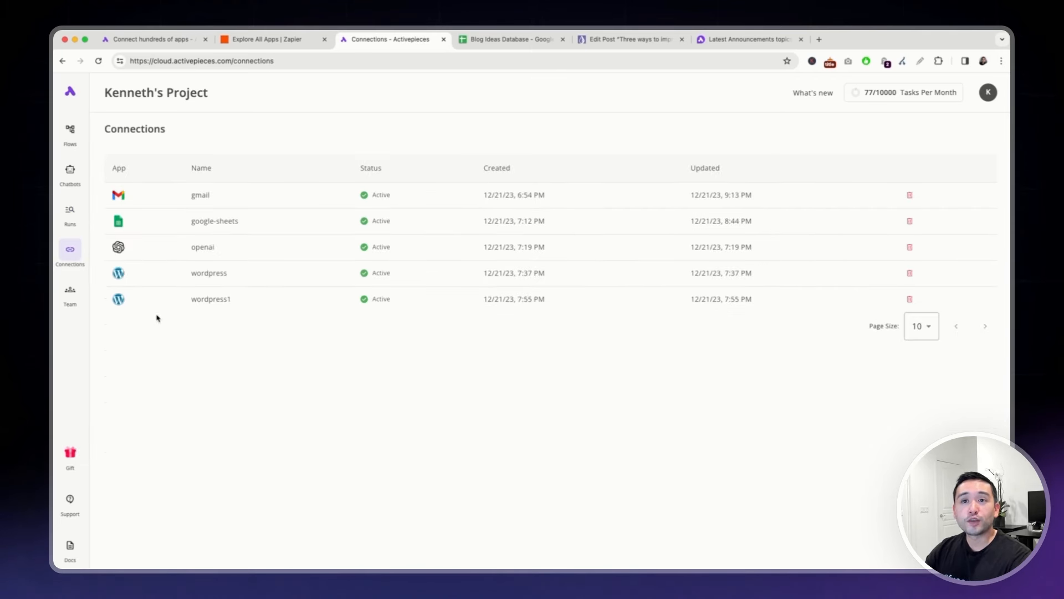
mouse_move(127, 272)
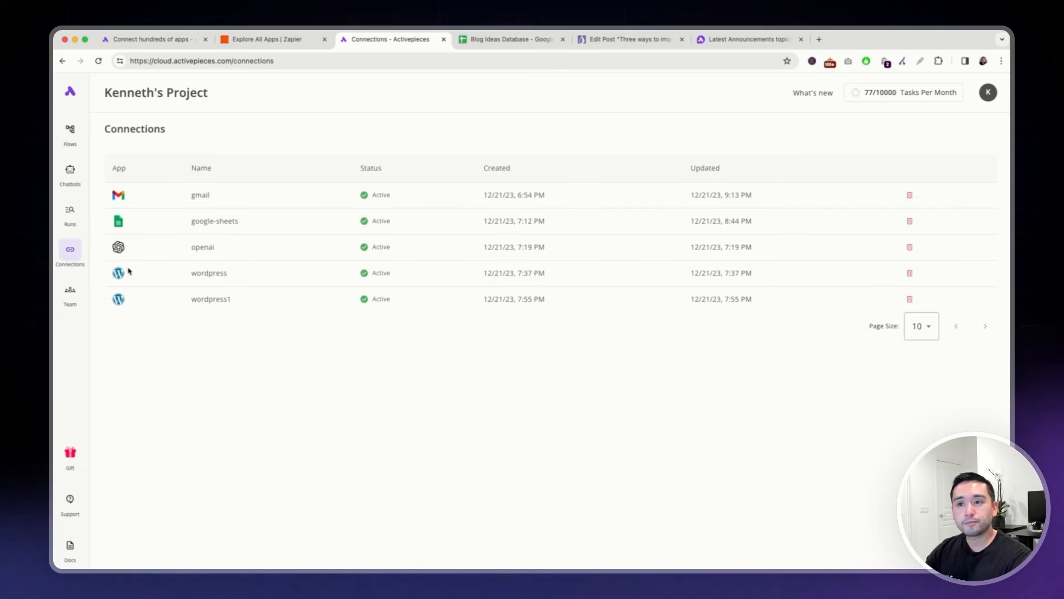
mouse_move(410, 451)
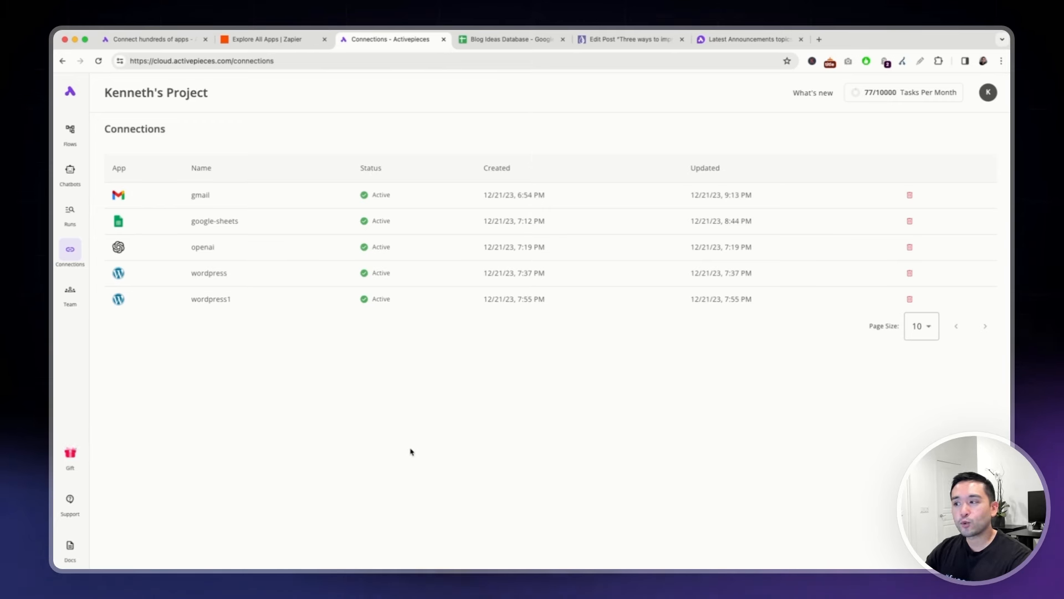
mouse_move(70, 293)
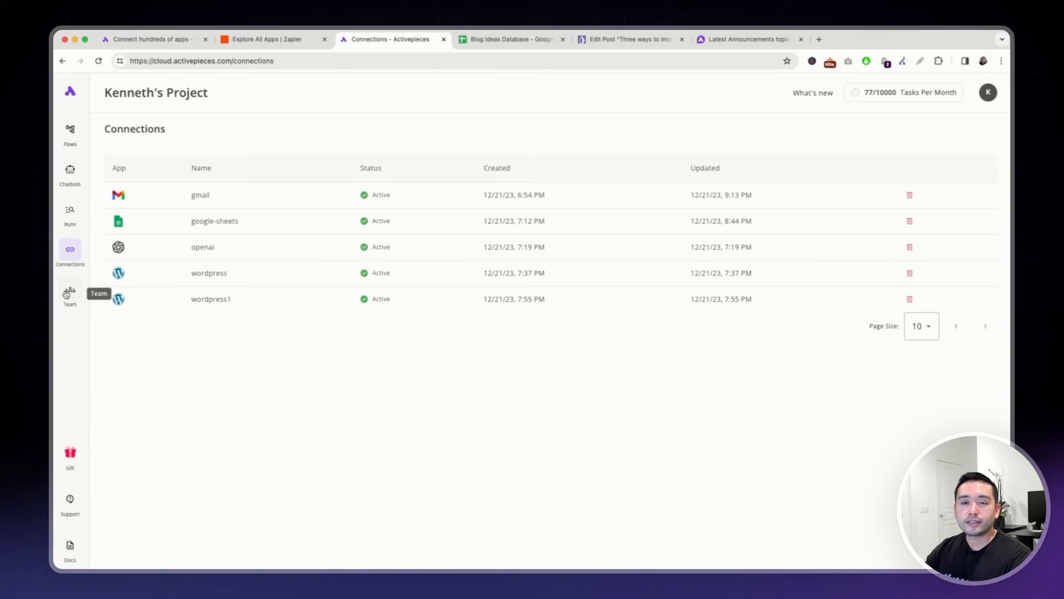
- View the project's team members and their roles
left_click(70, 295)
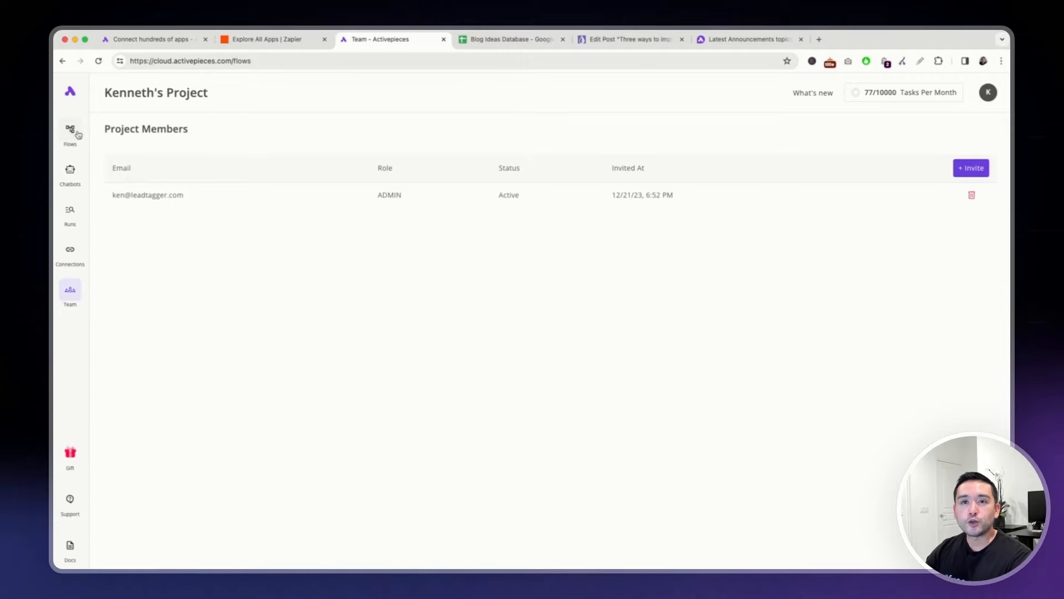
- Return to the flows list, then switch to the community forum's Announcements topics
left_click(70, 132)
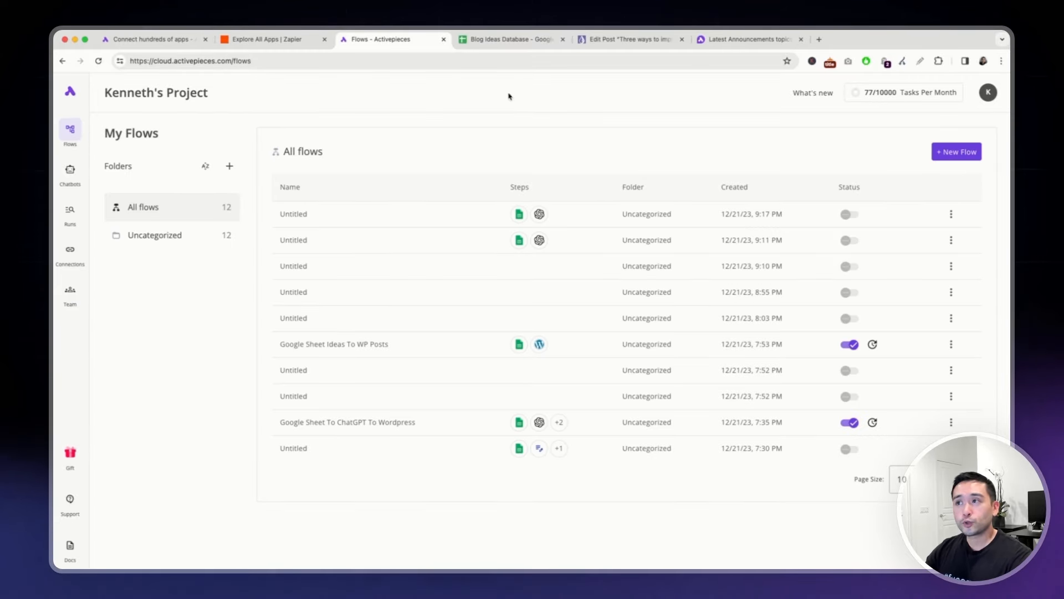
left_click(746, 39)
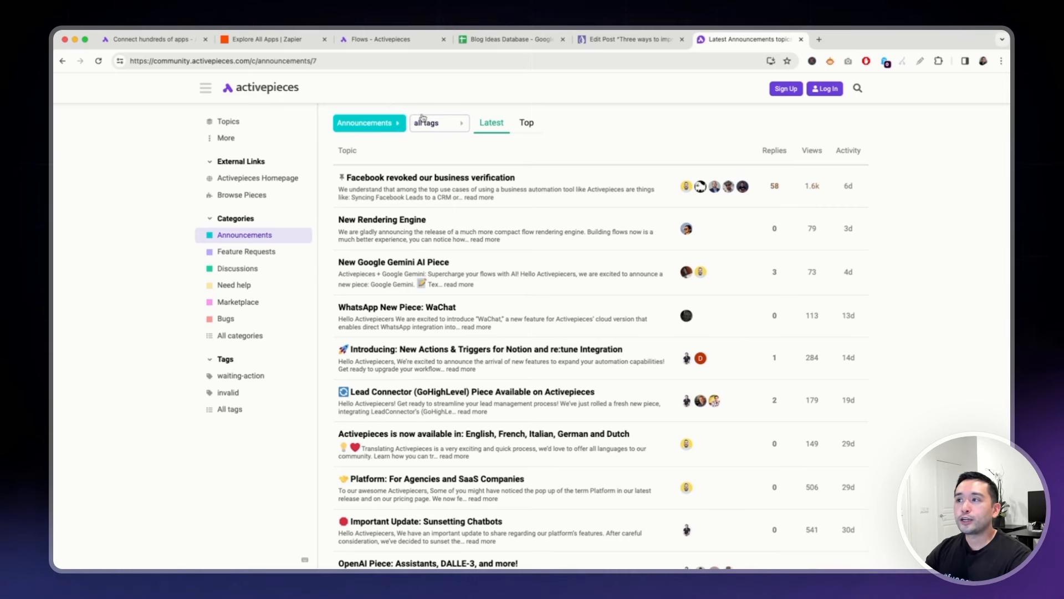
mouse_move(390, 195)
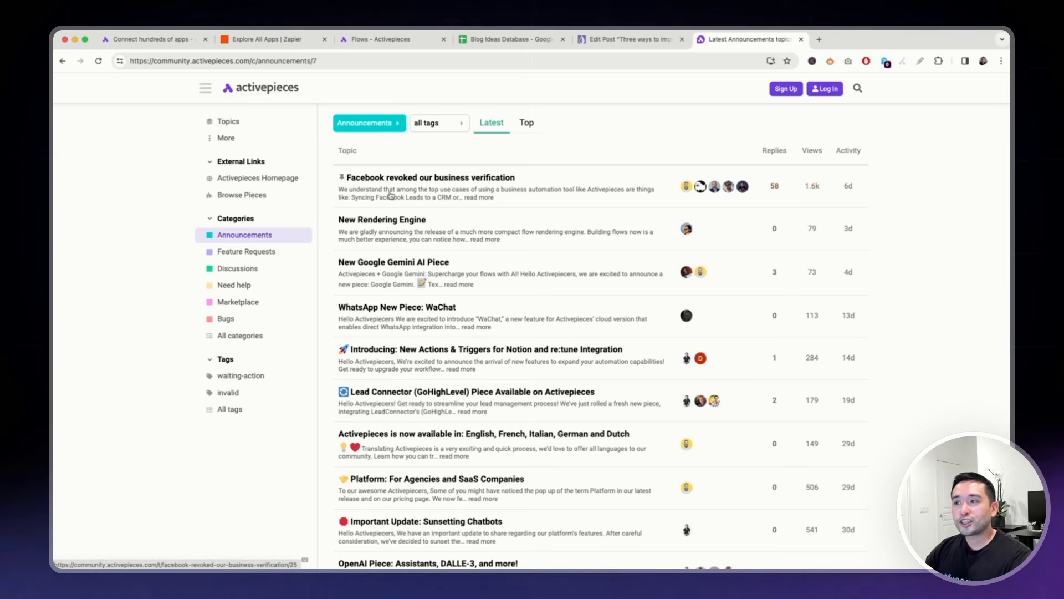
mouse_move(407, 214)
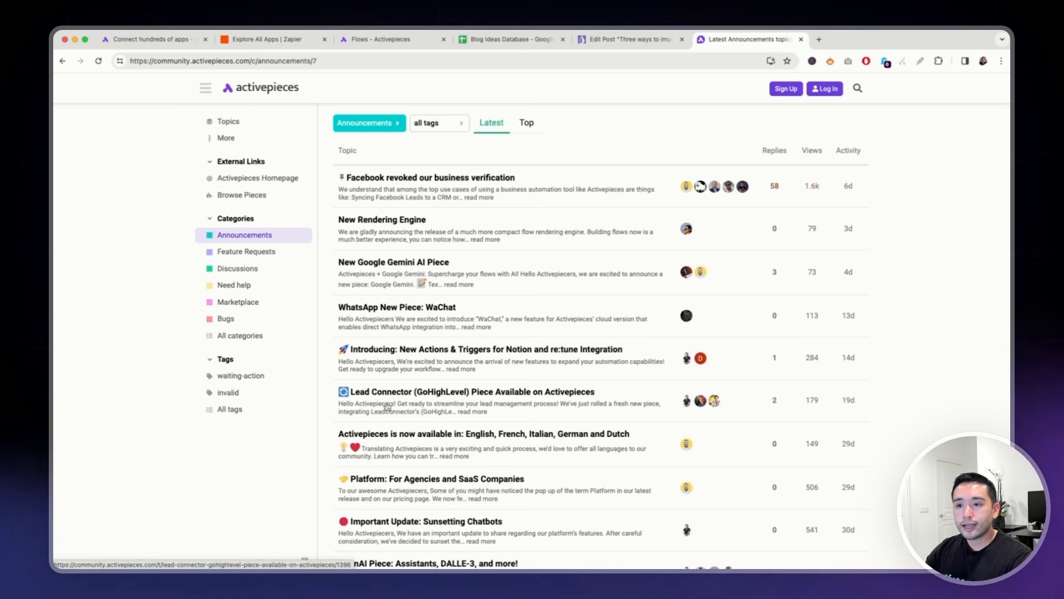
mouse_move(467, 404)
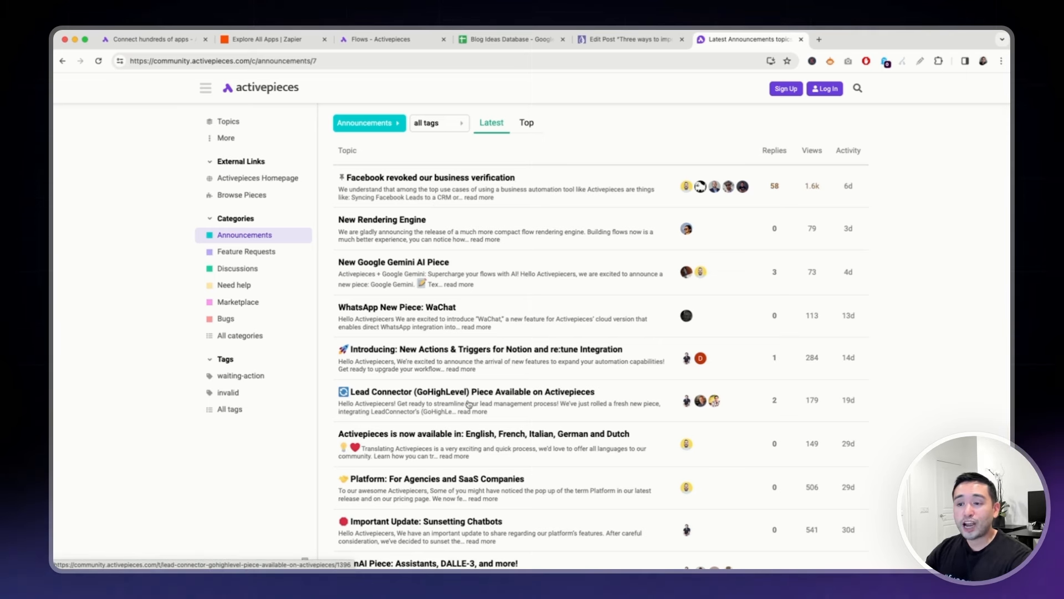
mouse_move(374, 270)
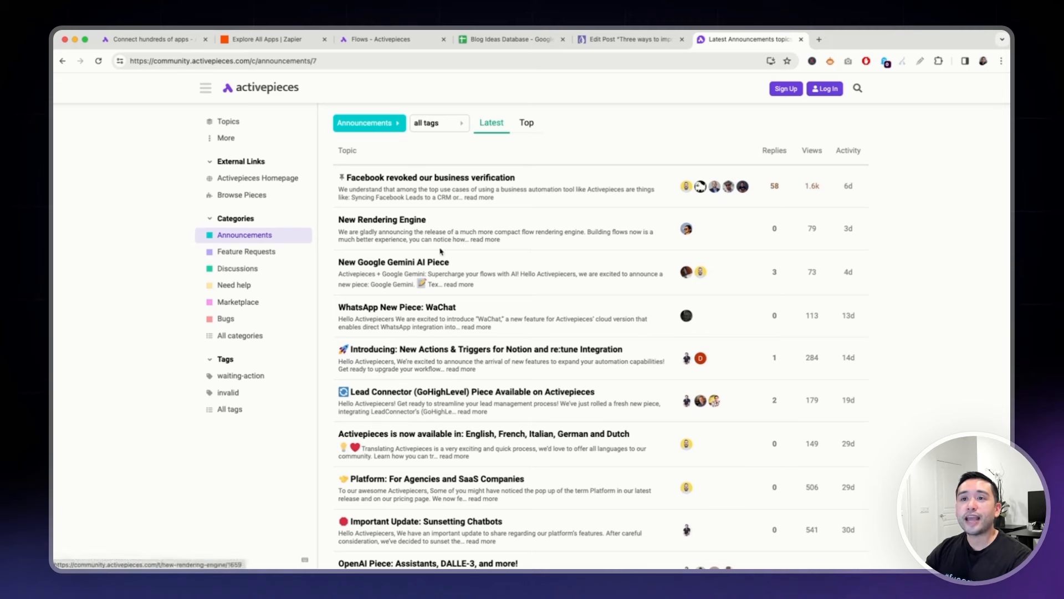
left_click(244, 252)
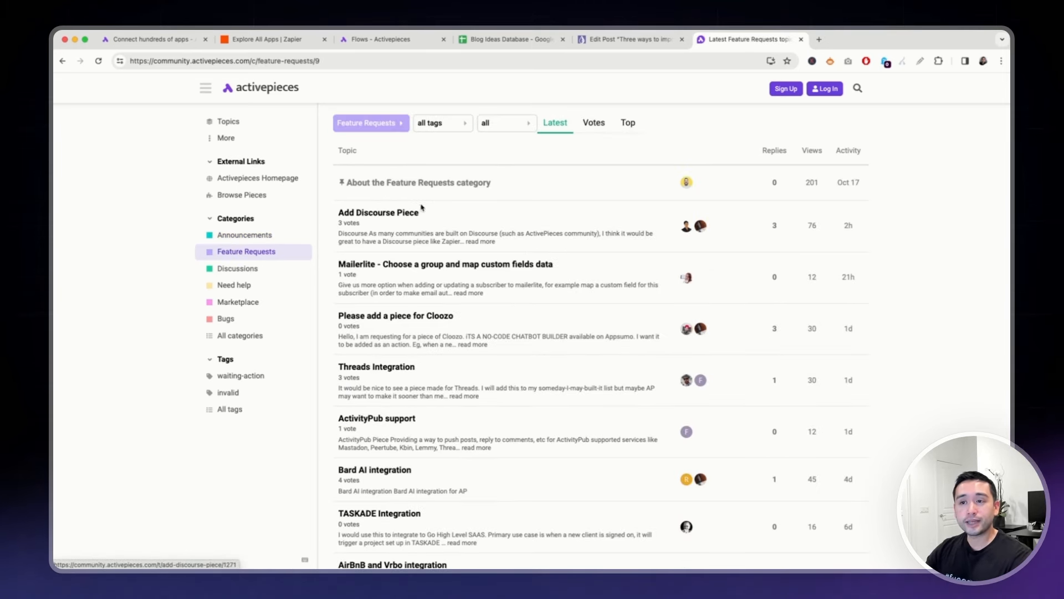
mouse_move(237, 268)
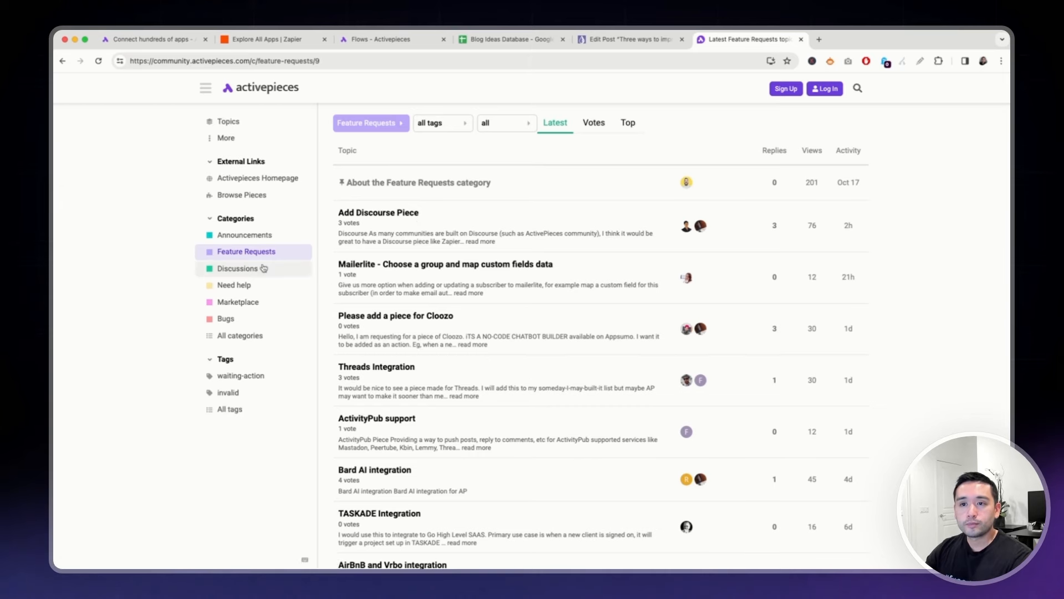
left_click(237, 269)
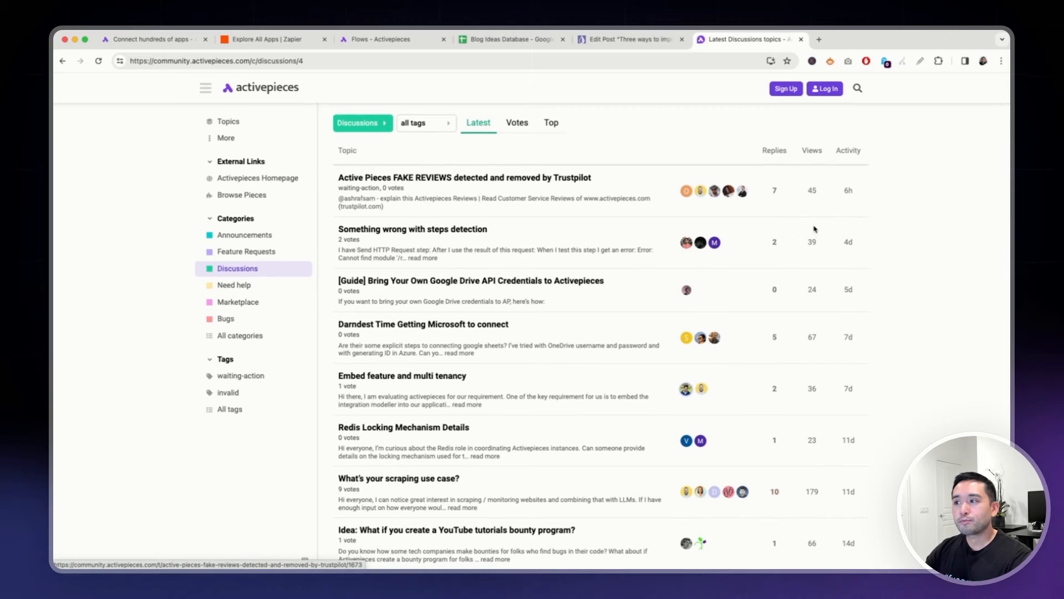
left_click(243, 235)
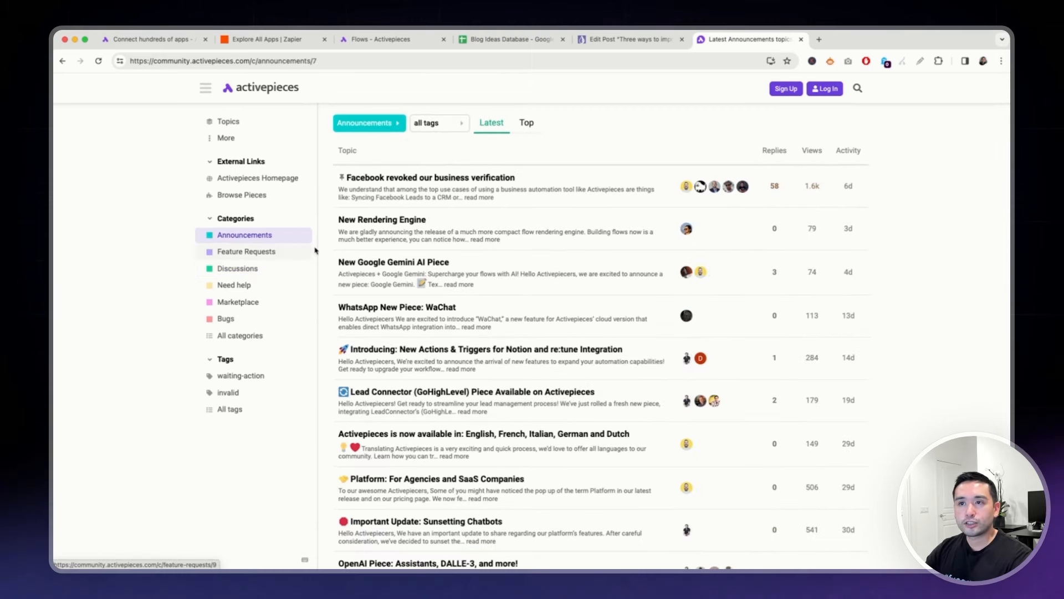
left_click(392, 39)
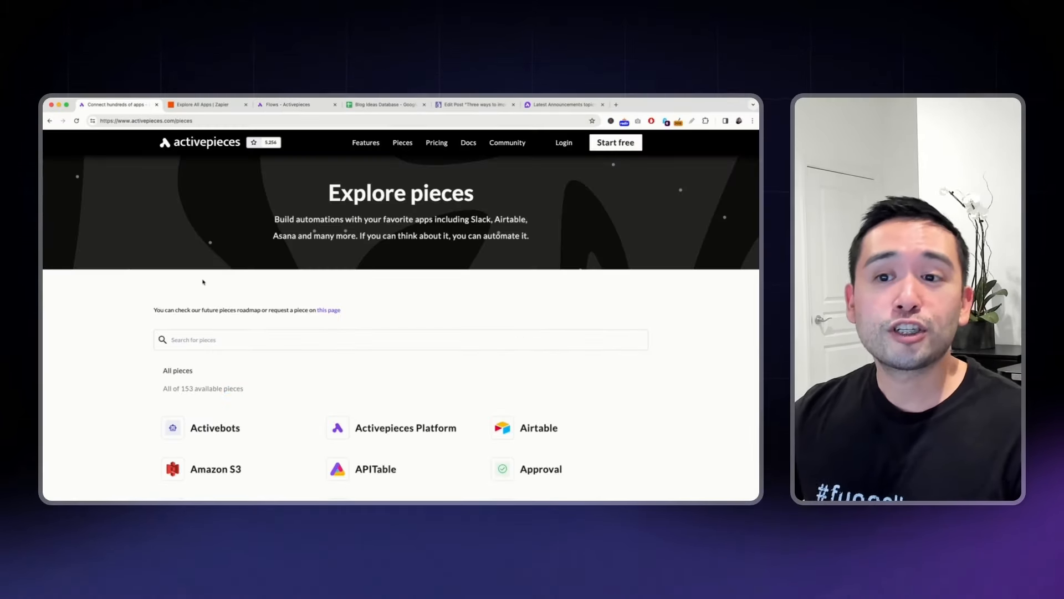
scroll("down", 3)
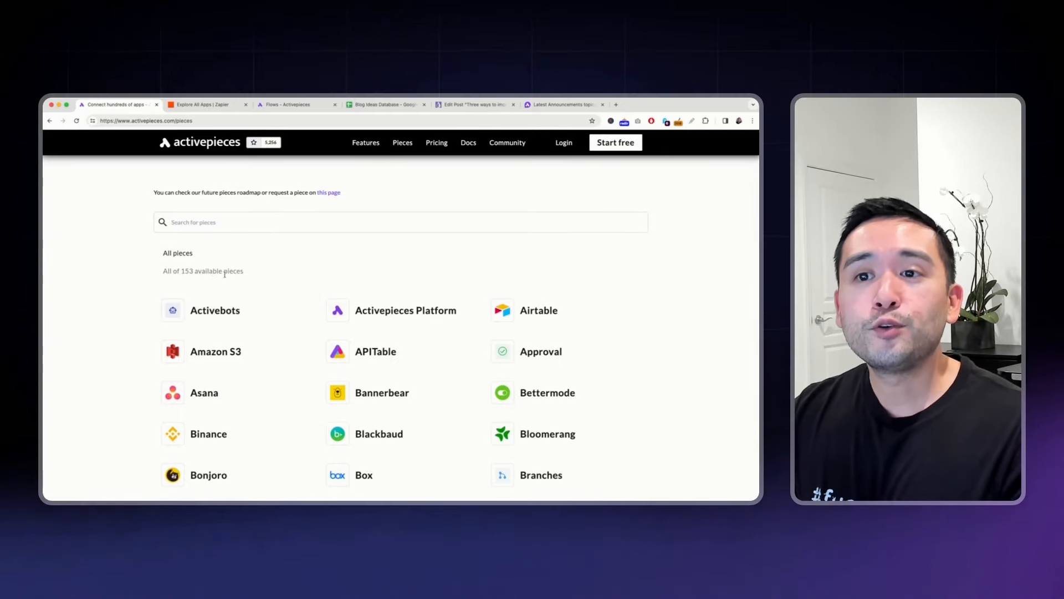
scroll("down", 3)
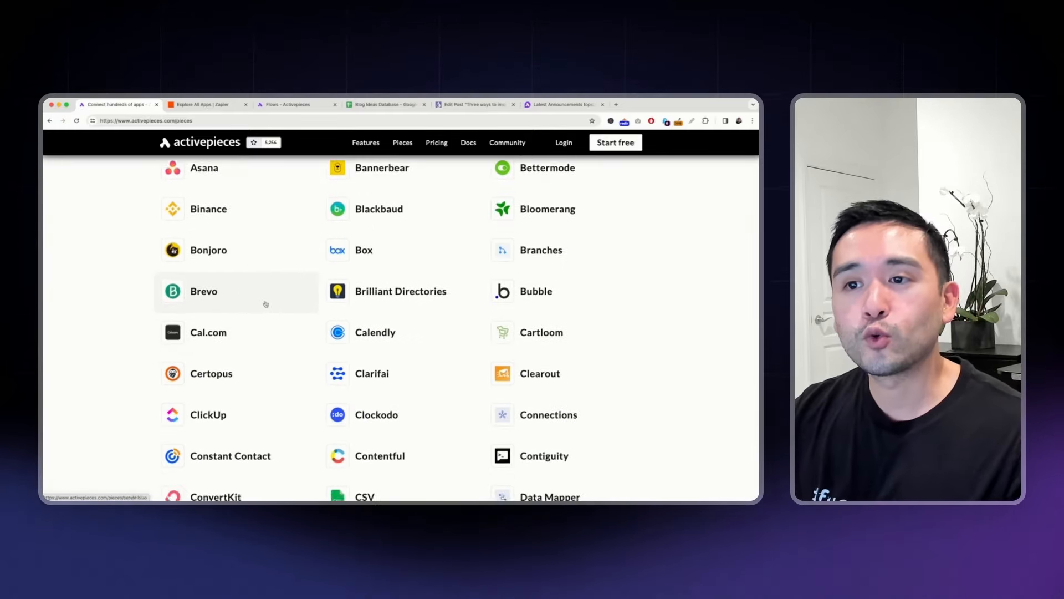
scroll("down", 3)
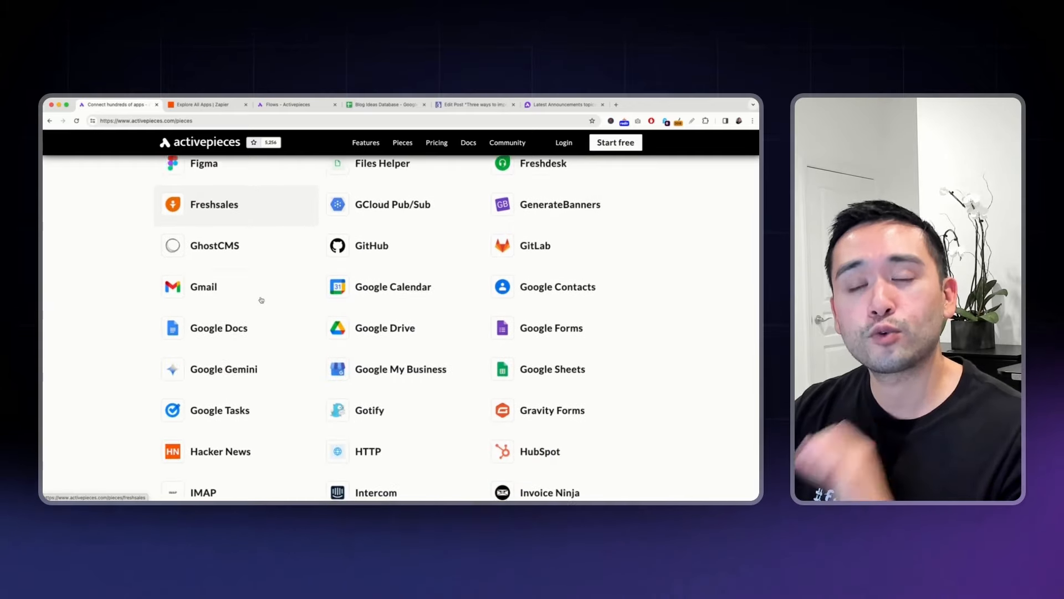
scroll("down", 3)
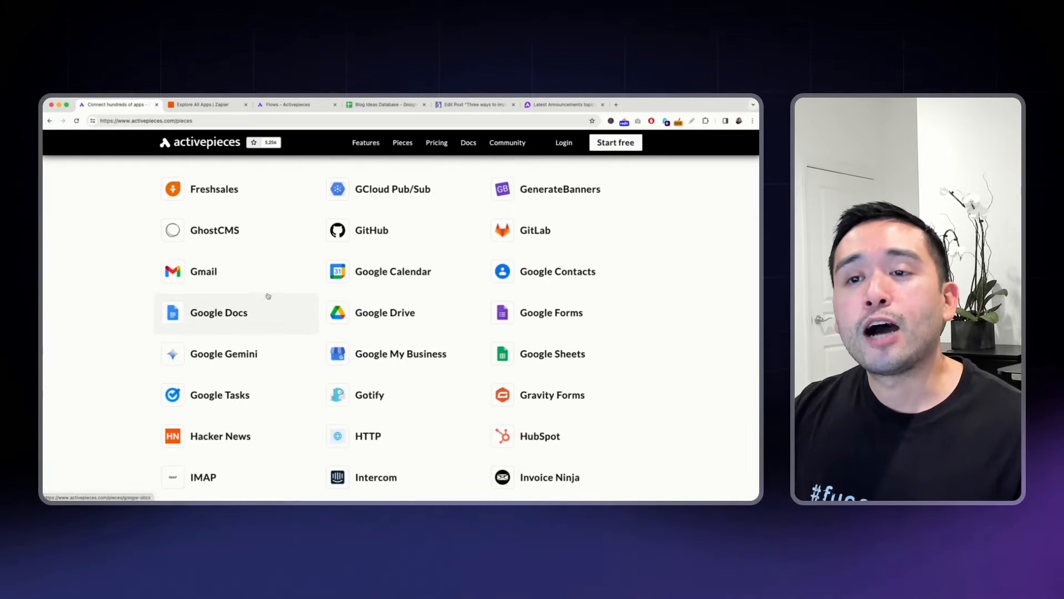
scroll("down", 3)
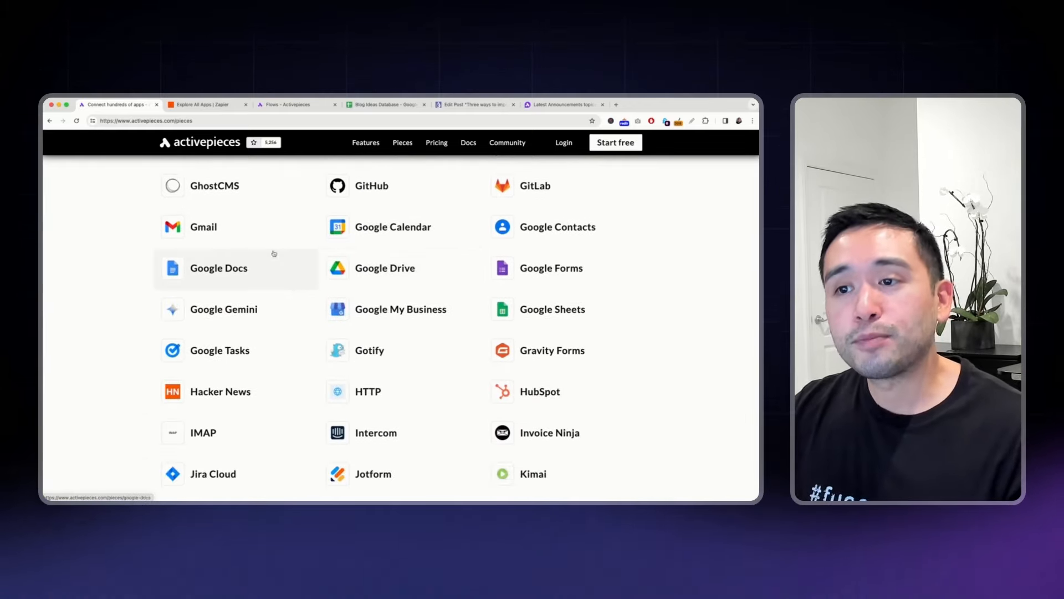
scroll("down", 3)
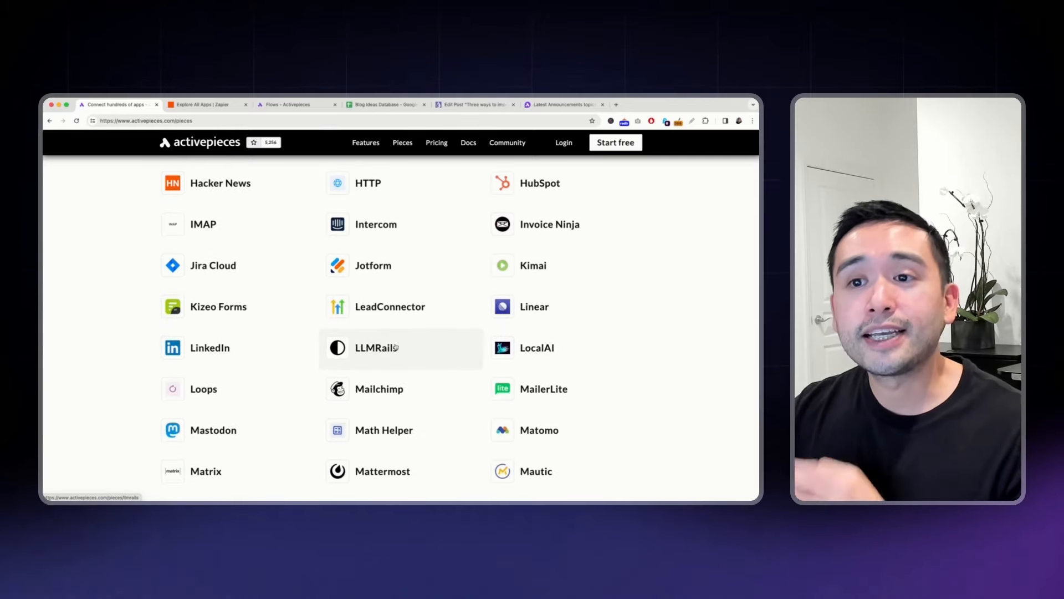
left_click(292, 104)
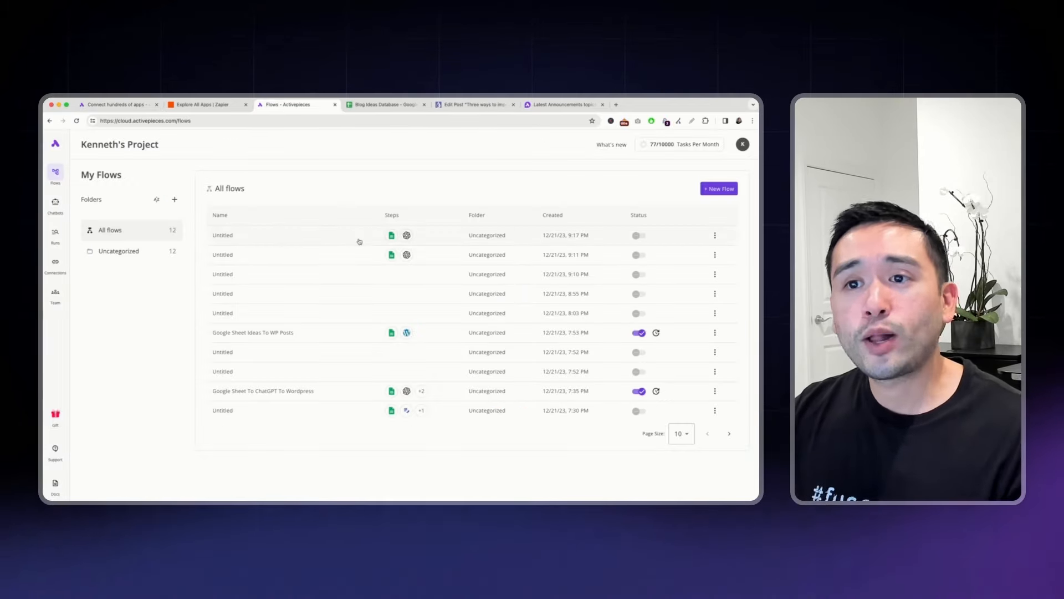
mouse_move(258, 156)
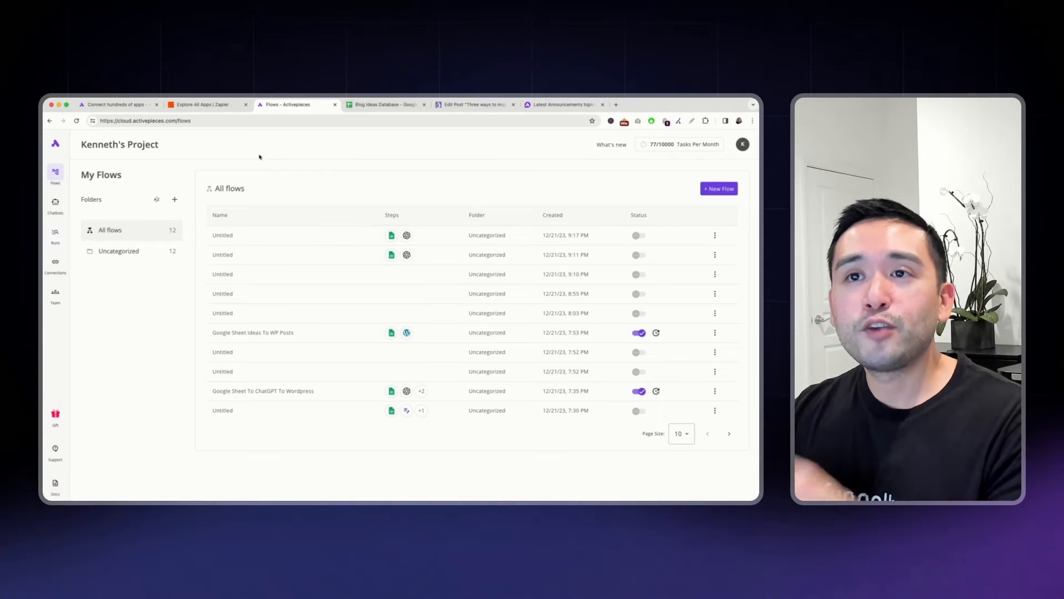
left_click(204, 104)
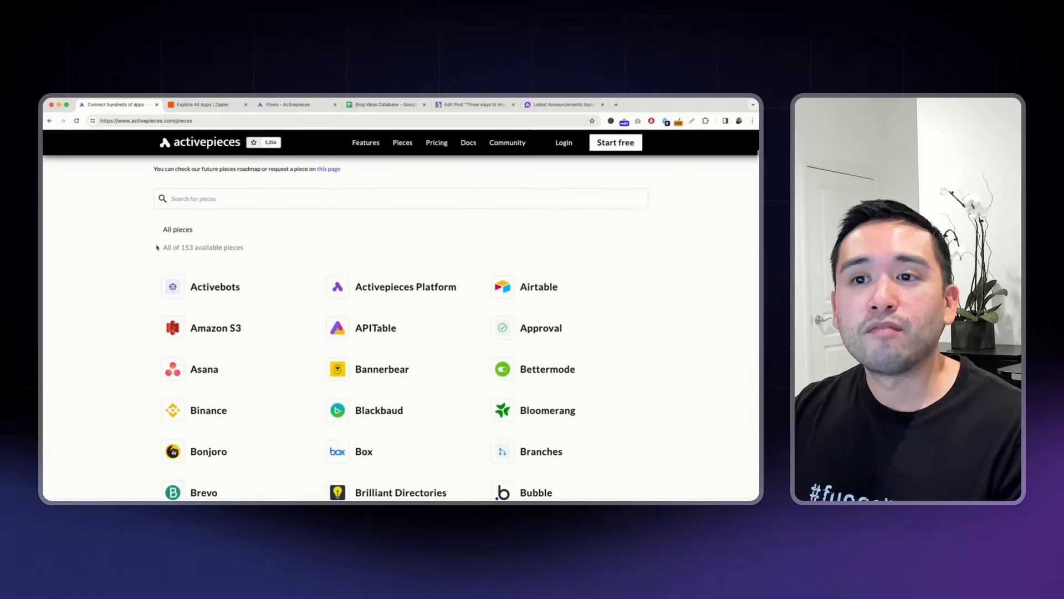
scroll("down", 3)
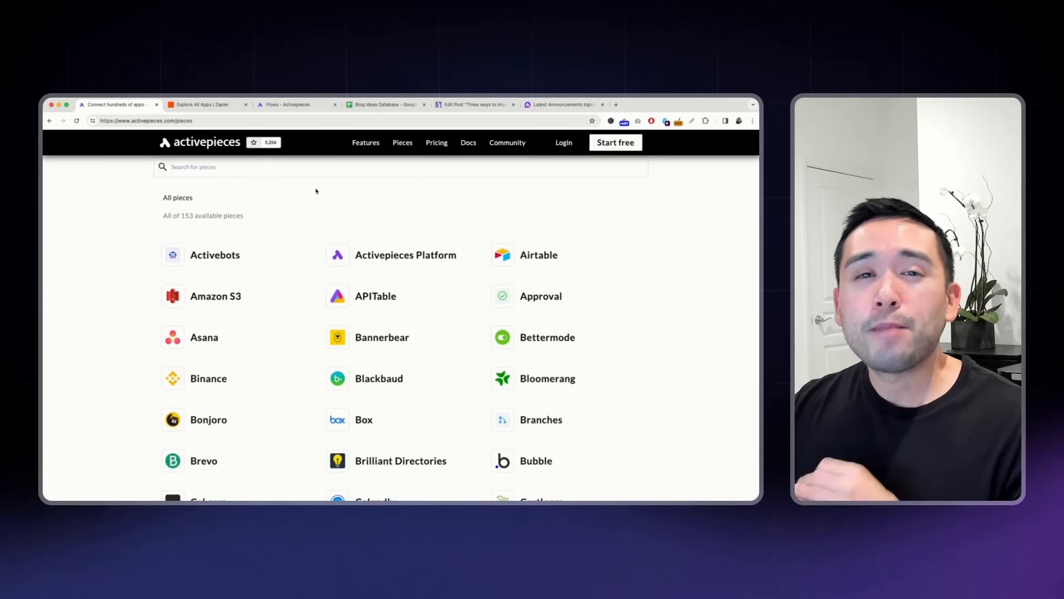
mouse_move(286, 232)
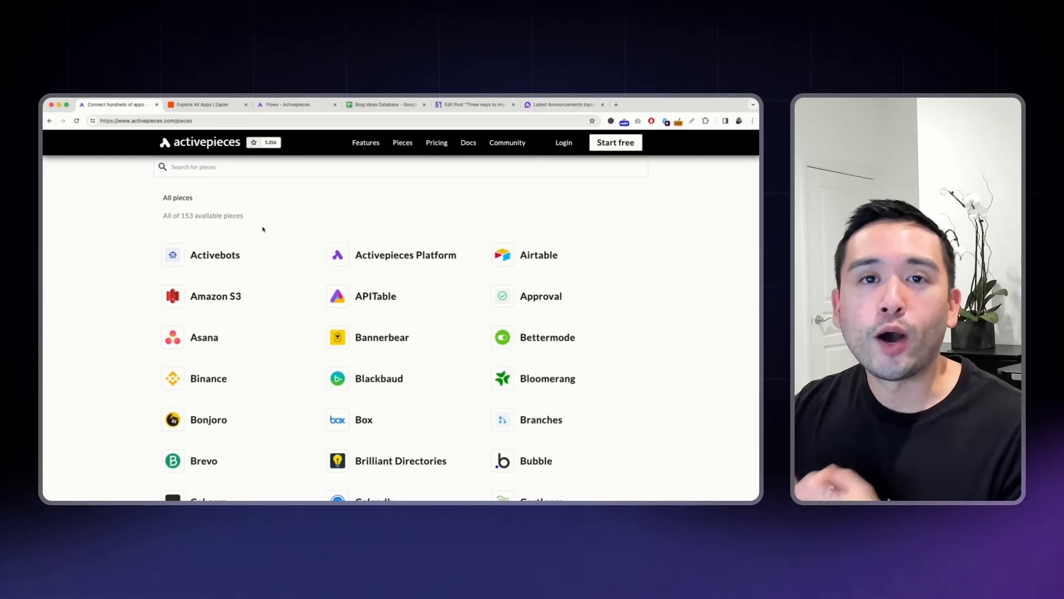
mouse_move(260, 205)
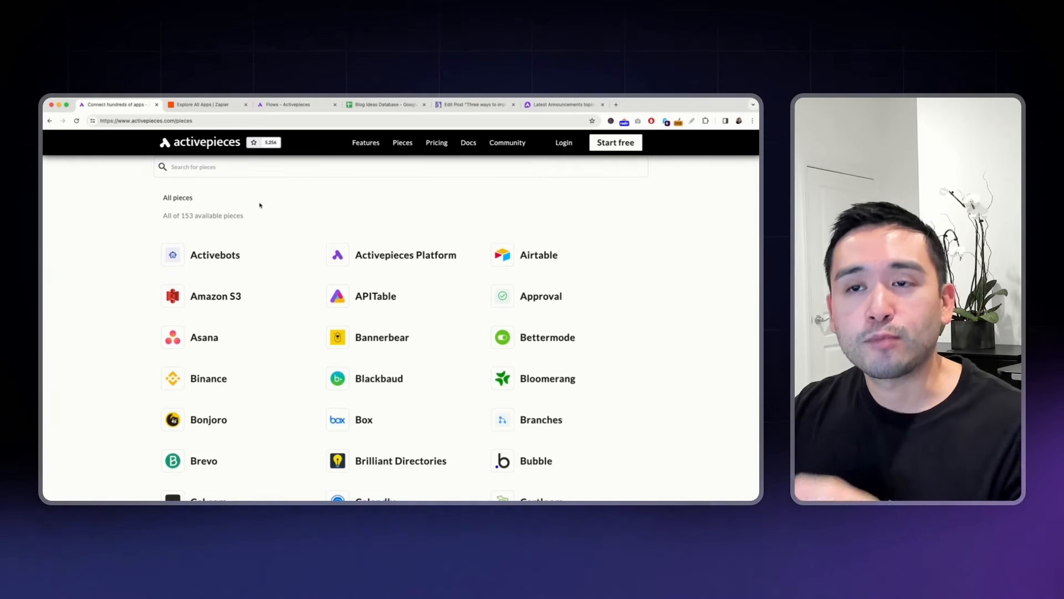